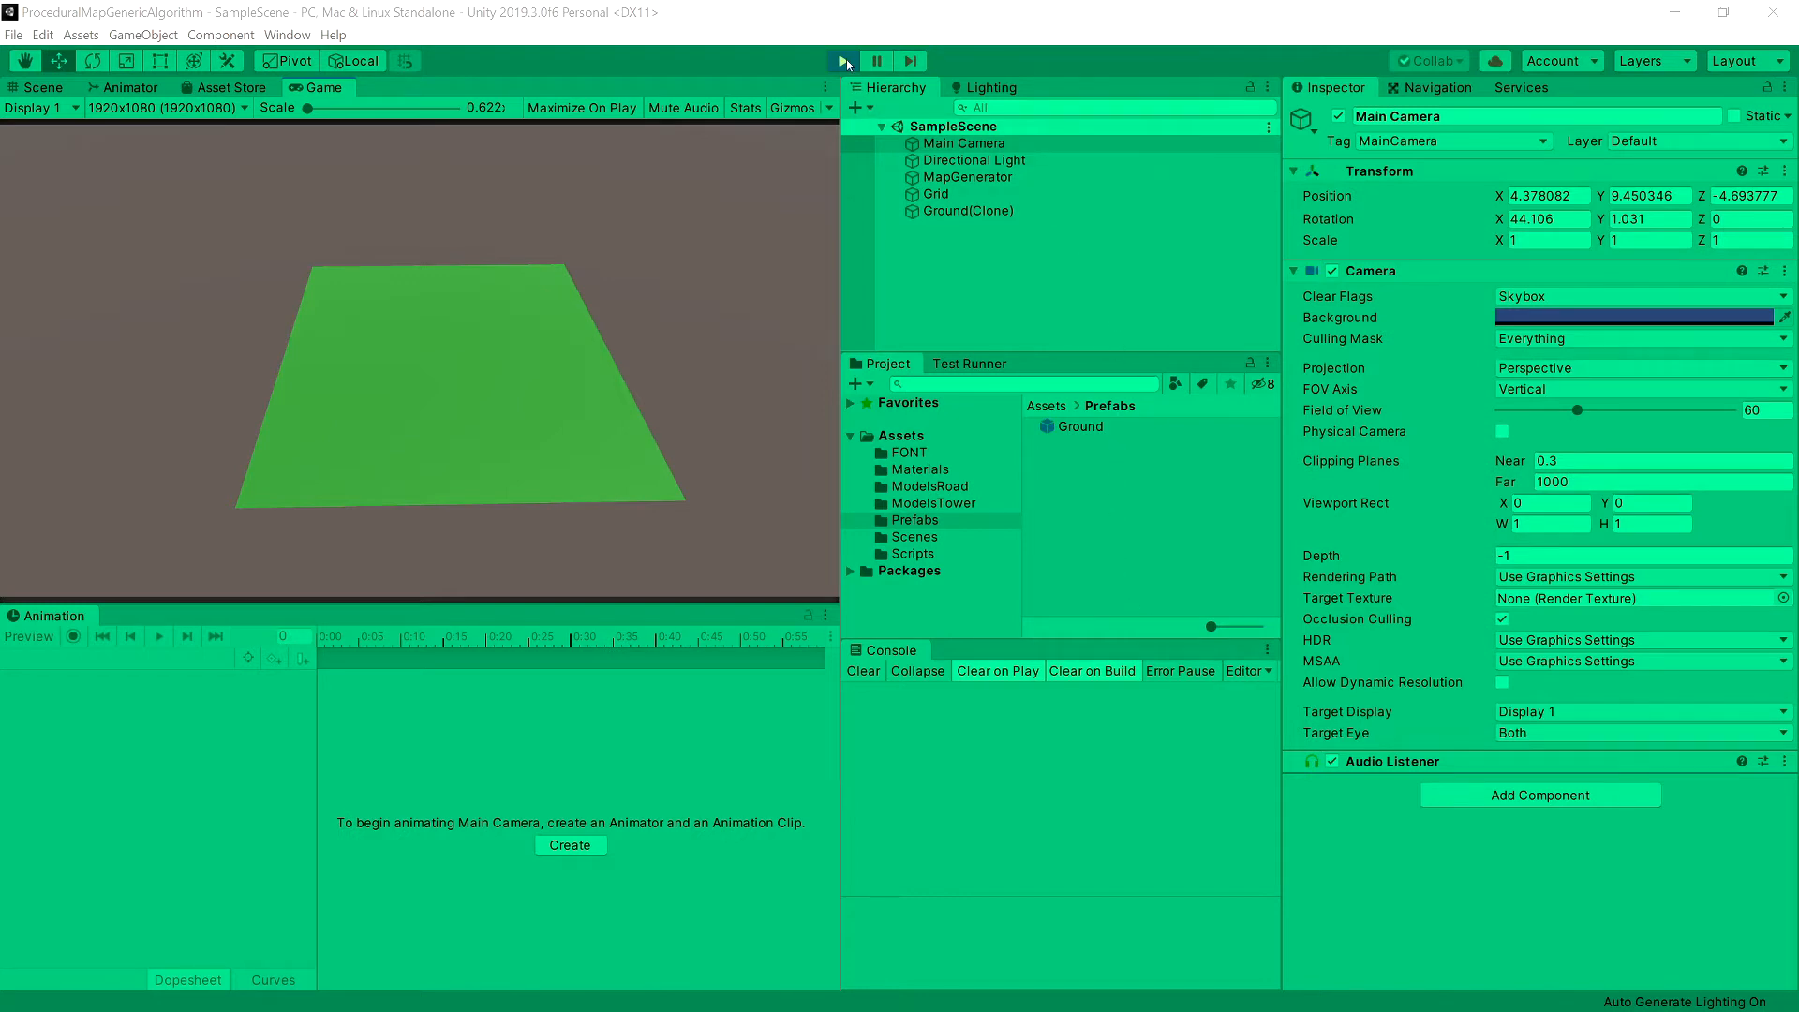
- Stop play mode and create a new C# script named CandidateMap in Assets/Scripts
{"action": "left_click", "coordinate": [843, 59]}
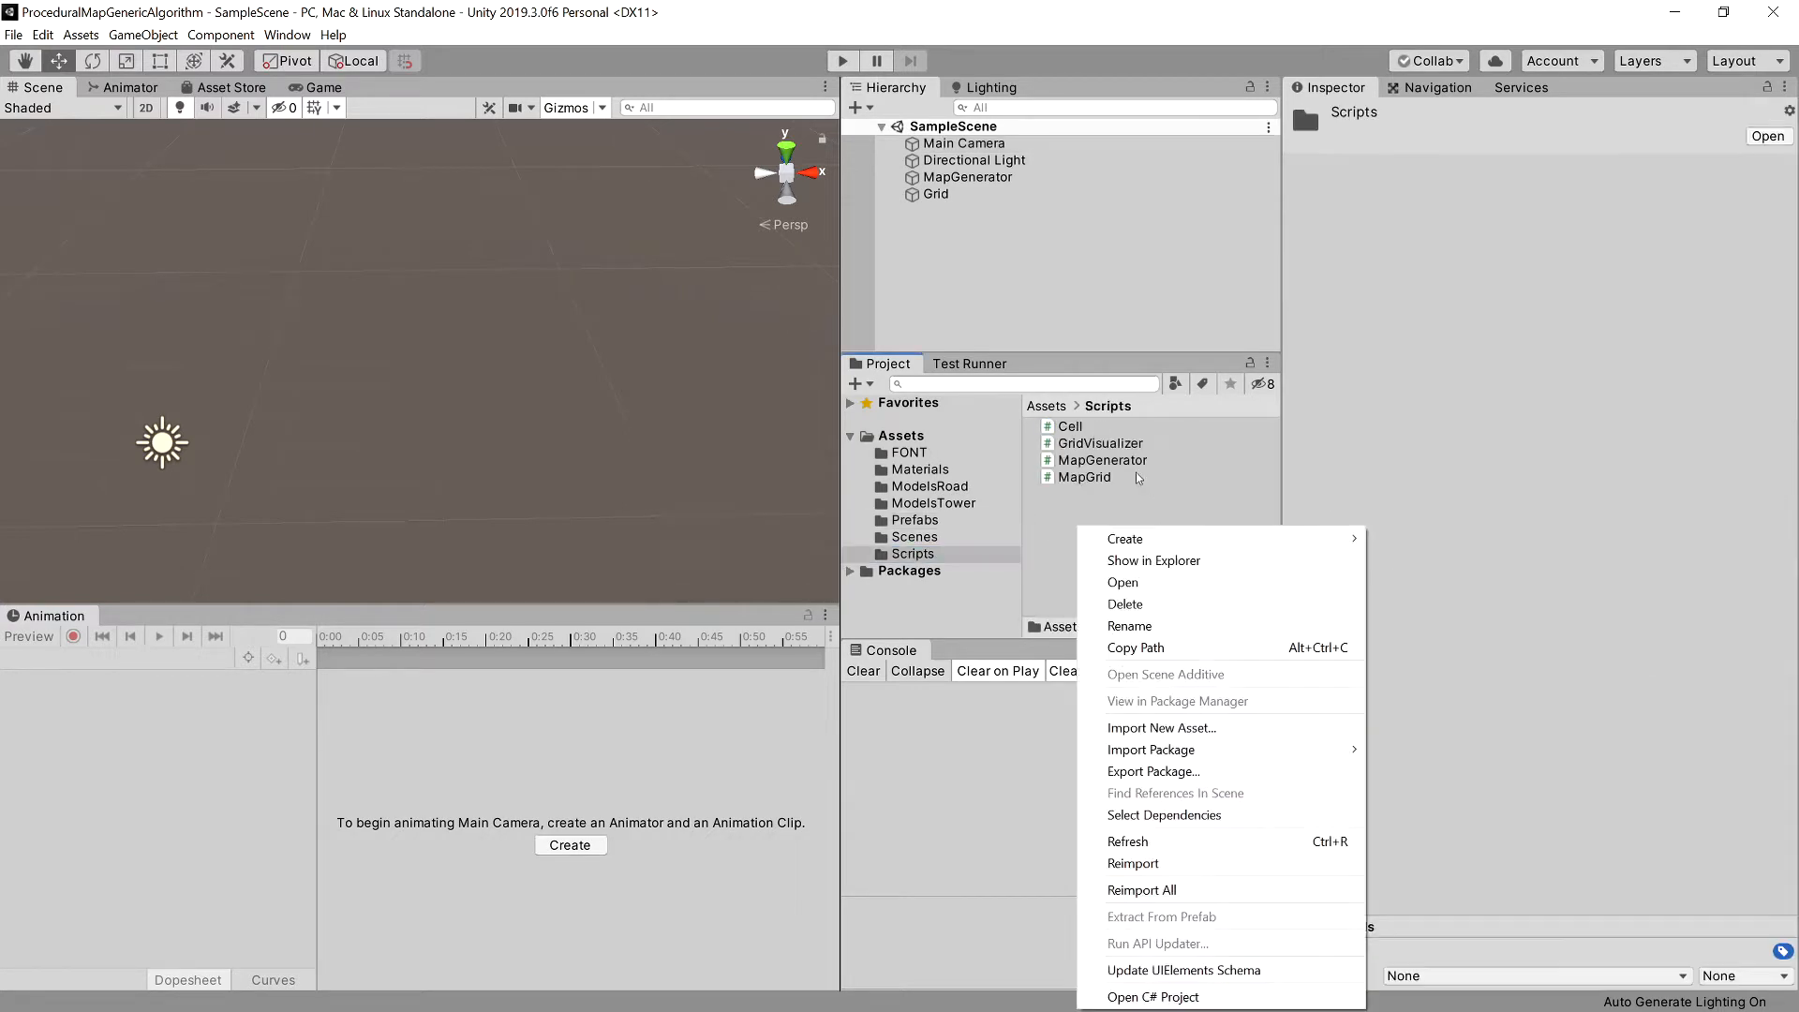
{"action": "left_click", "coordinate": [1158, 538]}
{"action": "type", "text": "C"}
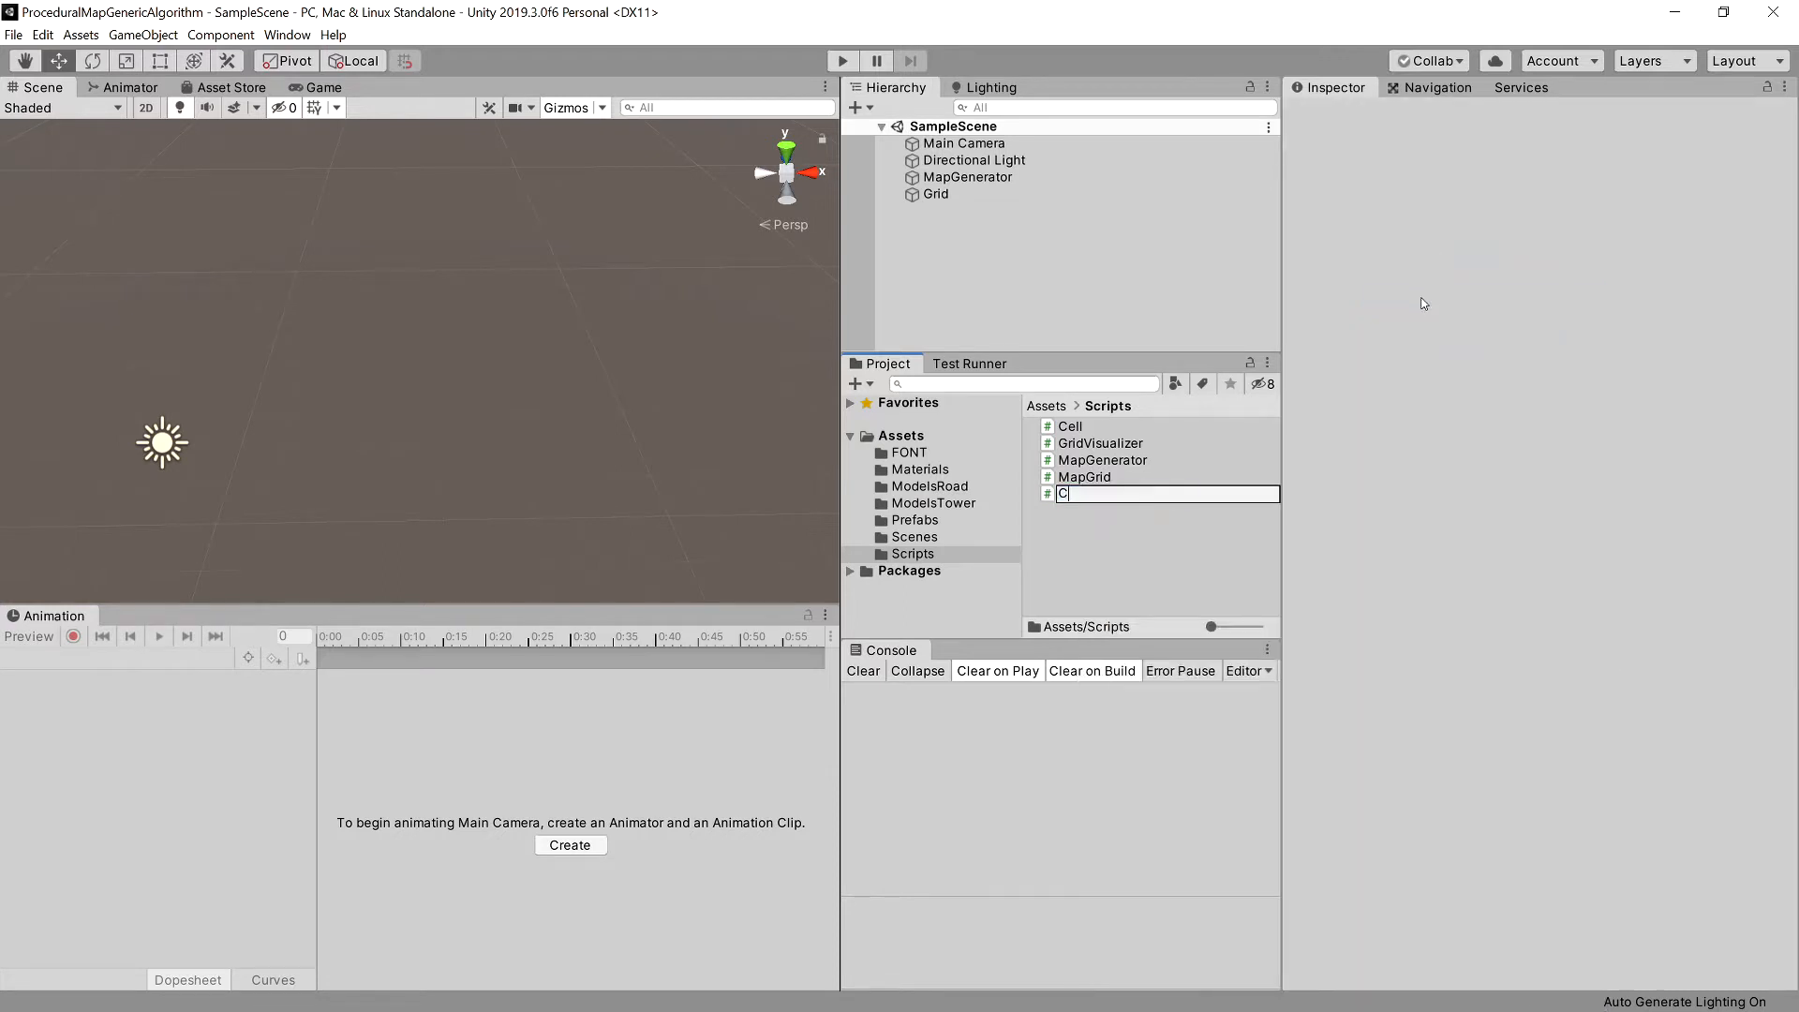
{"action": "type", "text": "andidateMap"}
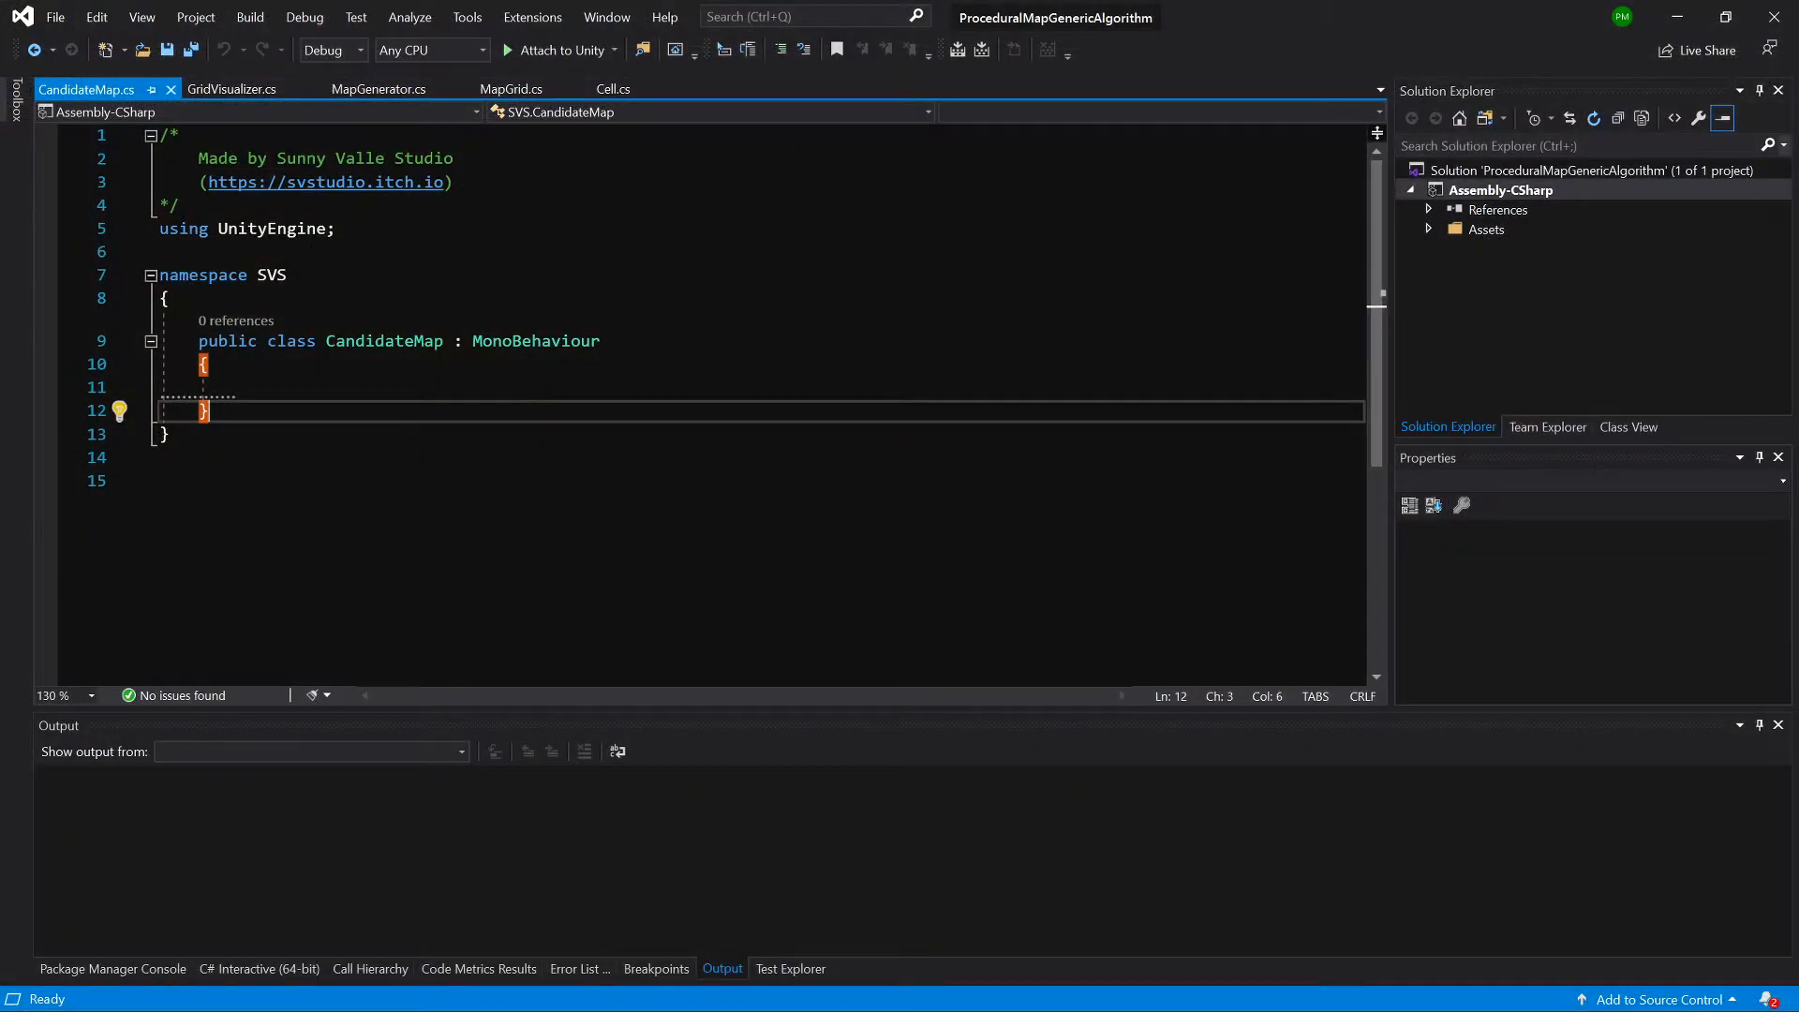
- Move CandidateMap into namespace SVS.ChessMaze, drop the MonoBehaviour base, and save
{"action": "type", "text": ".ChessMaze"}
{"action": "left_click", "coordinate": [761, 341]}
{"action": "type", "text": "="}
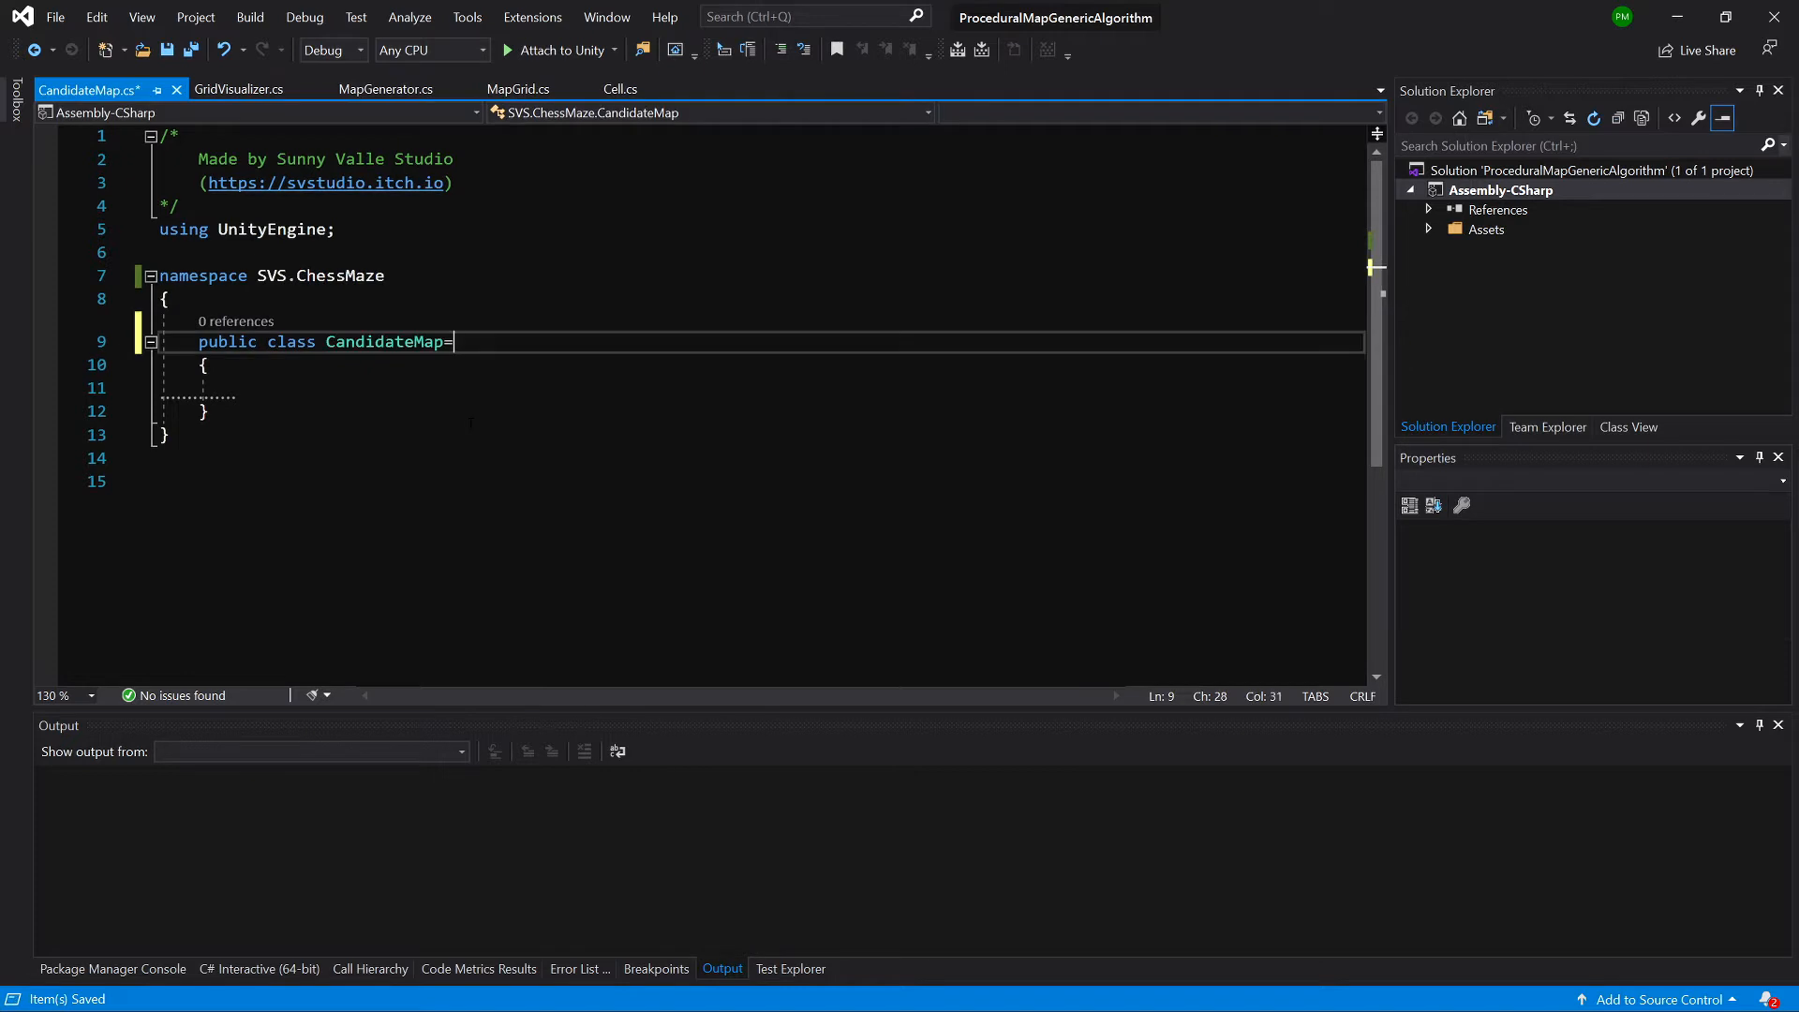
{"action": "key", "text": "Backspace"}
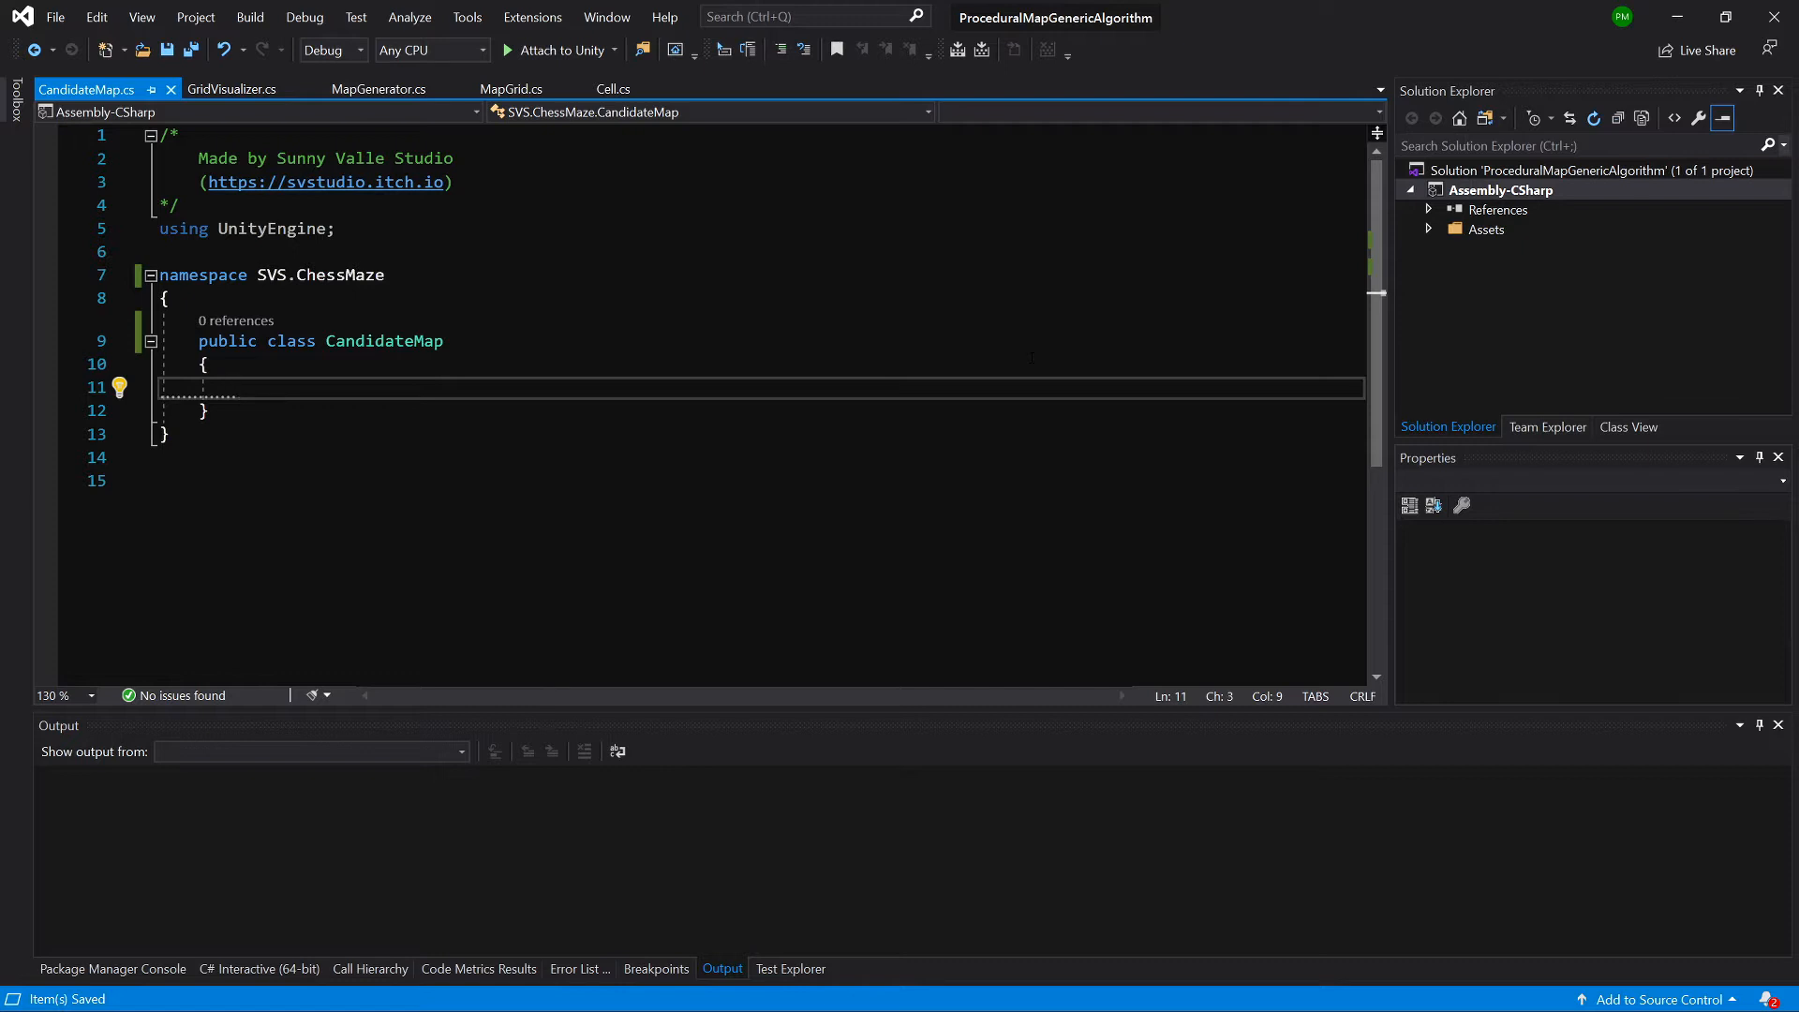
- Declare public MapGrid grid and private int numberOfPieces = 0
{"action": "type", "text": "public"}
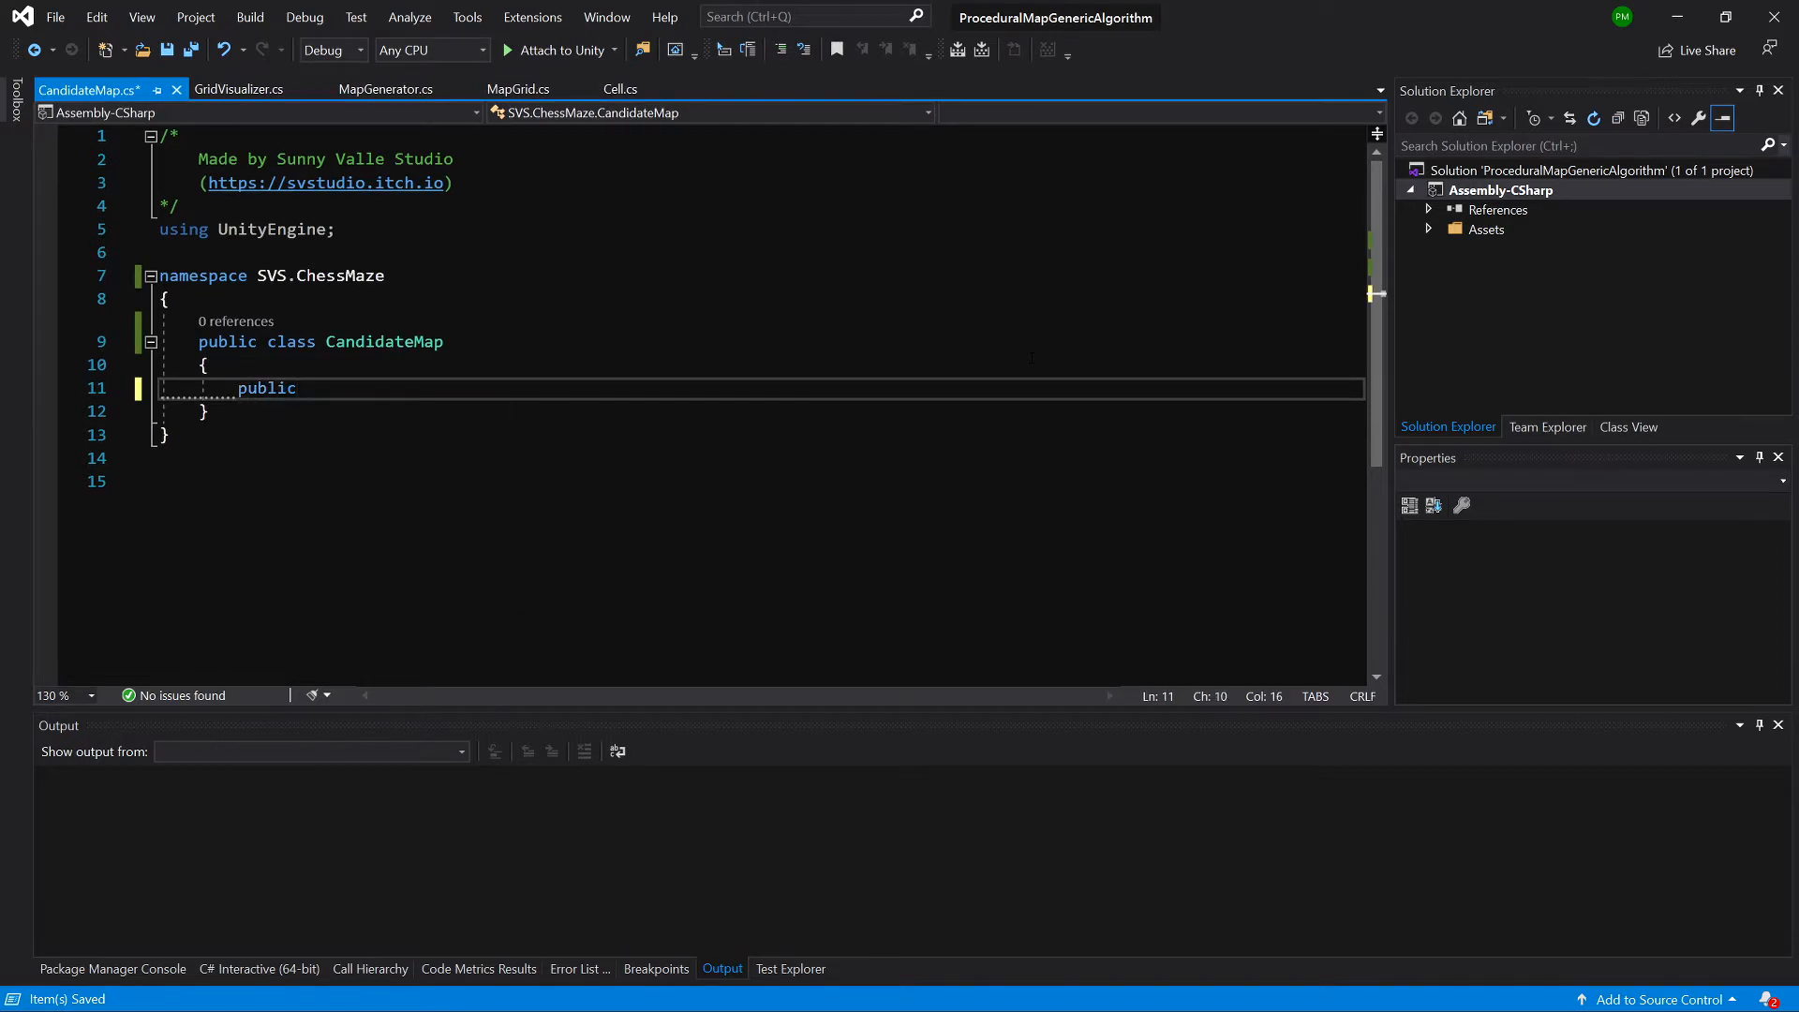
{"action": "type", "text": "MapGrid grid;"}
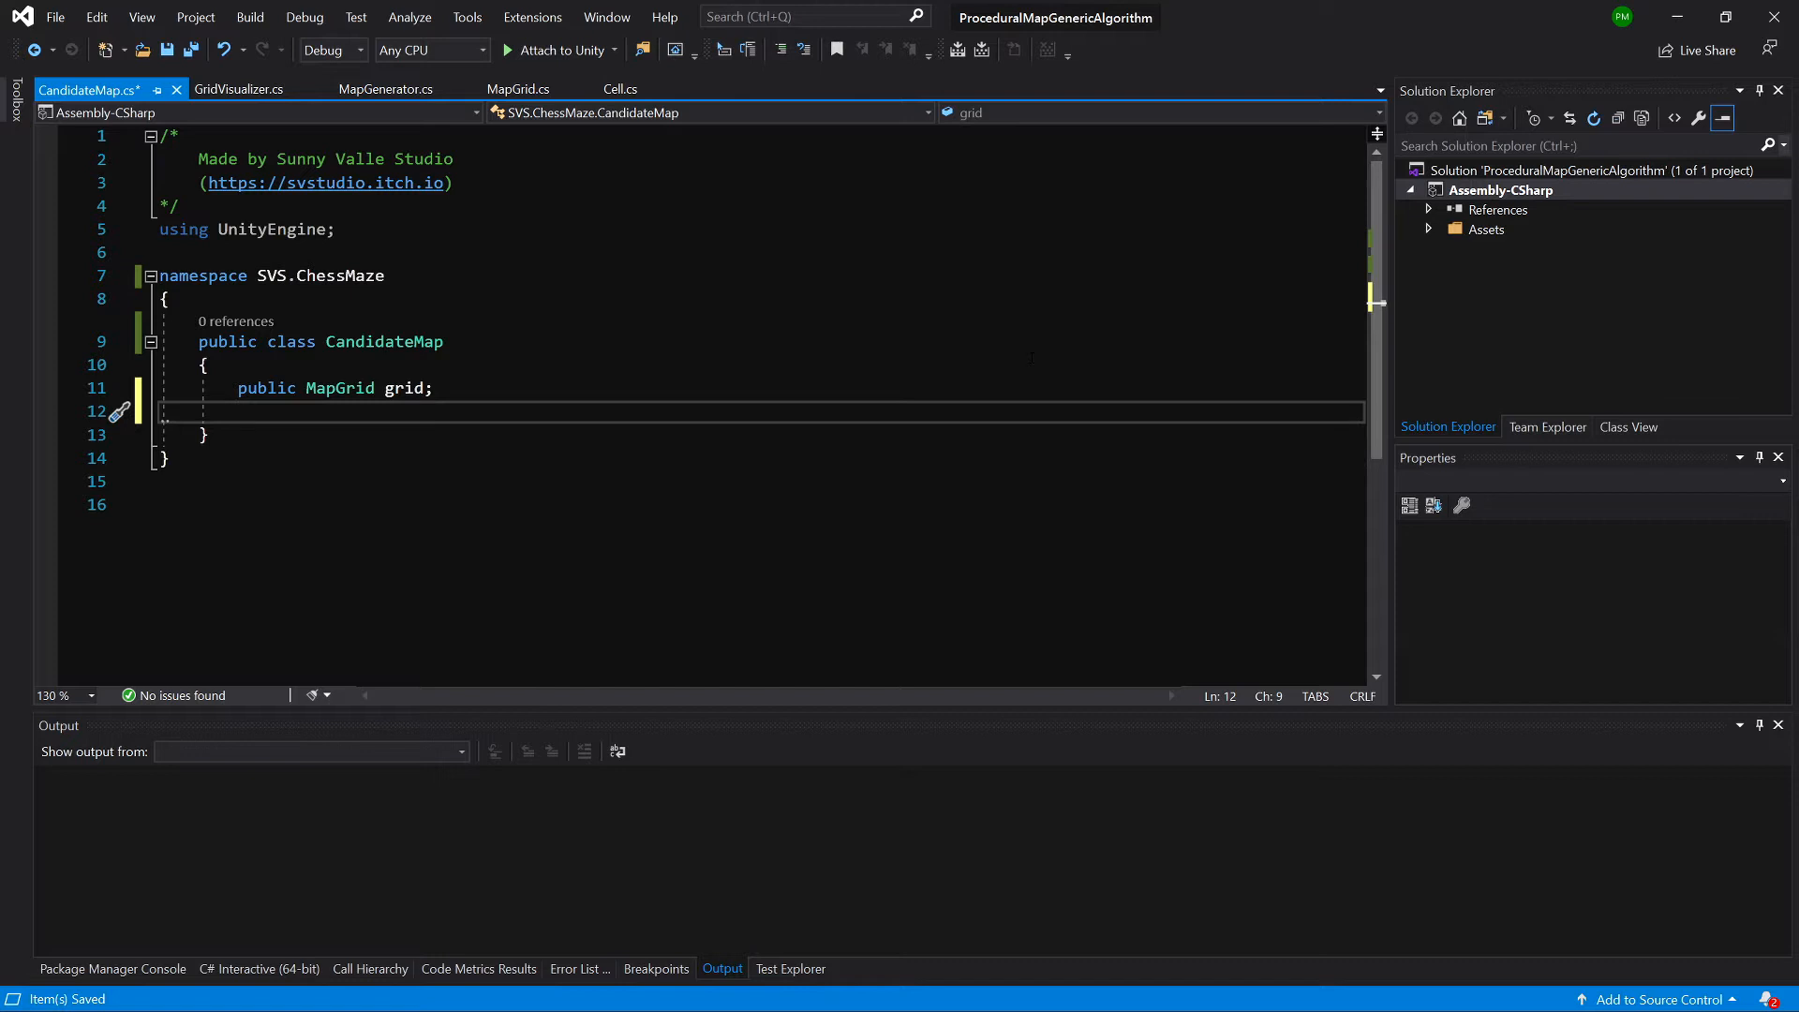
{"action": "type", "text": "private"}
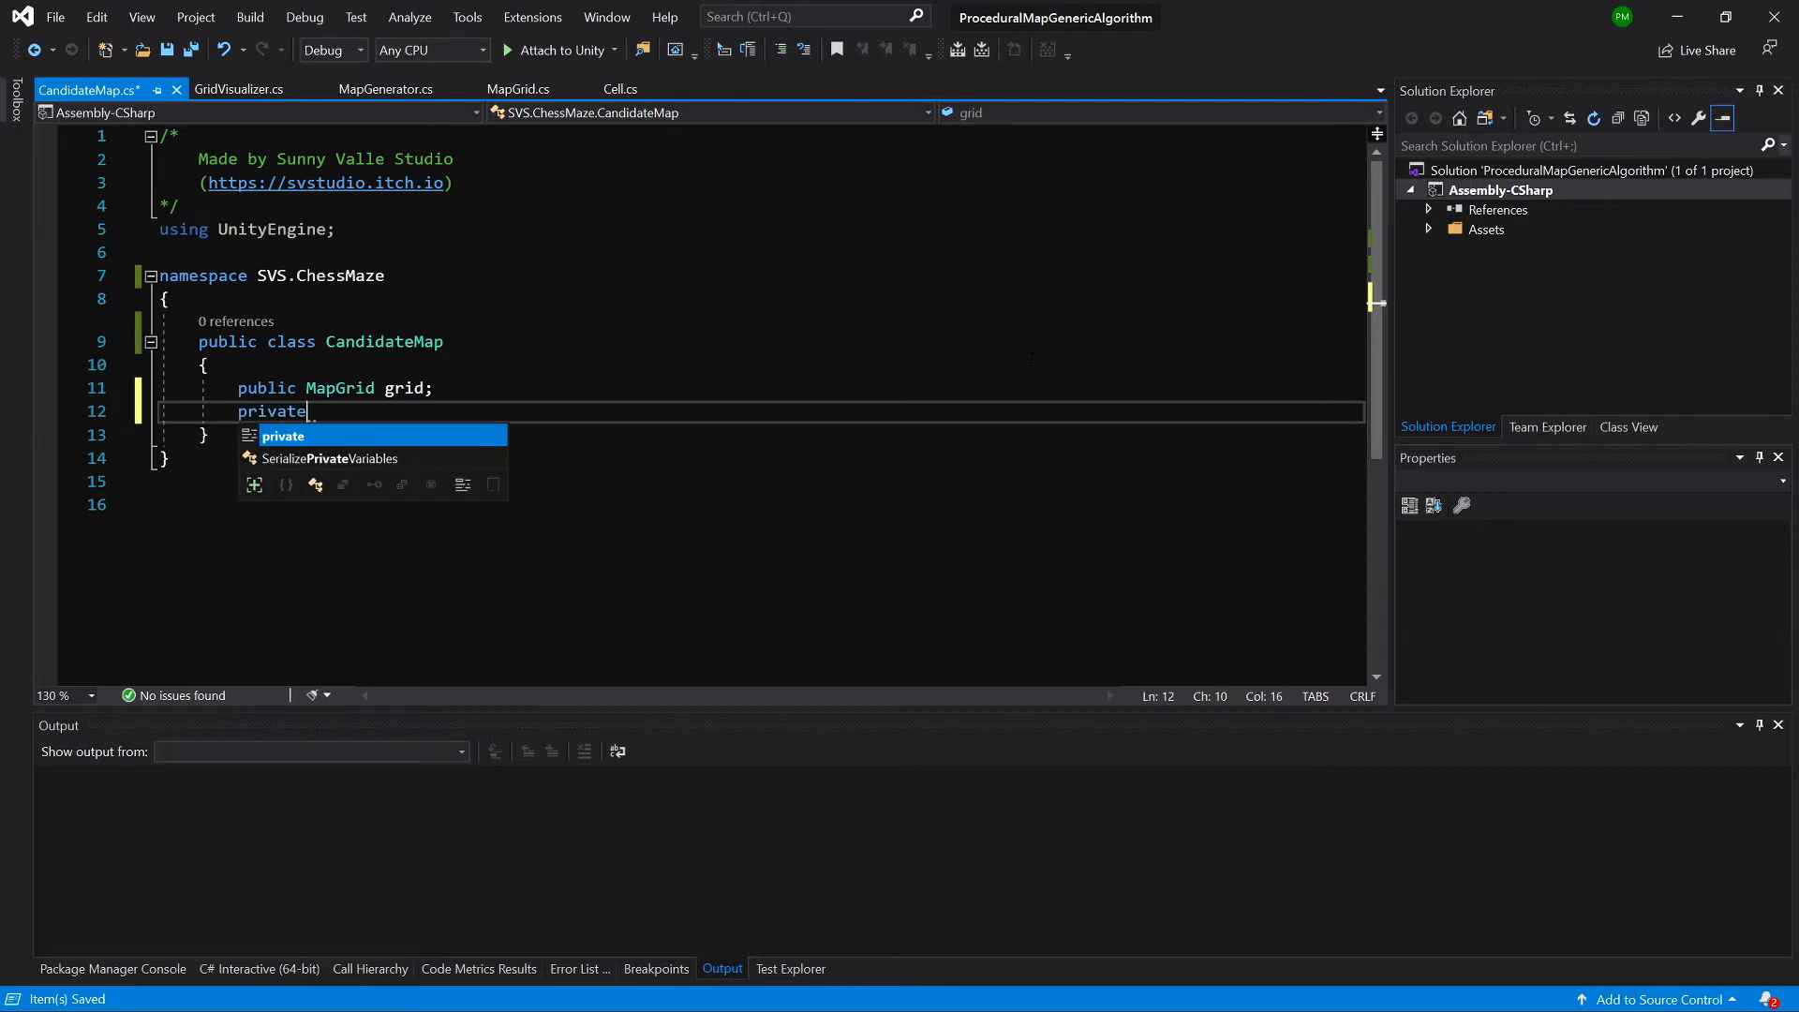
{"action": "type", "text": "int"}
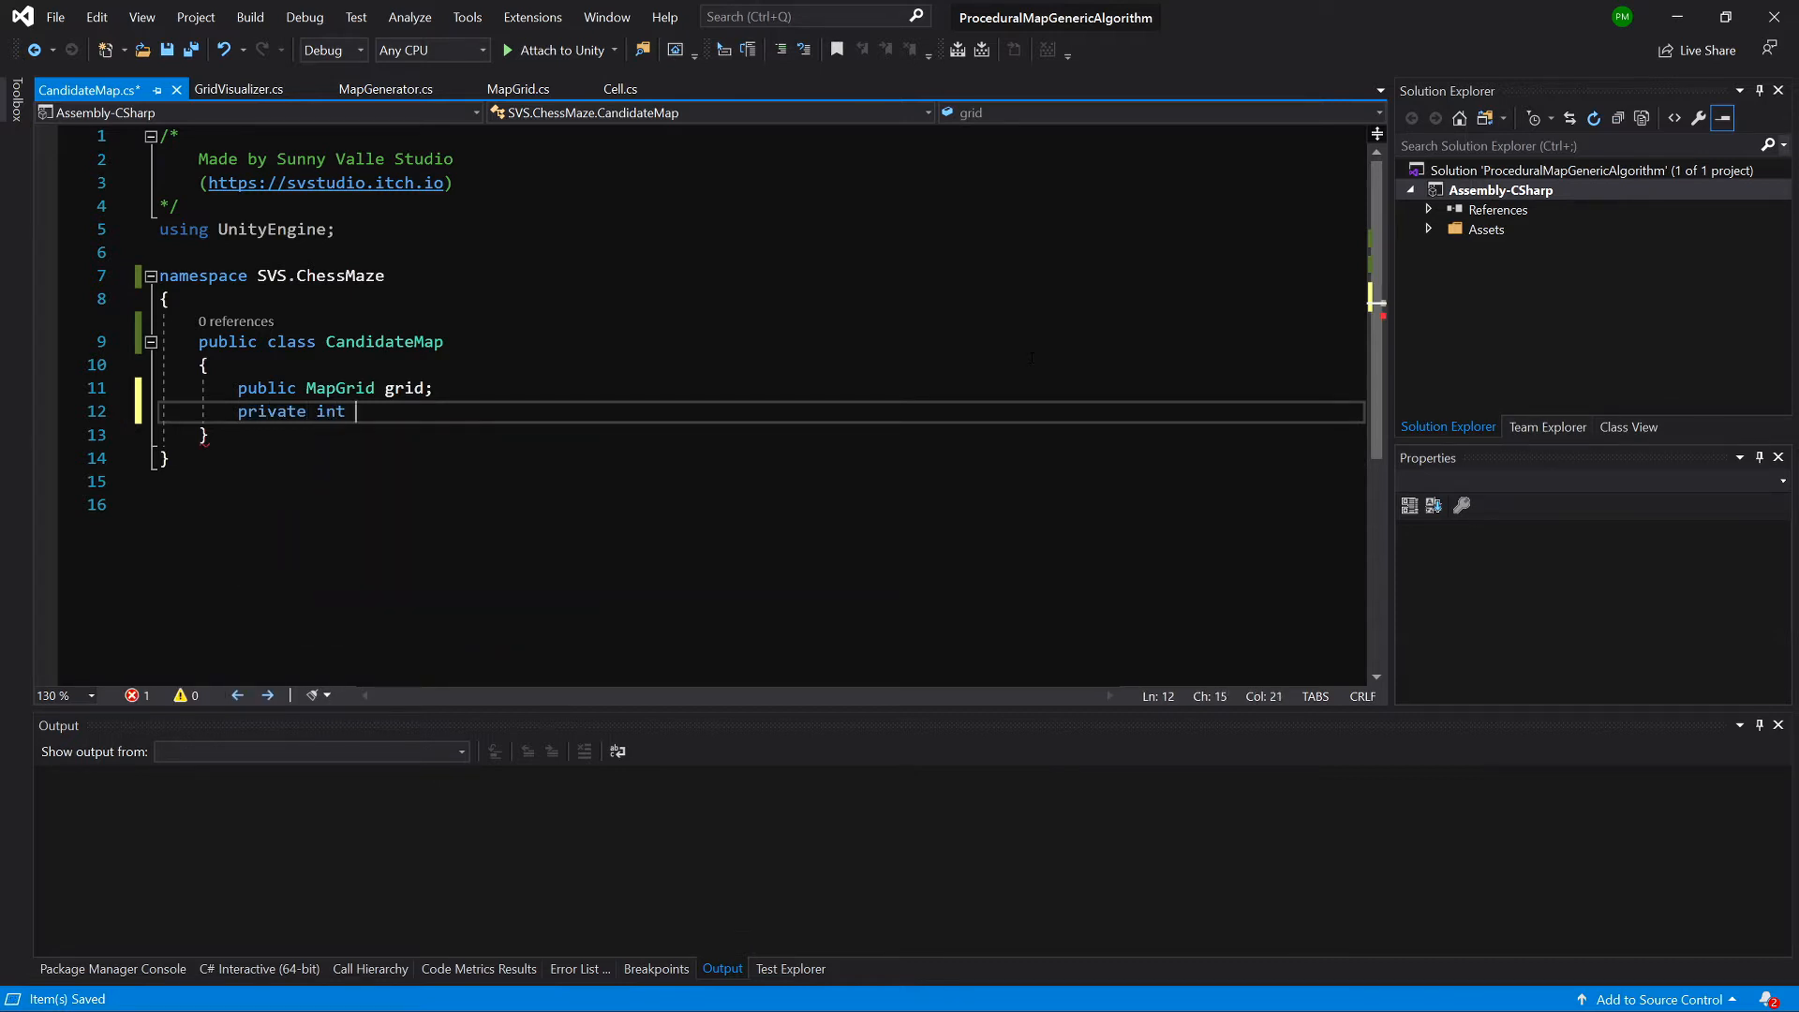
{"action": "type", "text": "numberOfPieces = 0;"}
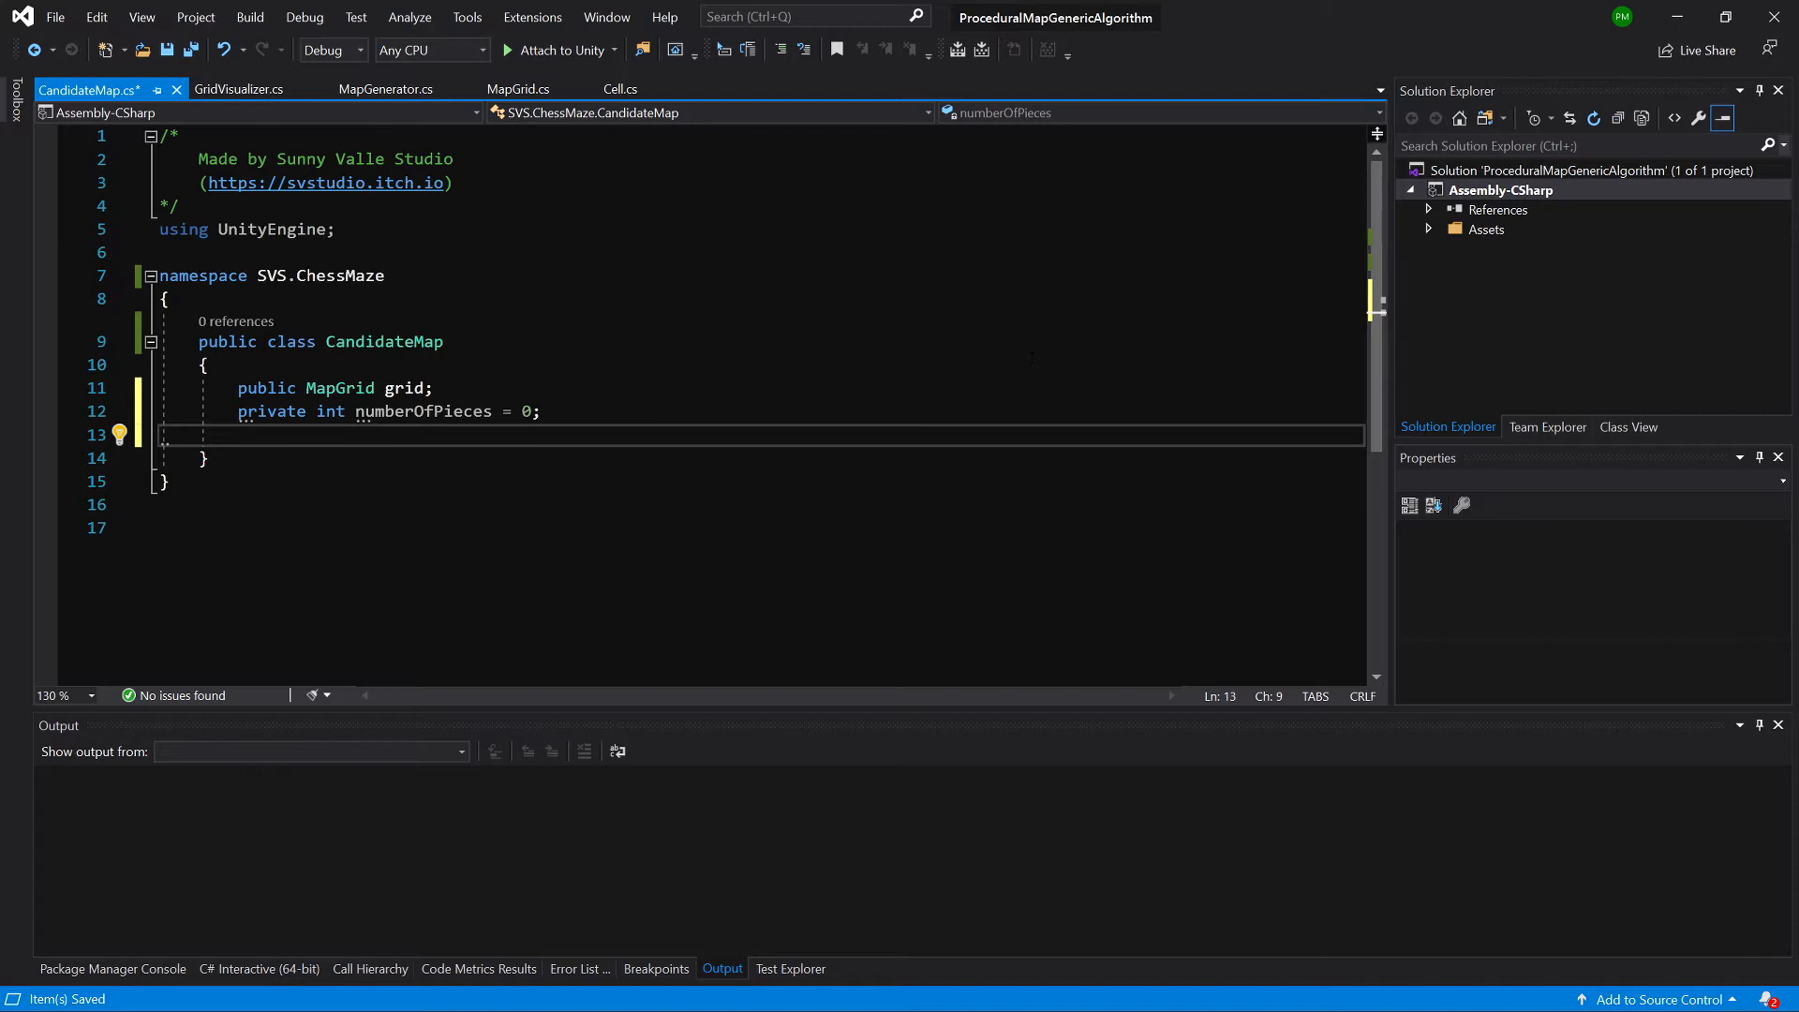
- Declare a private bool[] obstacles array field initialised to null
{"action": "type", "text": "private bool["}
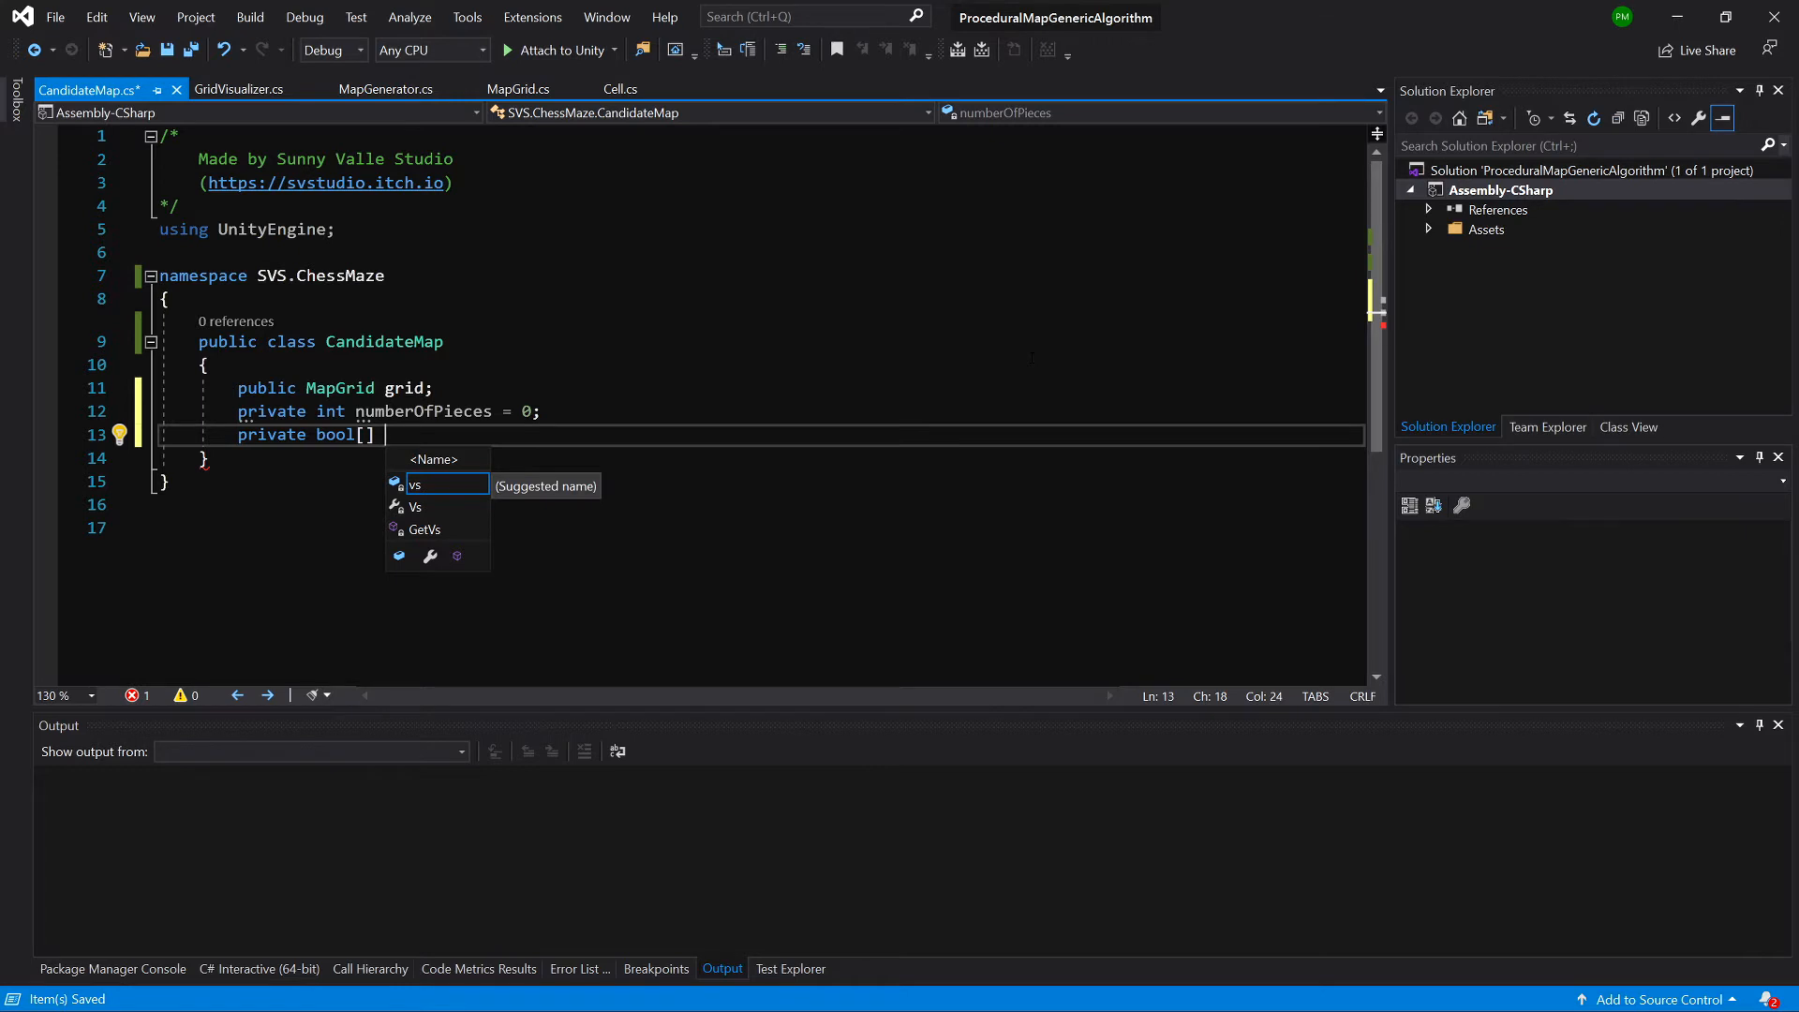
{"action": "type", "text": "pbstaclesA"}
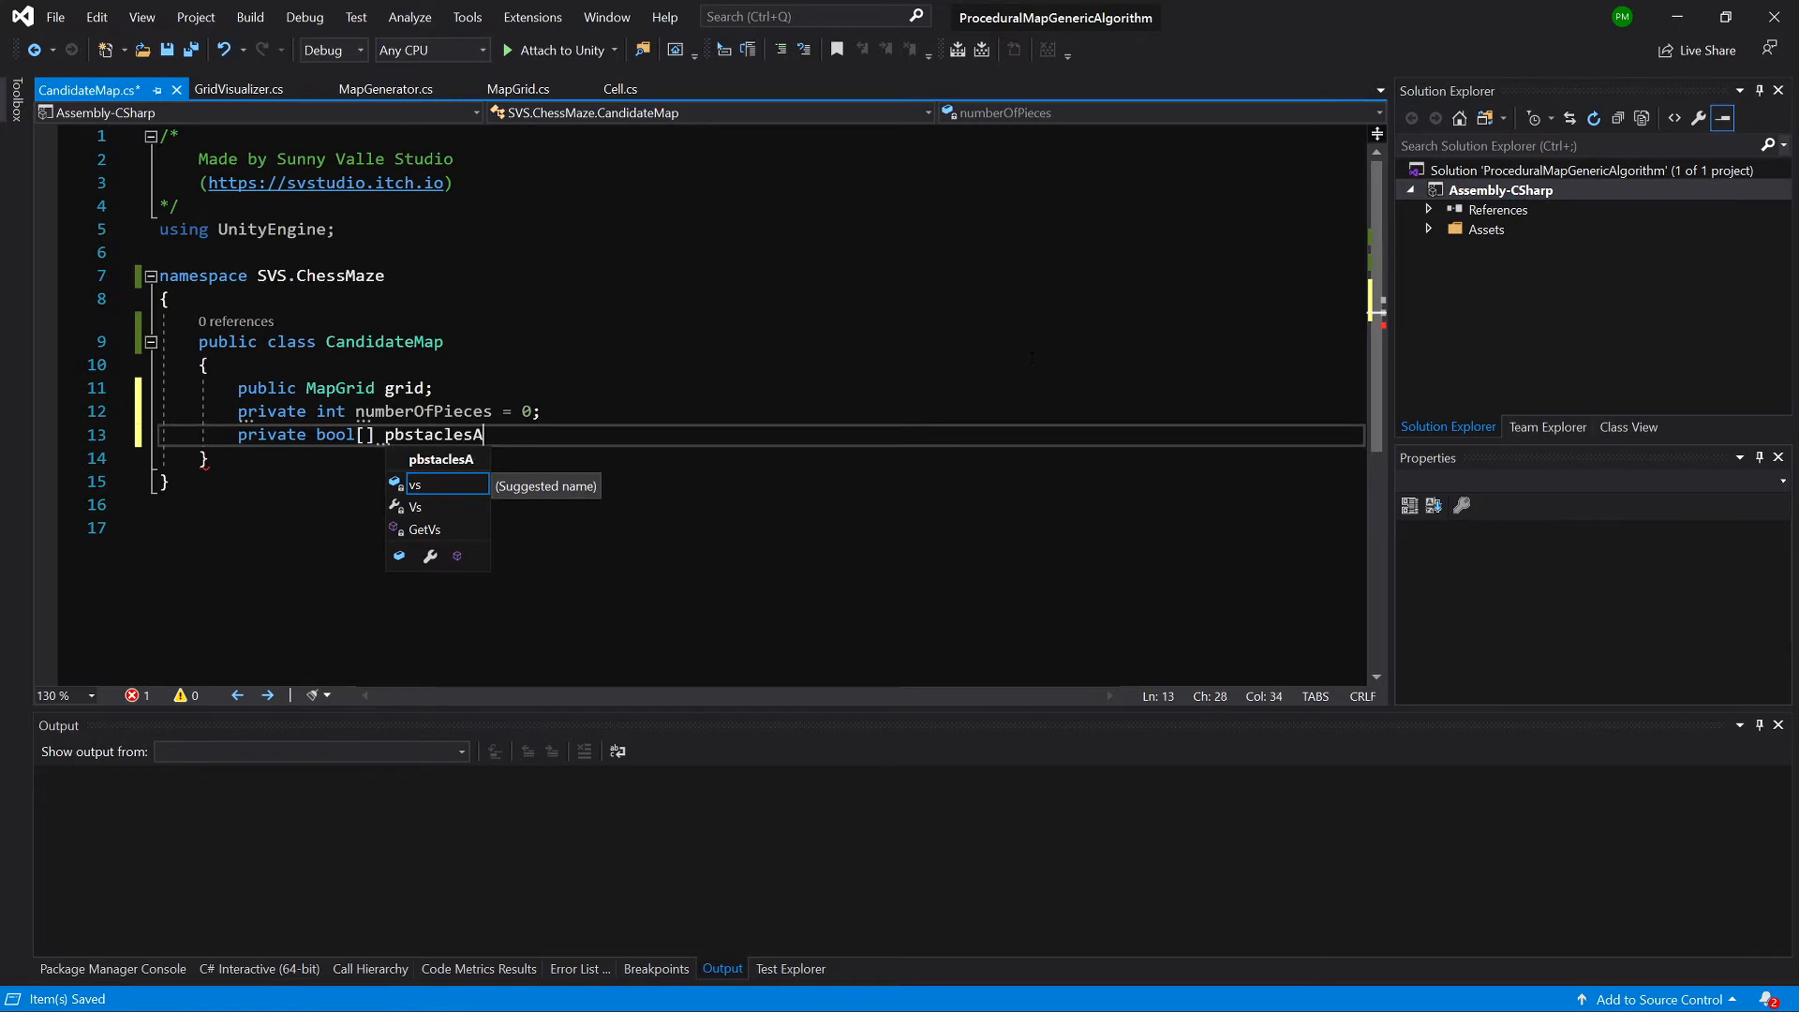
{"action": "type", "text": "rra"}
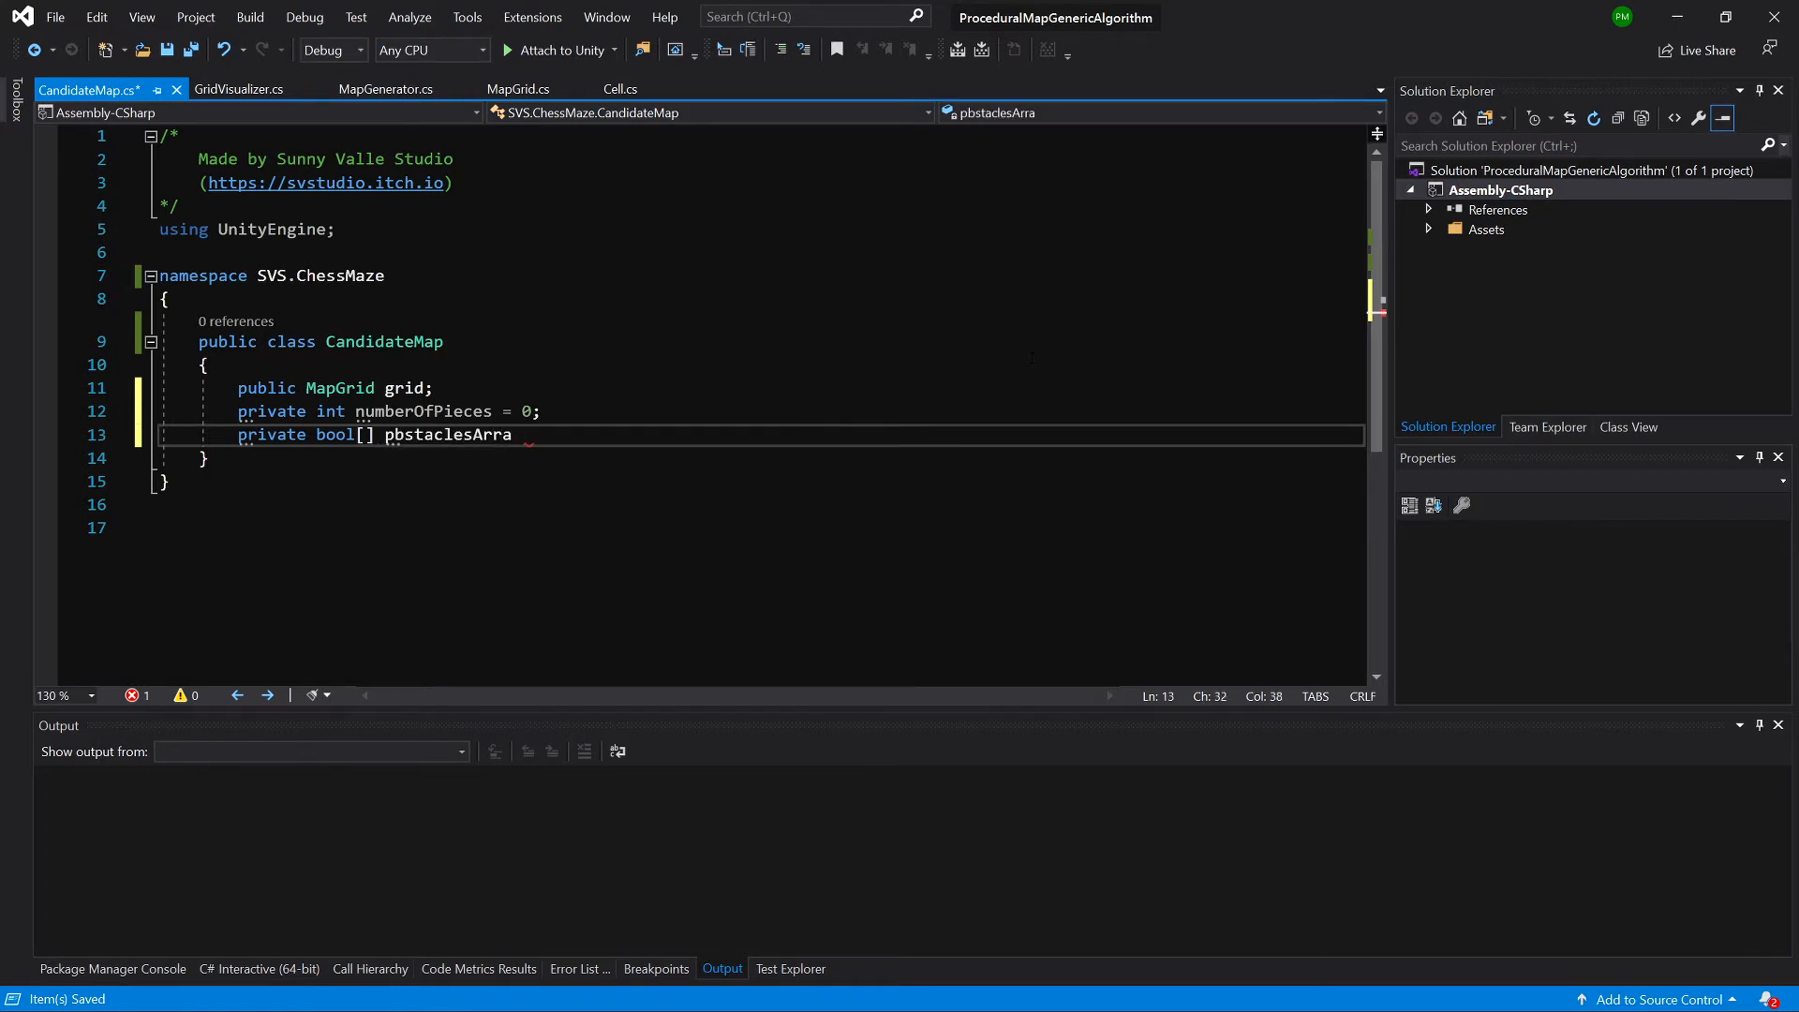
{"action": "type", "text": "= null;"}
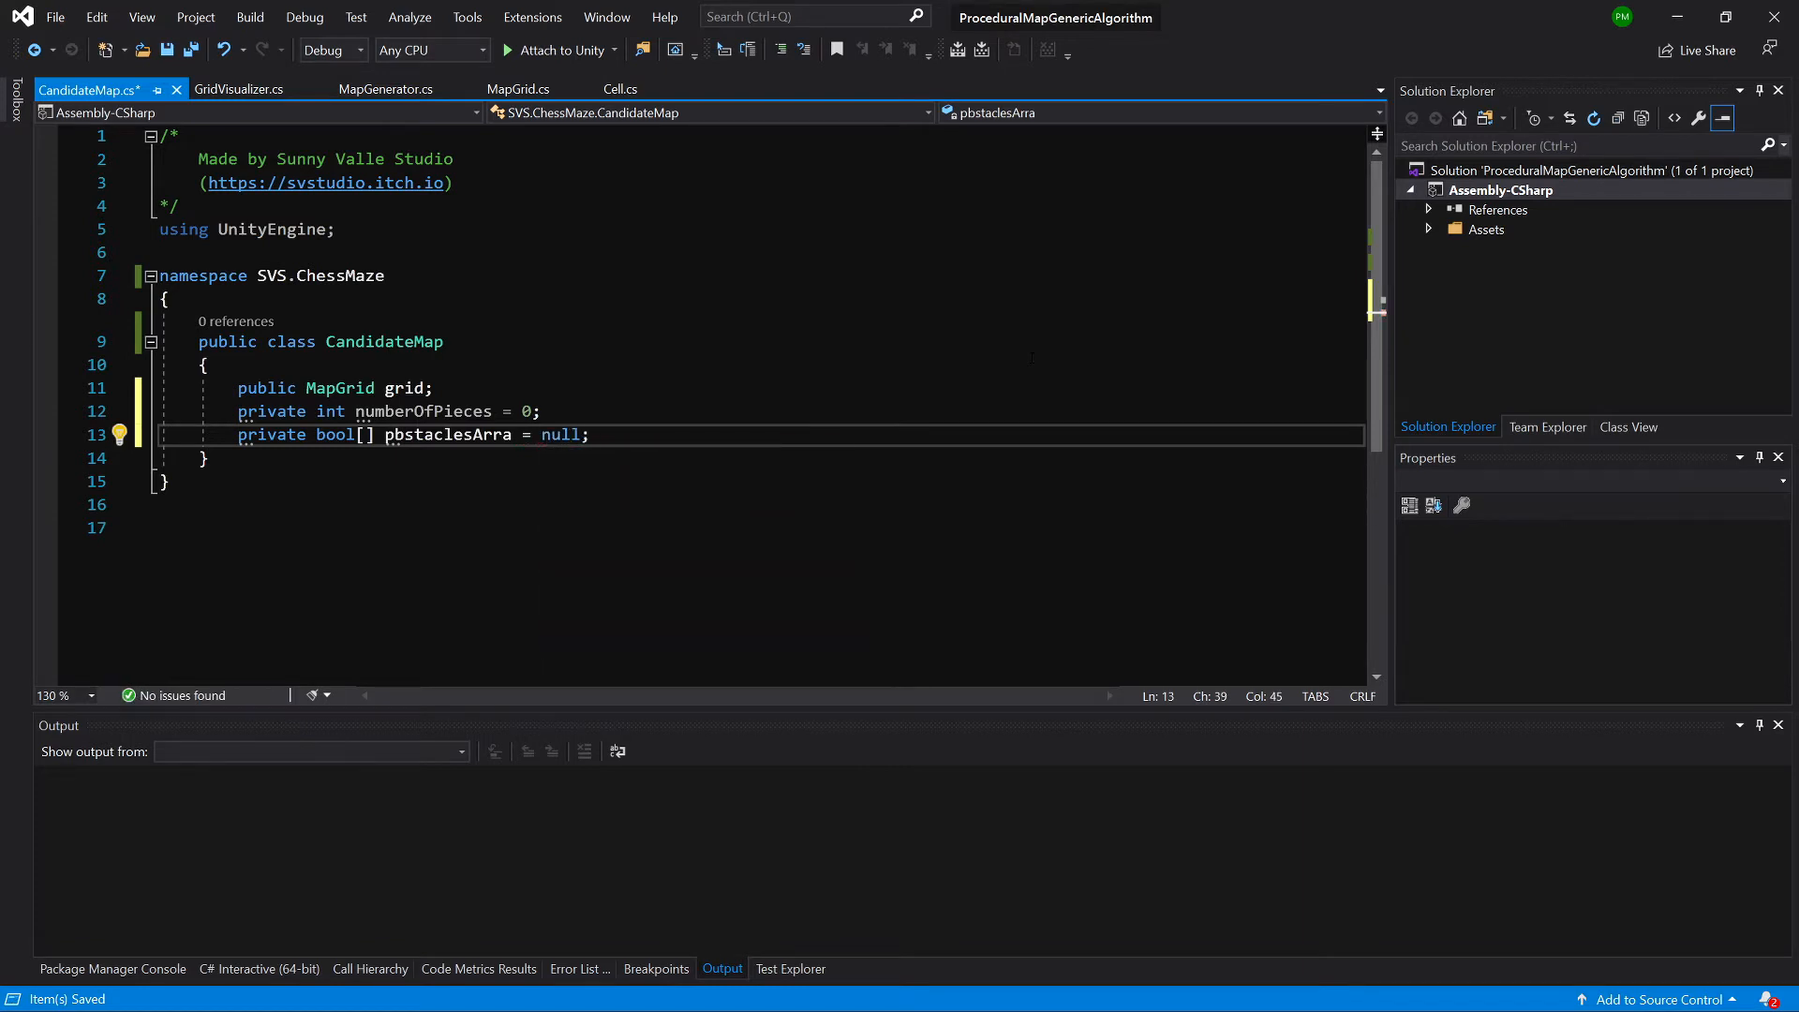
{"action": "type", "text": "p"}
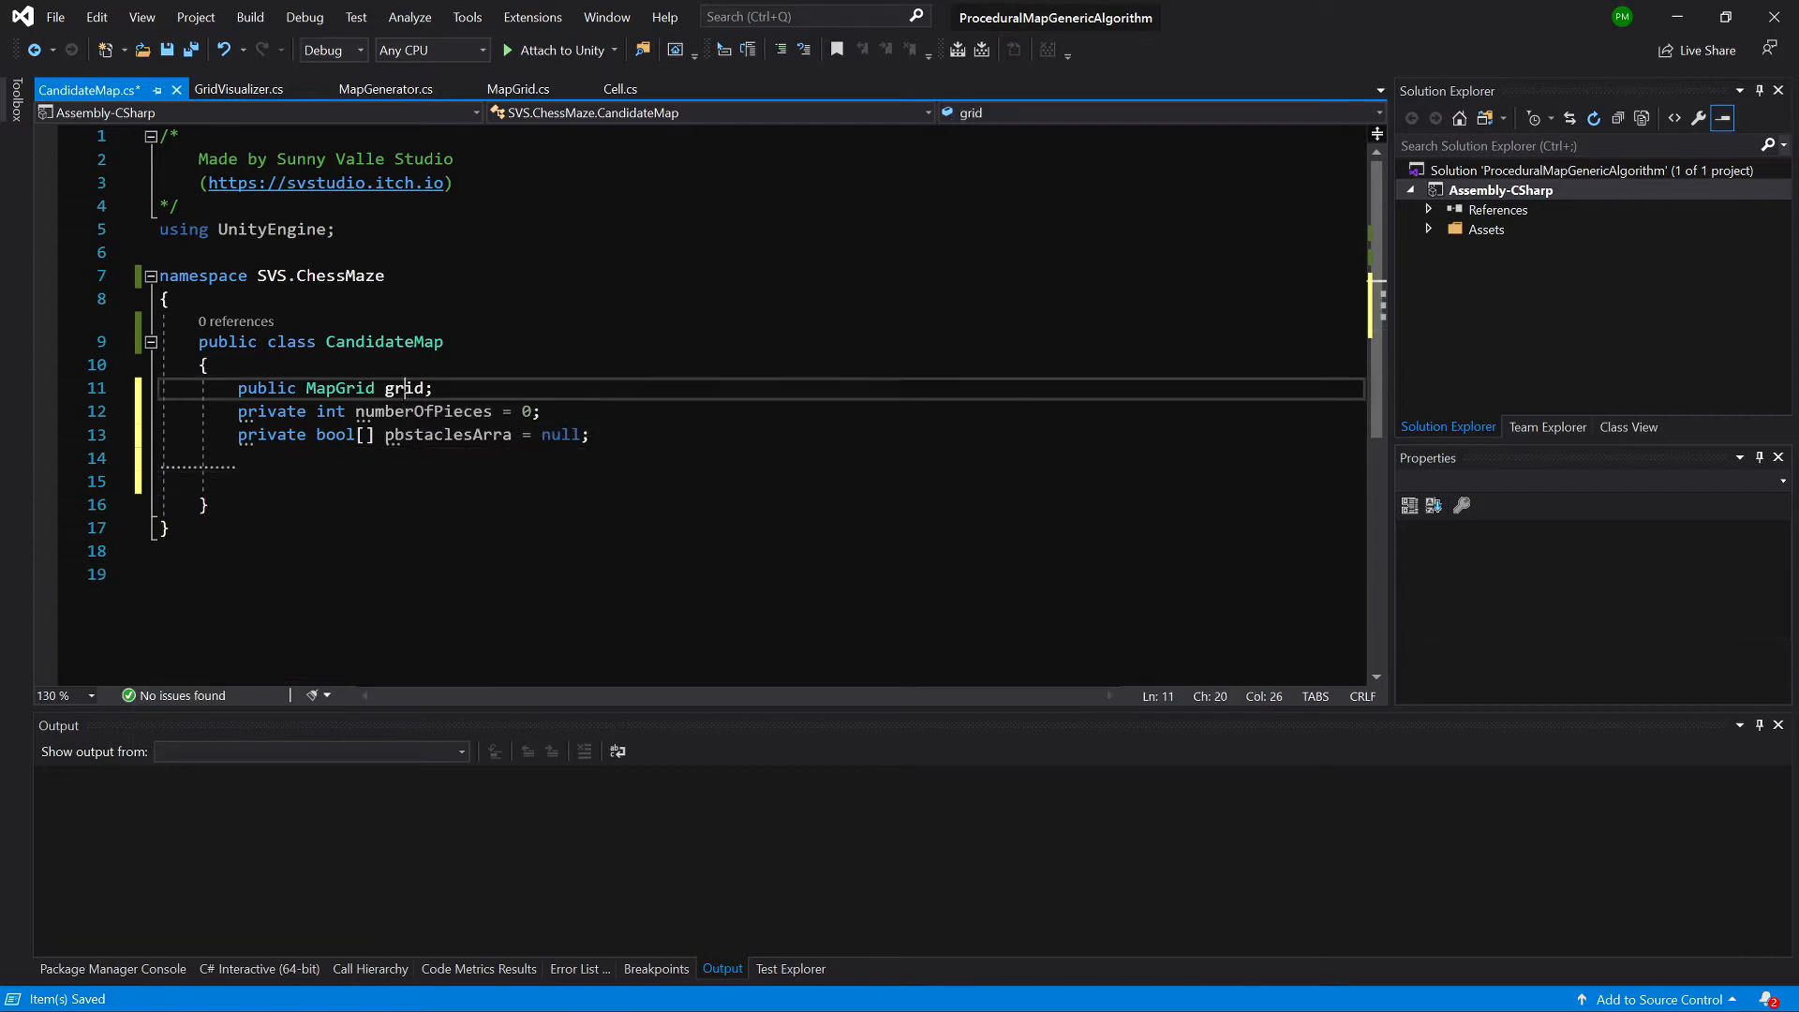
- Encapsulate grid behind a Grid property and fix the obstaclesArray field name
{"action": "right_click", "coordinate": [405, 388]}
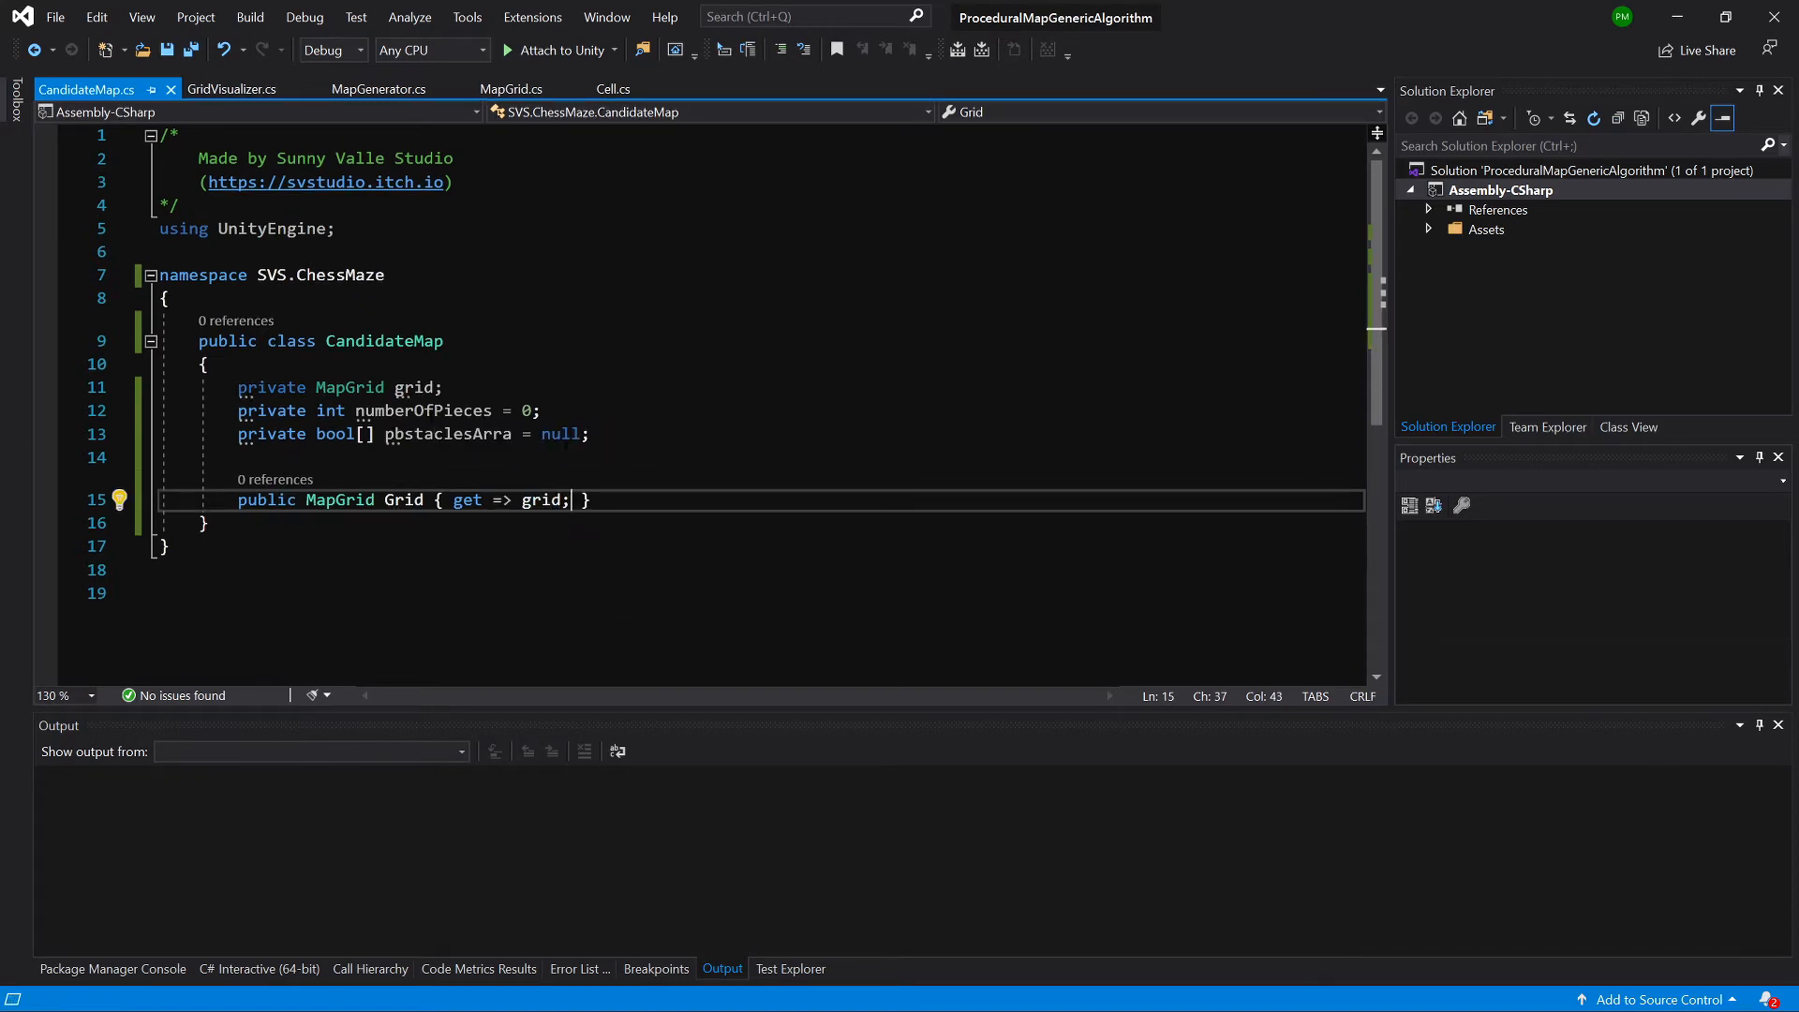
{"action": "mouse_move", "coordinate": [448, 433]}
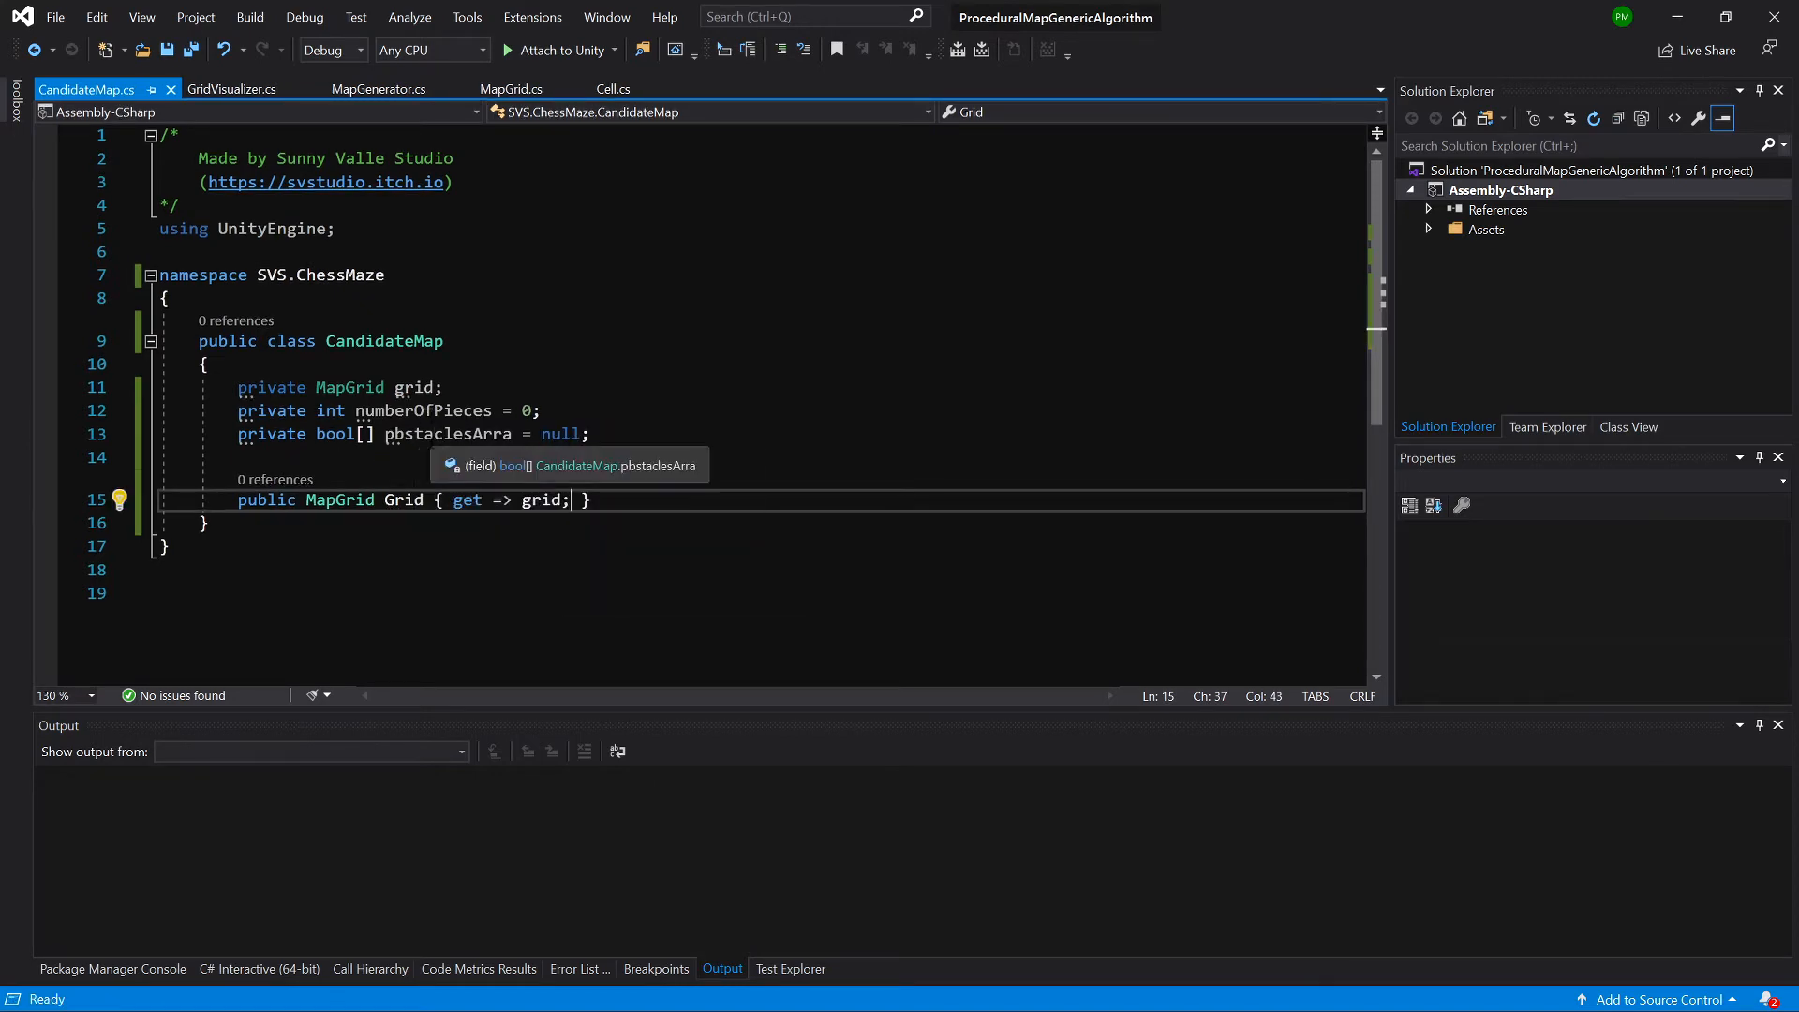
{"action": "left_click", "coordinate": [441, 435]}
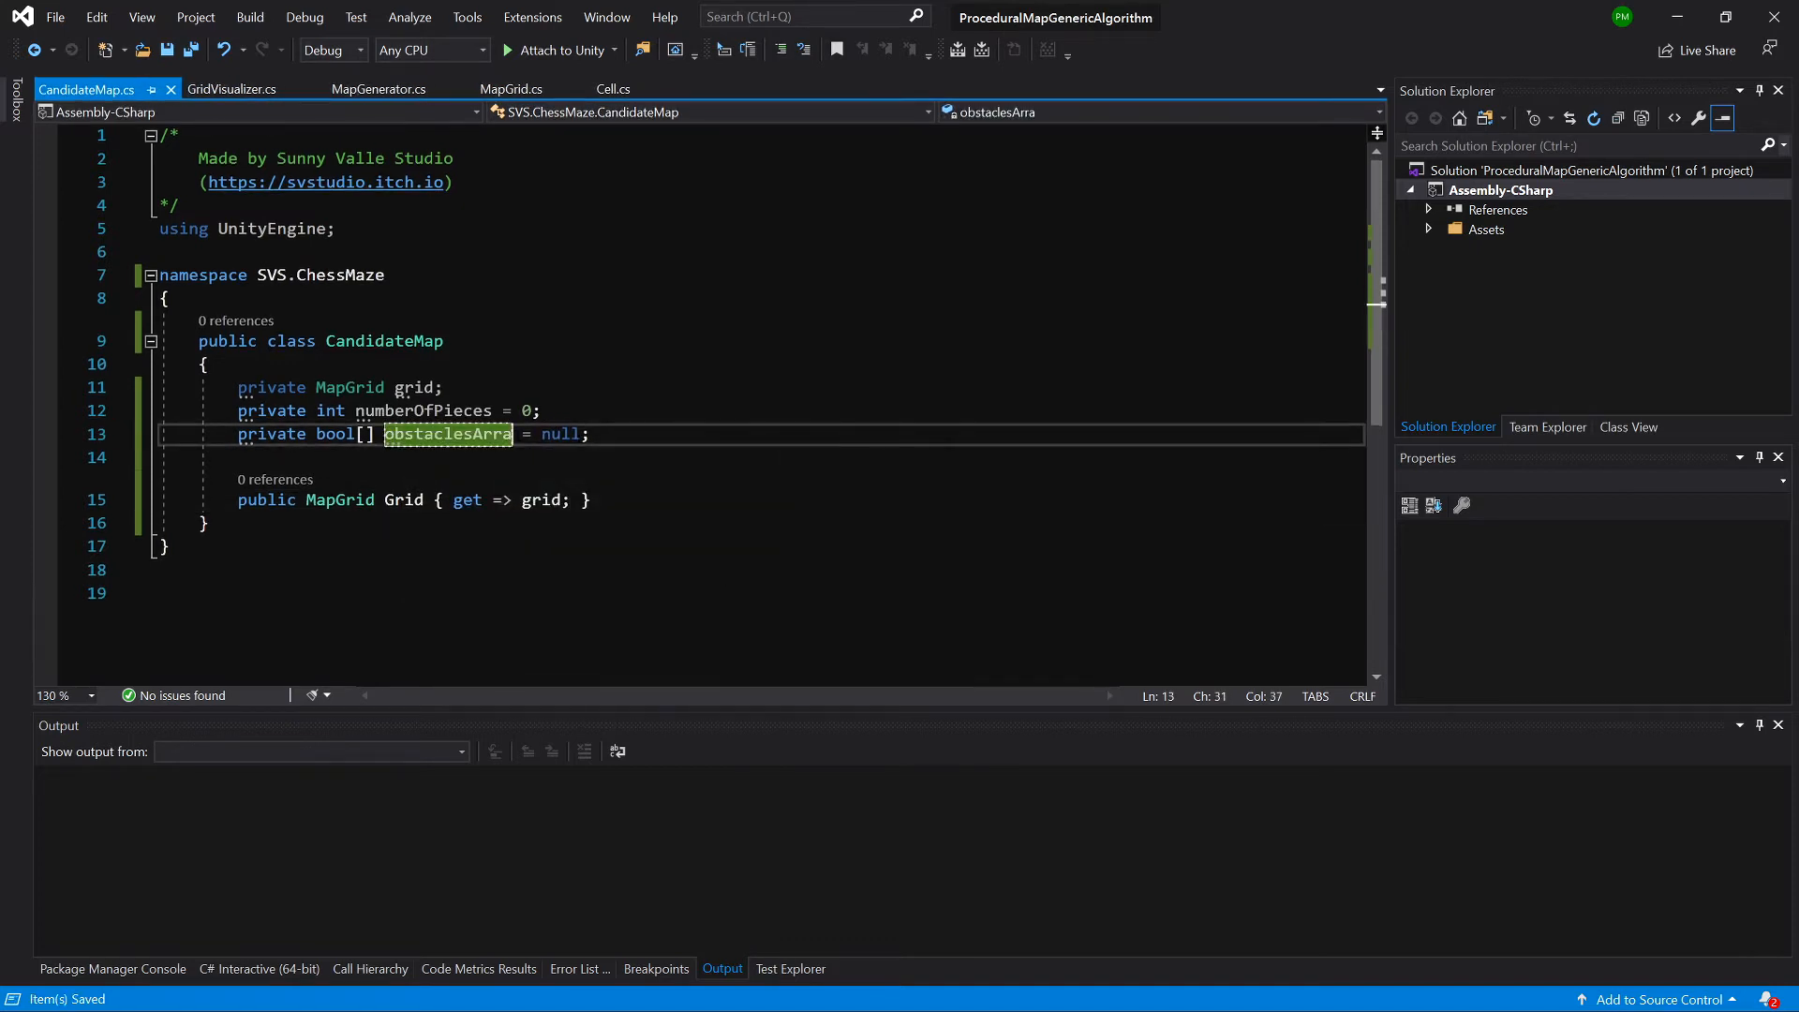
{"action": "type", "text": "y"}
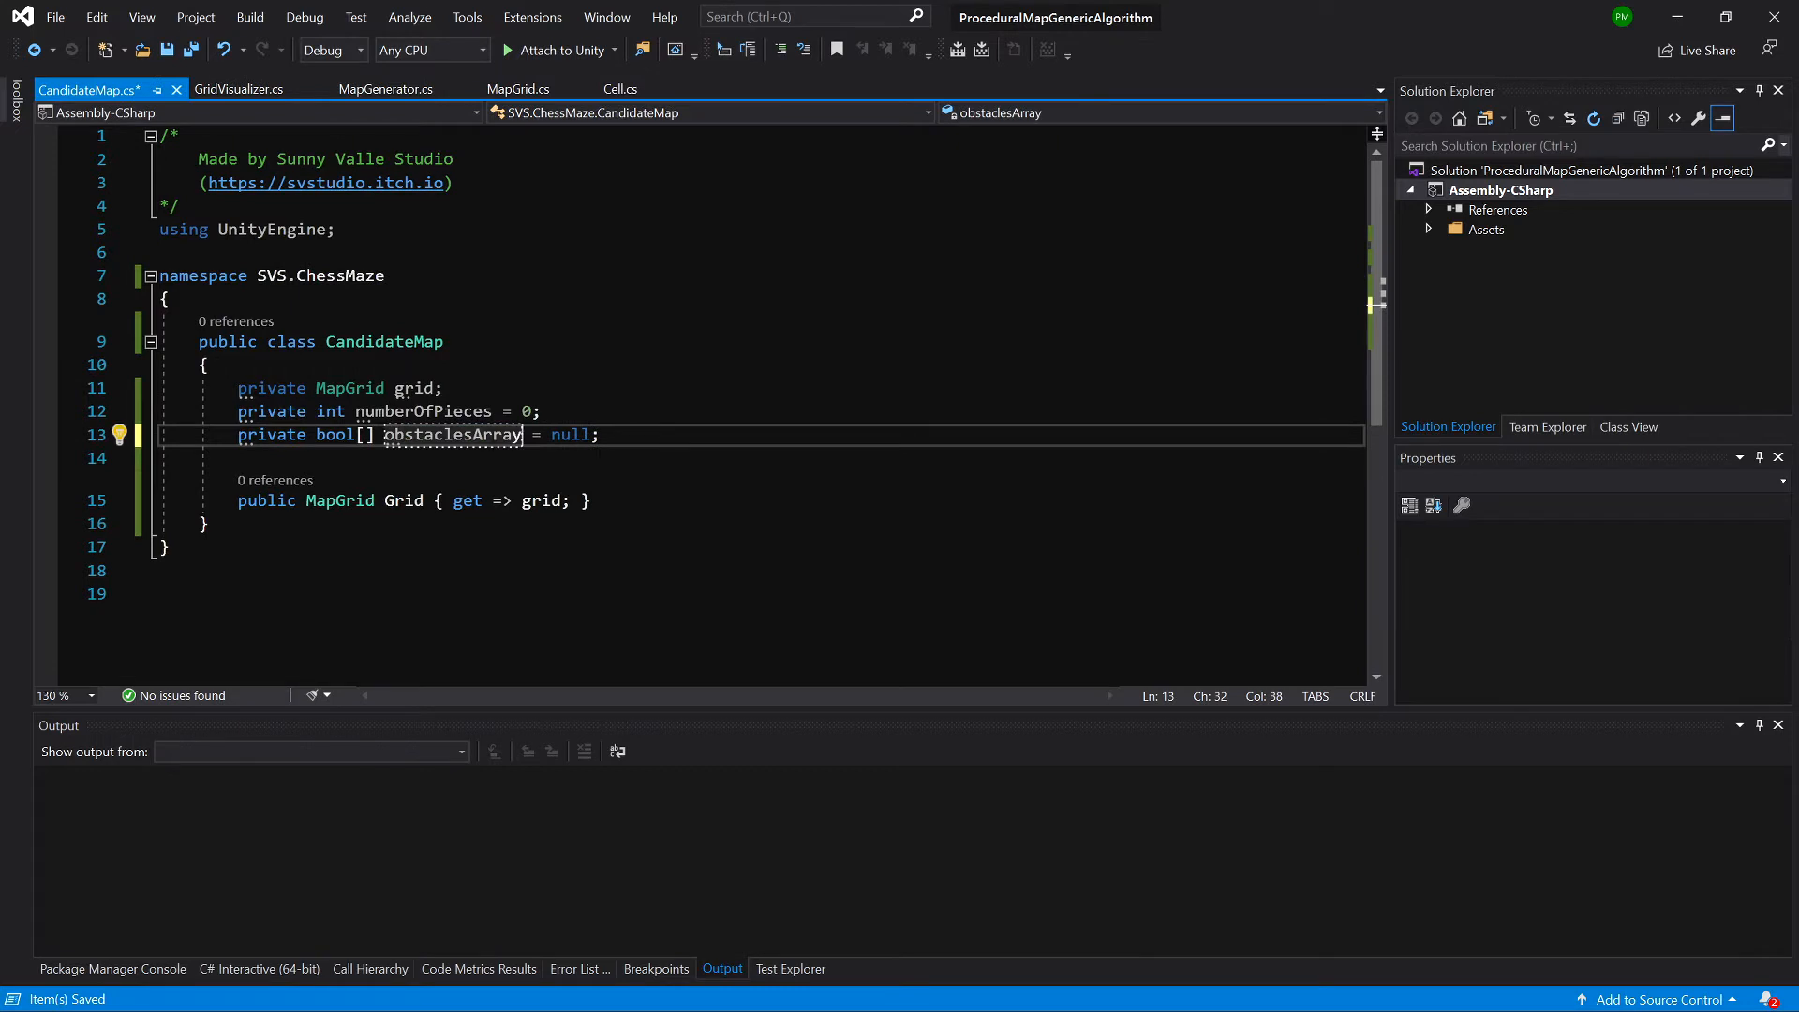
- Generate an ObstaclesArray property for obstaclesArray and remove its setter to make it read-only
{"action": "left_click", "coordinate": [113, 434]}
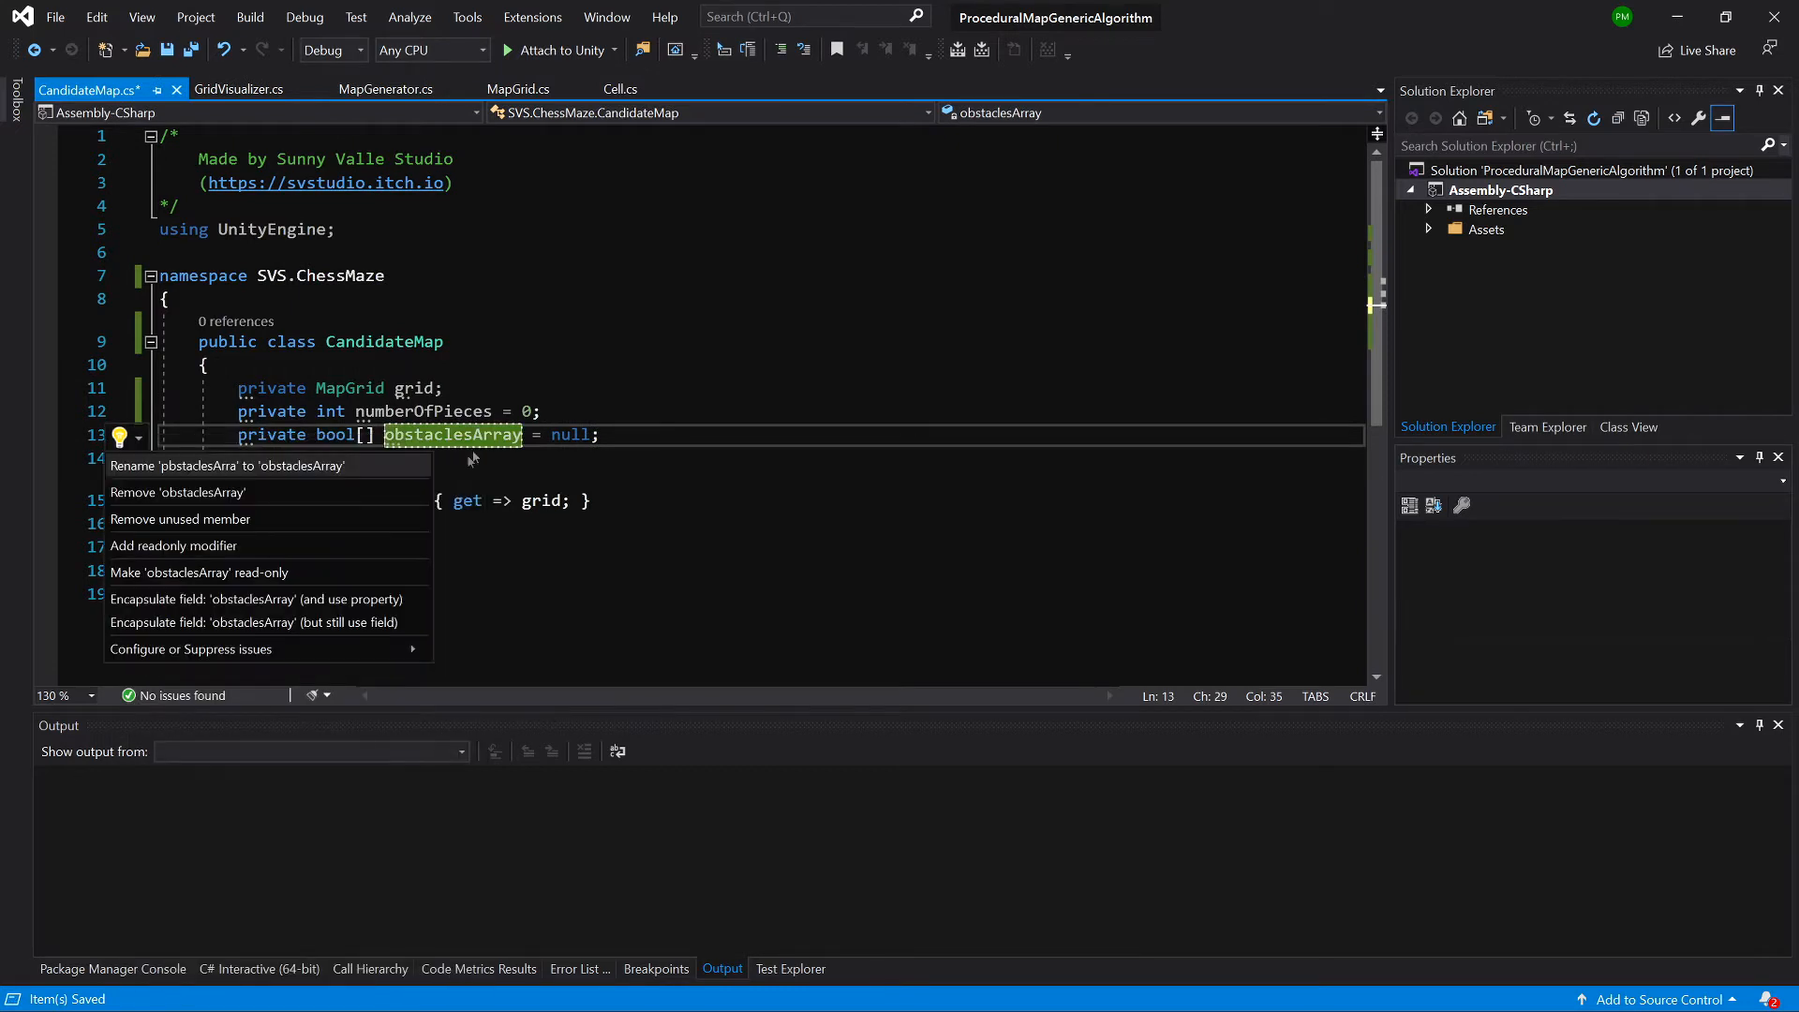
{"action": "left_click", "coordinate": [257, 598]}
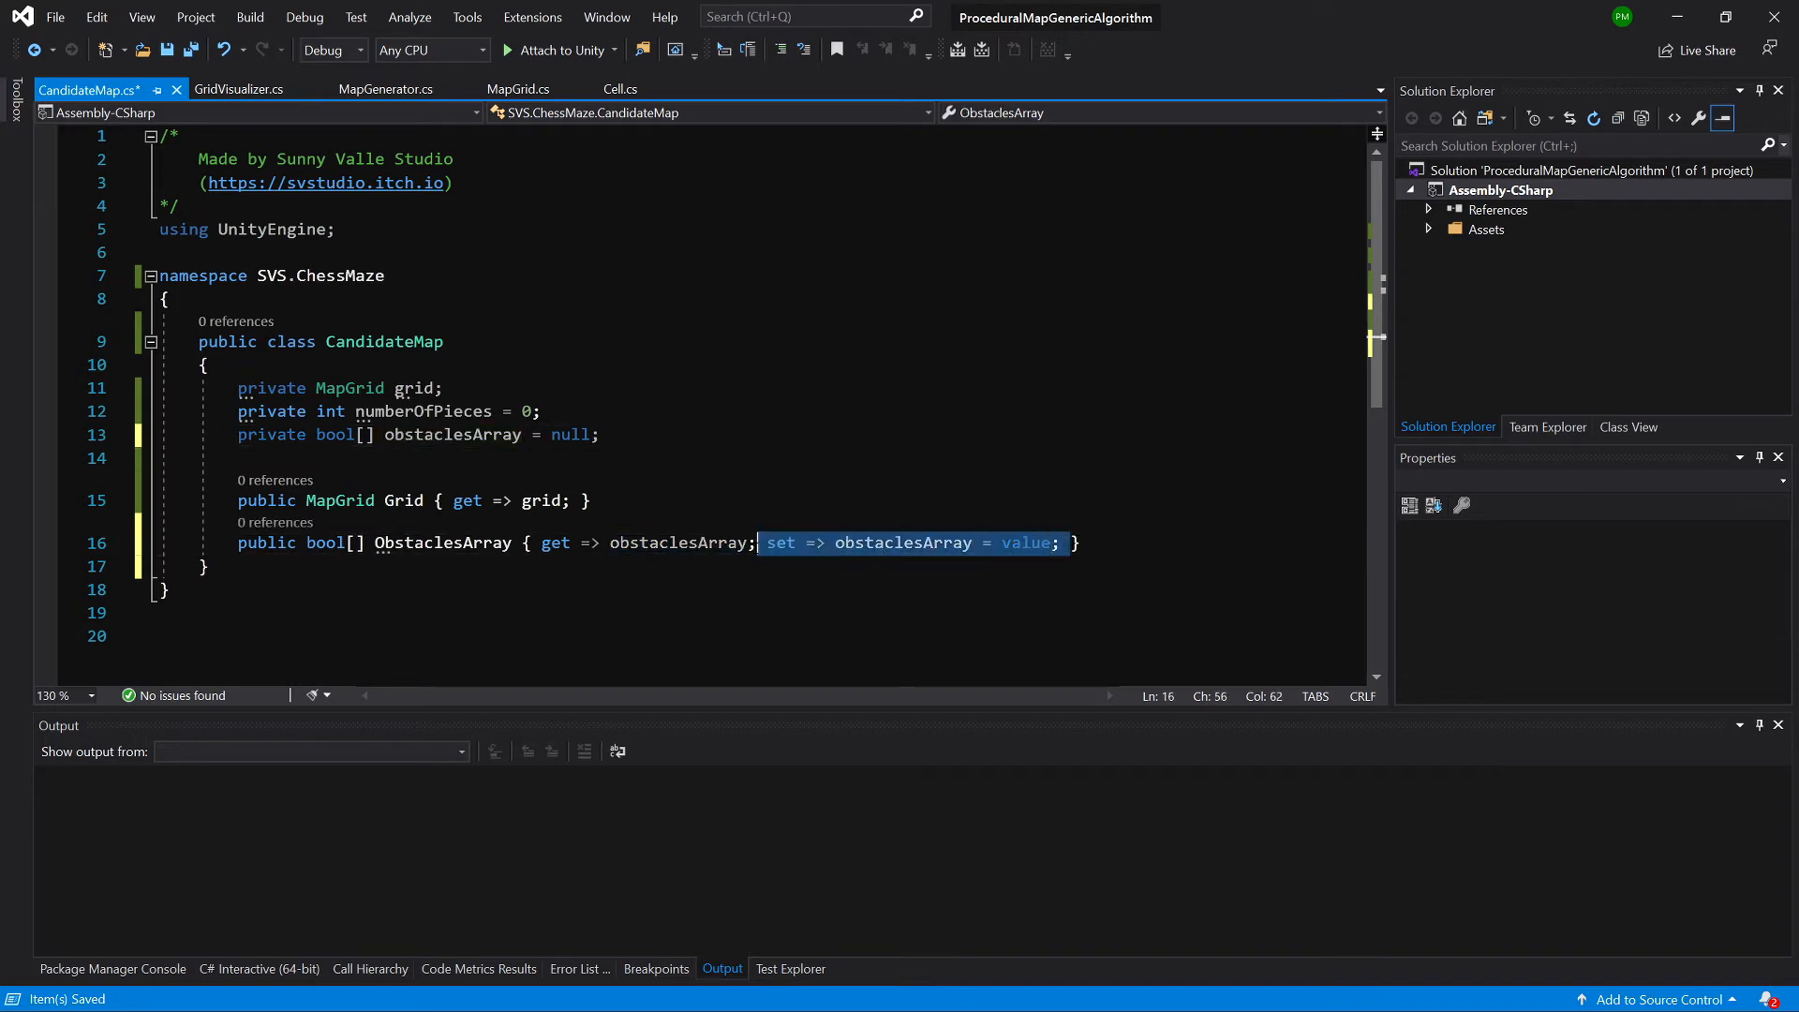
{"action": "key", "text": "Delete"}
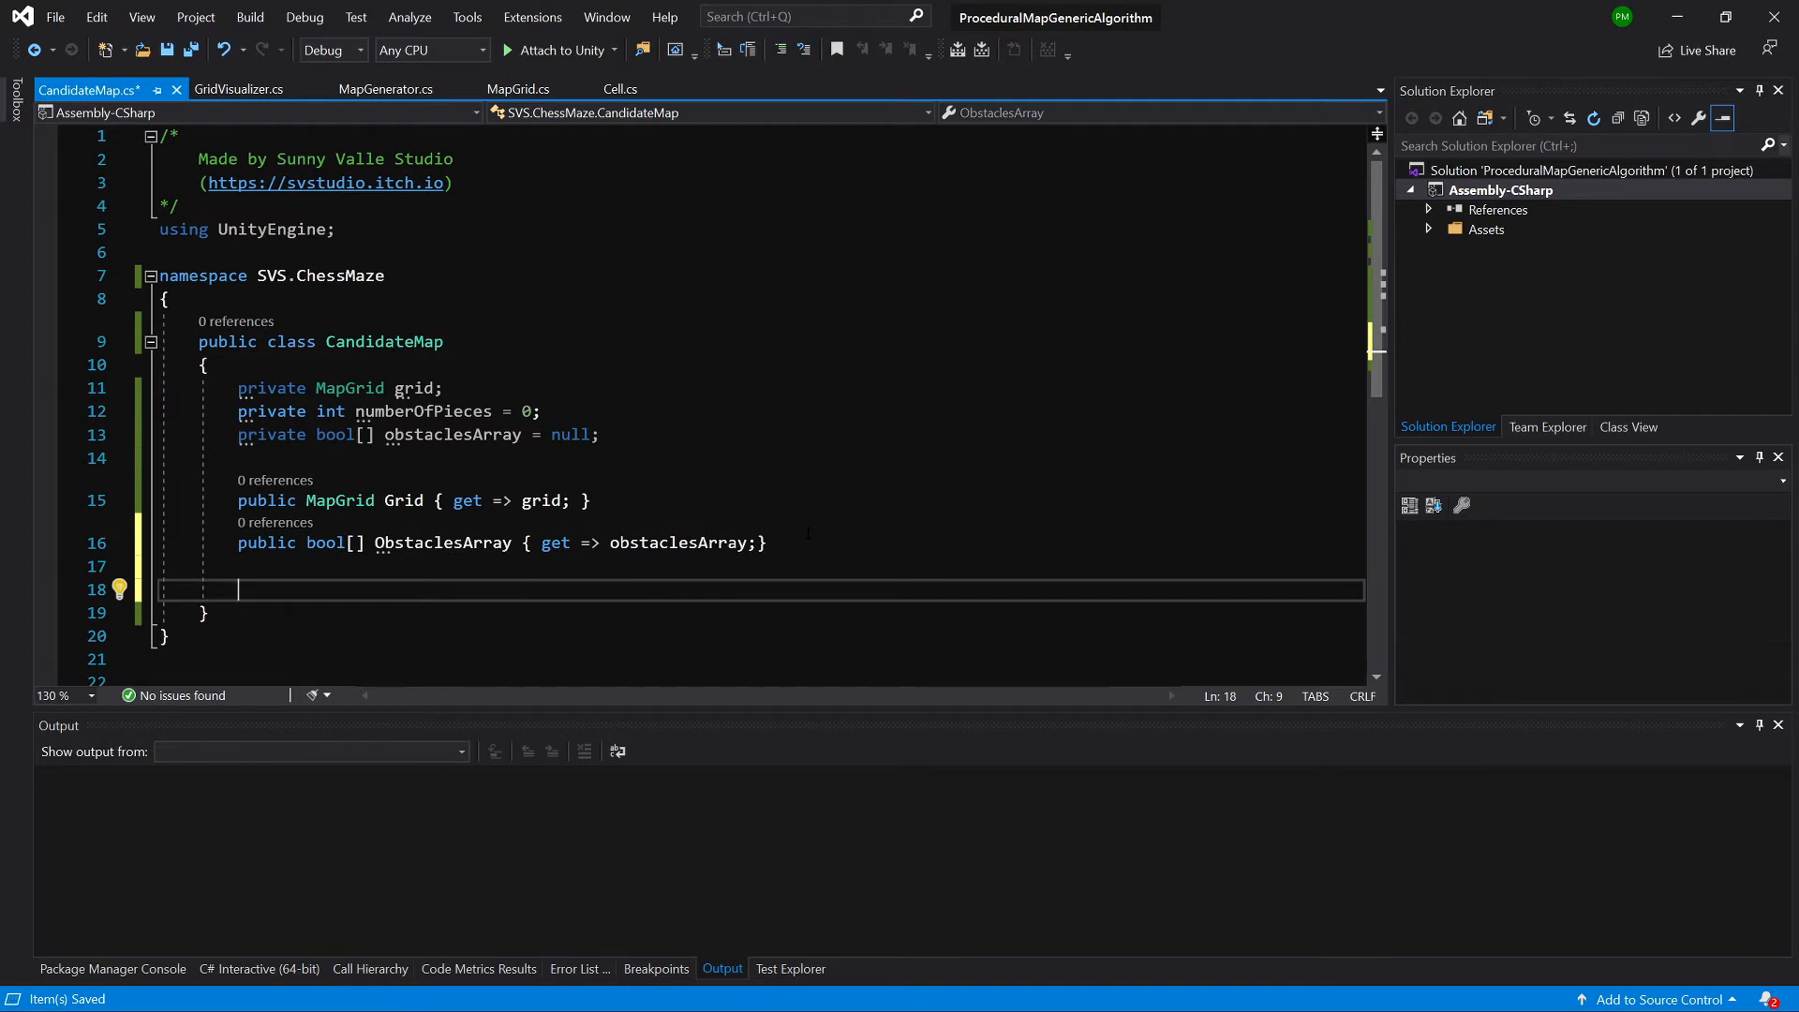
- Add a CandidateMap constructor taking MapGrid grid and int numberOfPieces
{"action": "type", "text": "ctor"}
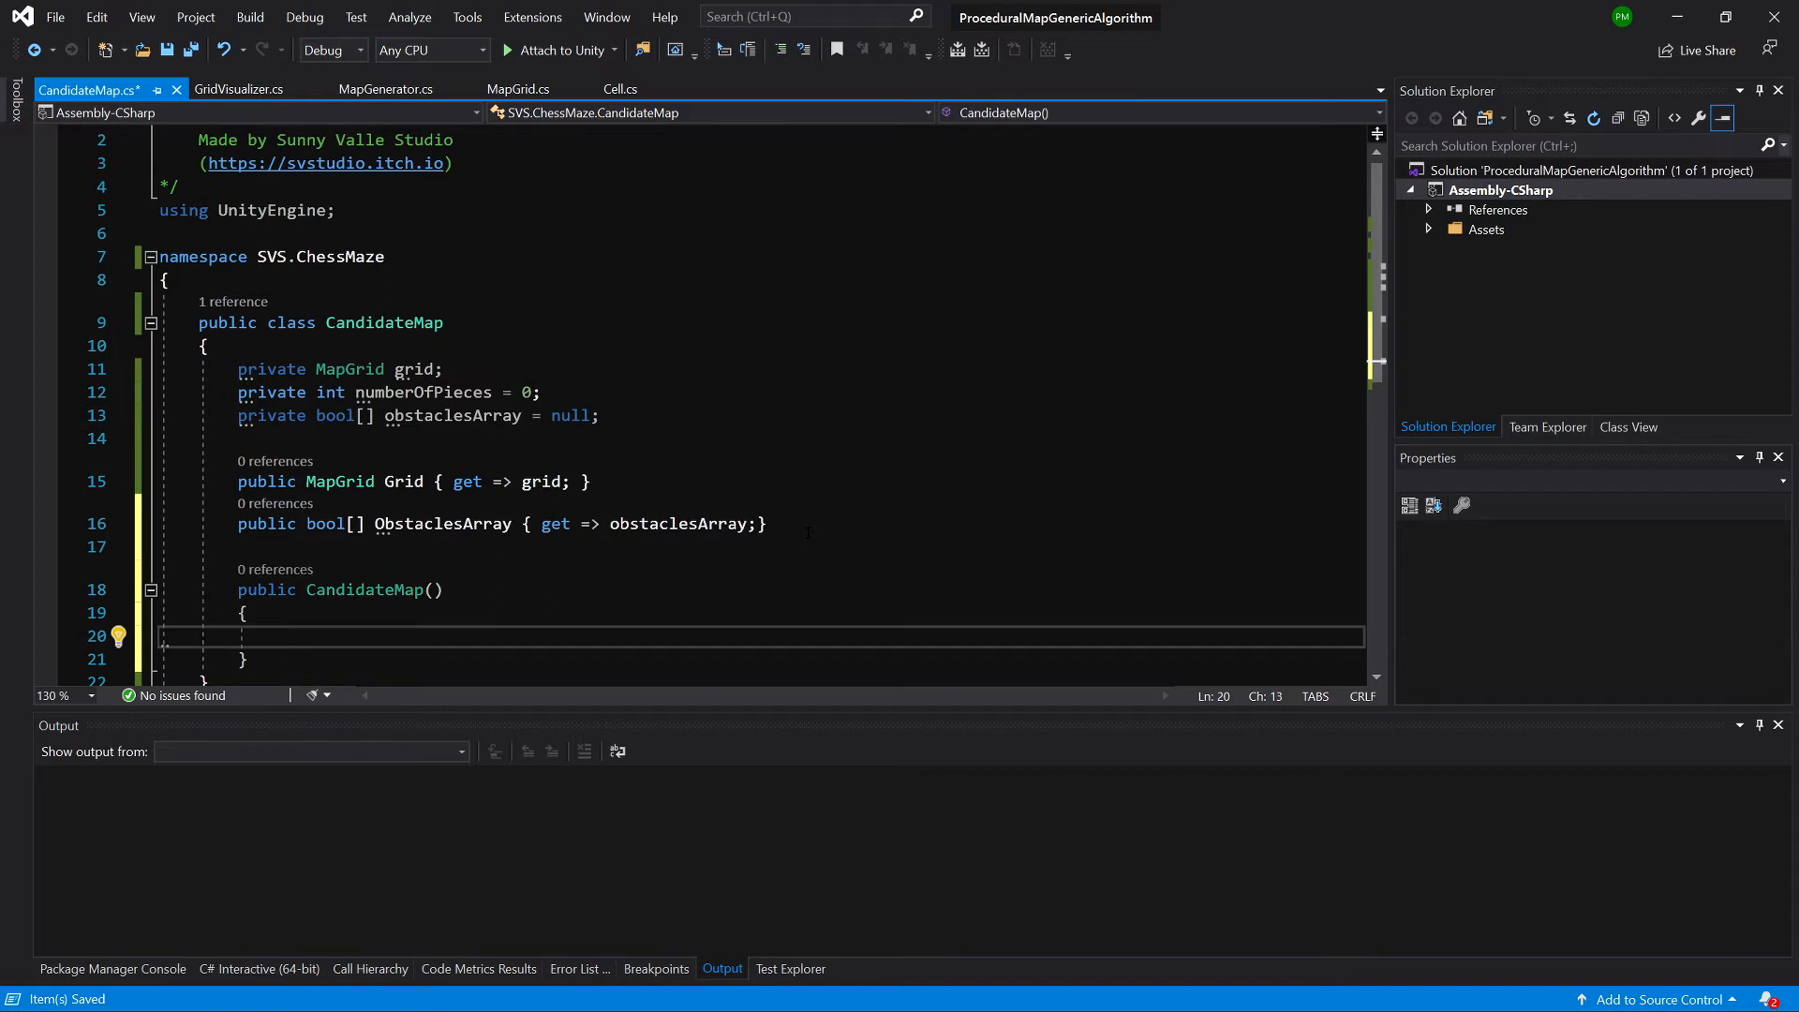
{"action": "mouse_move", "coordinate": [425, 369]}
{"action": "type", "text": "MapGrid grid"}
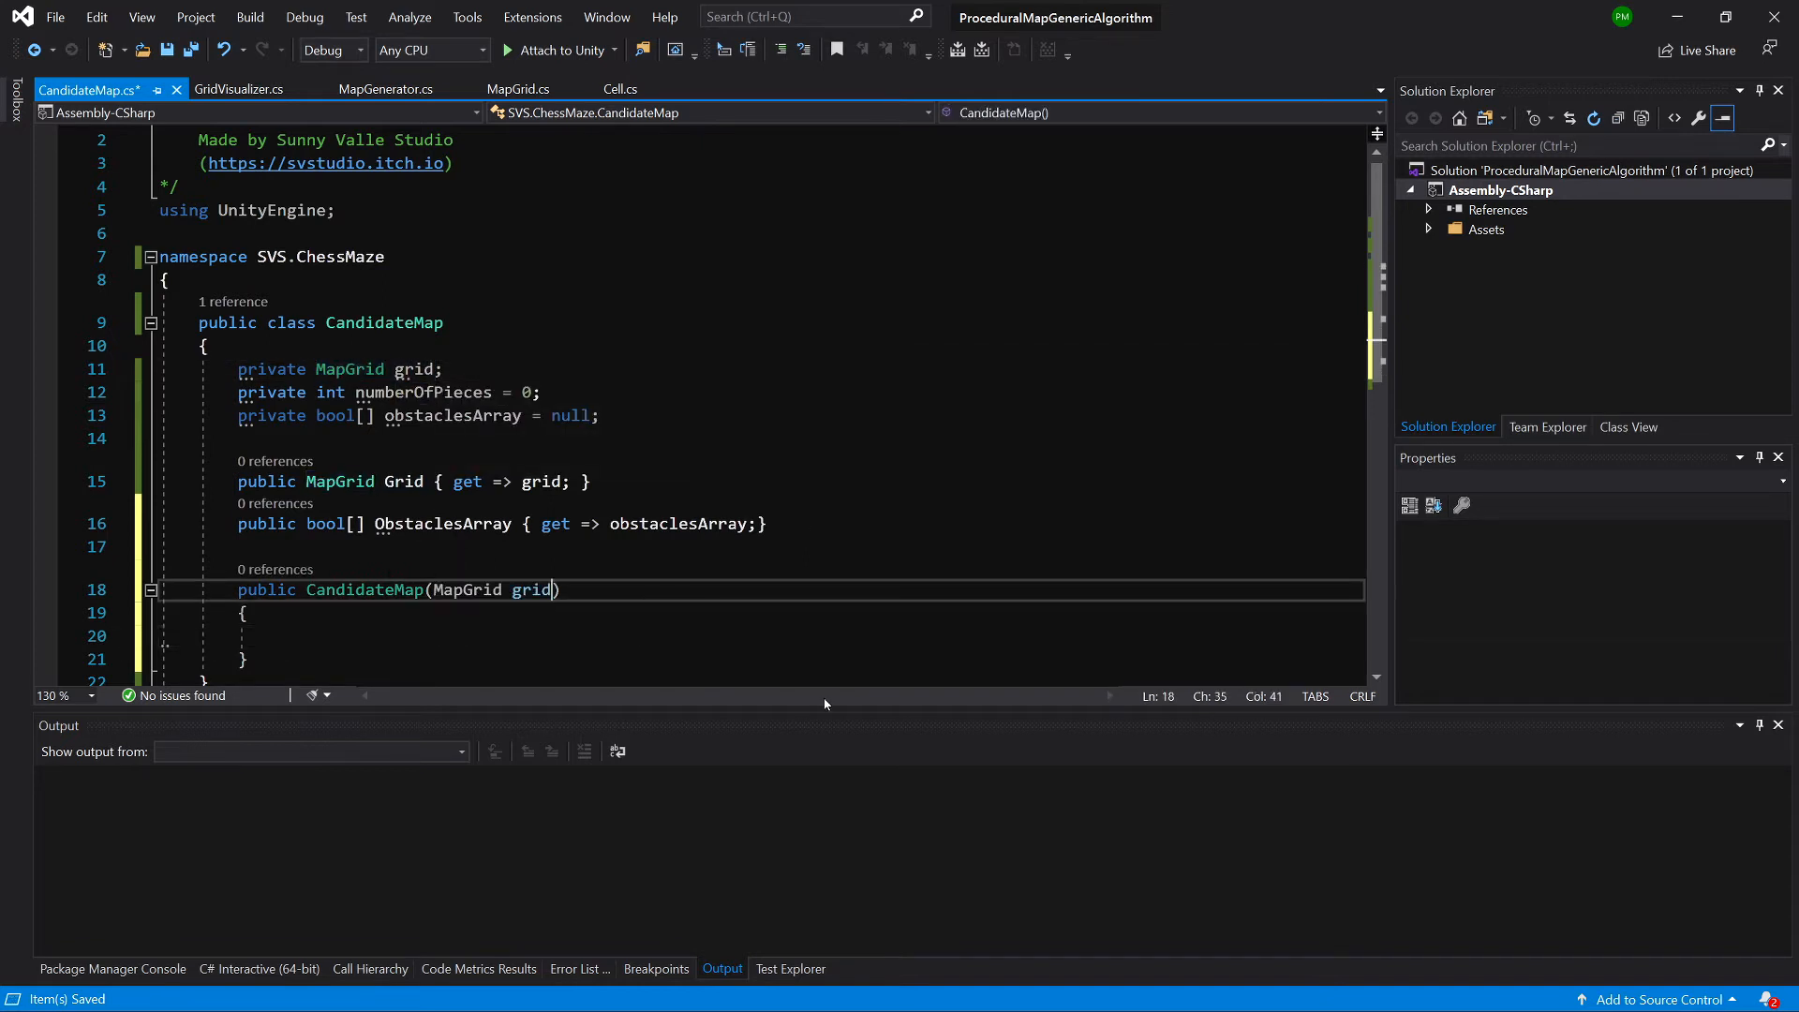
{"action": "double_click", "coordinate": [530, 590]}
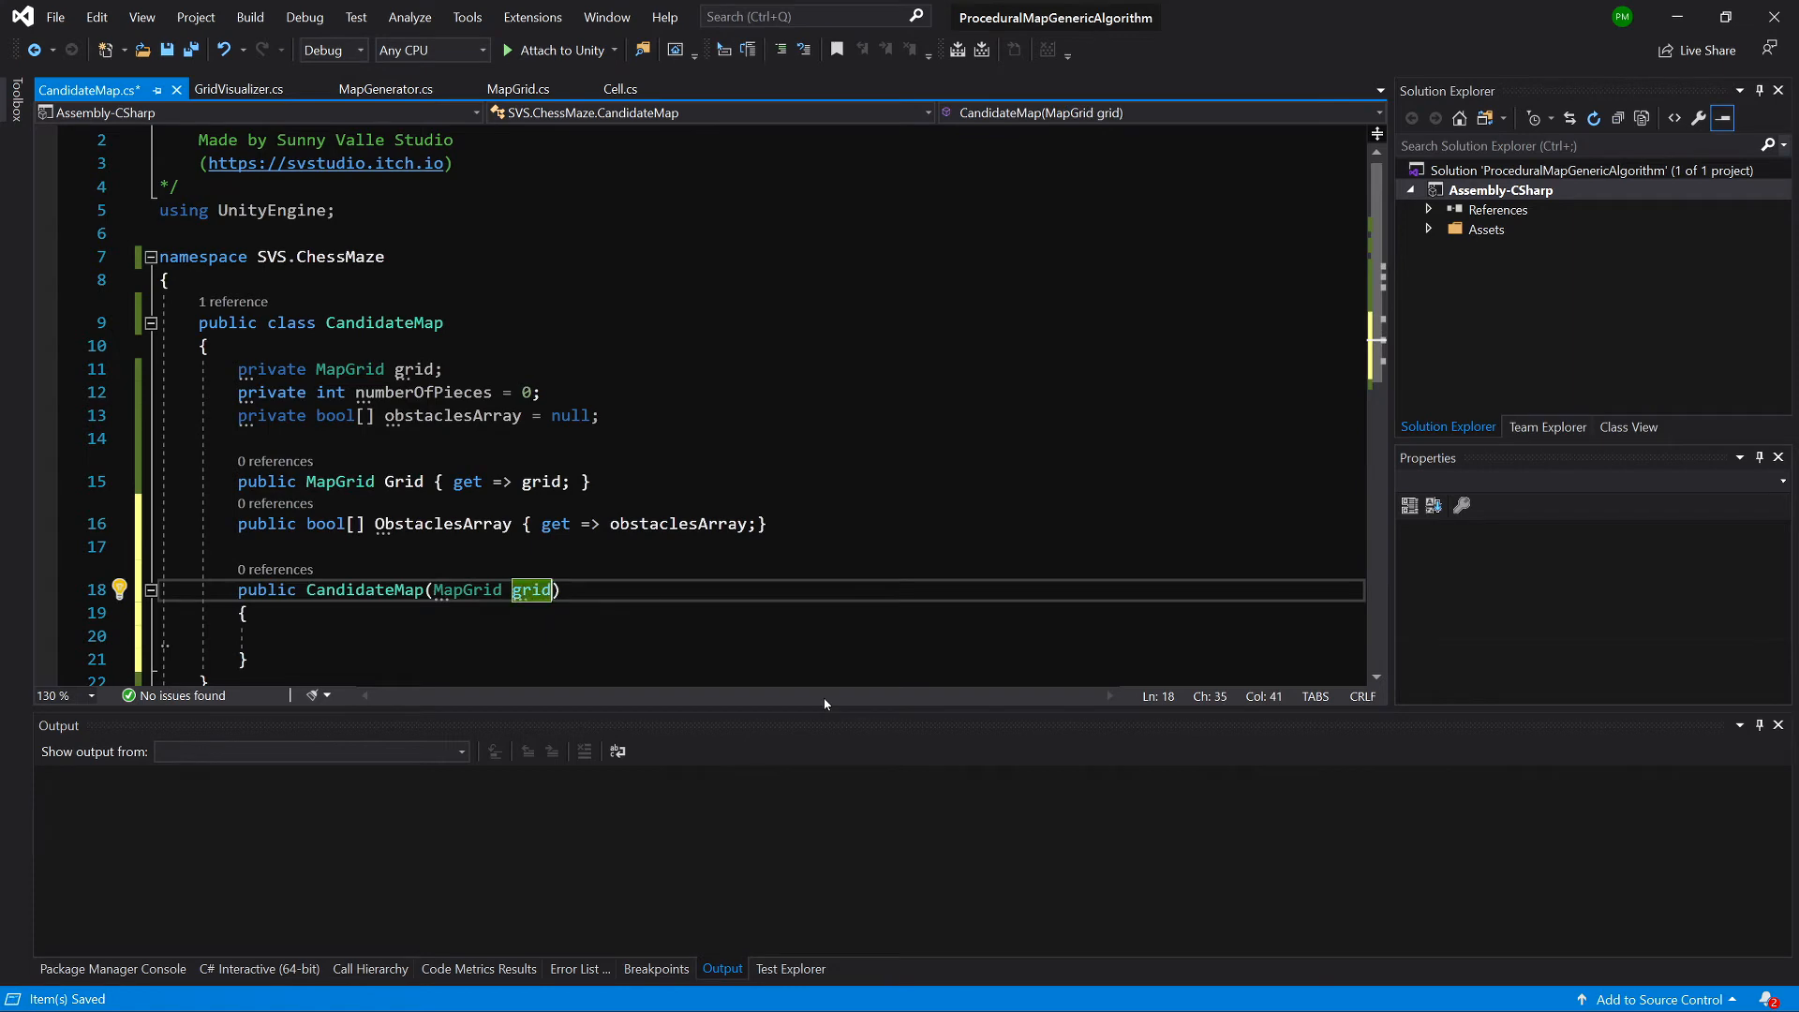
{"action": "type", "text": ", i"}
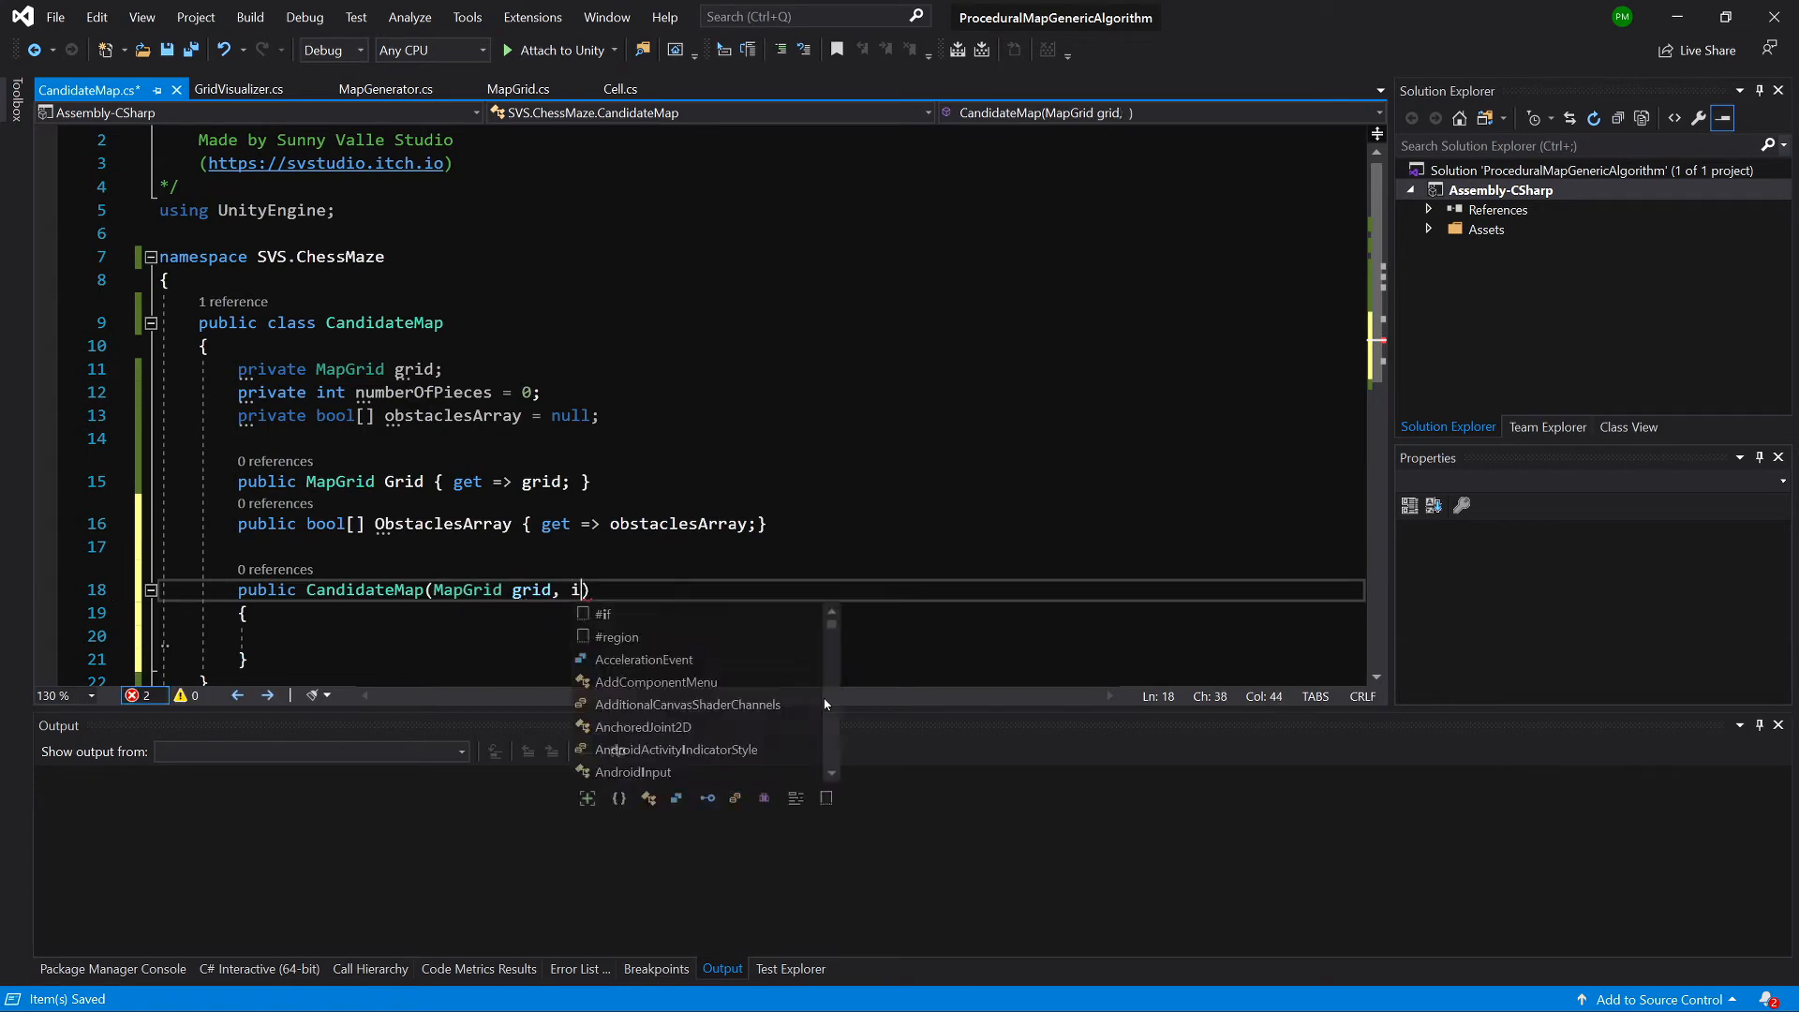
{"action": "type", "text": "nt numberObf"}
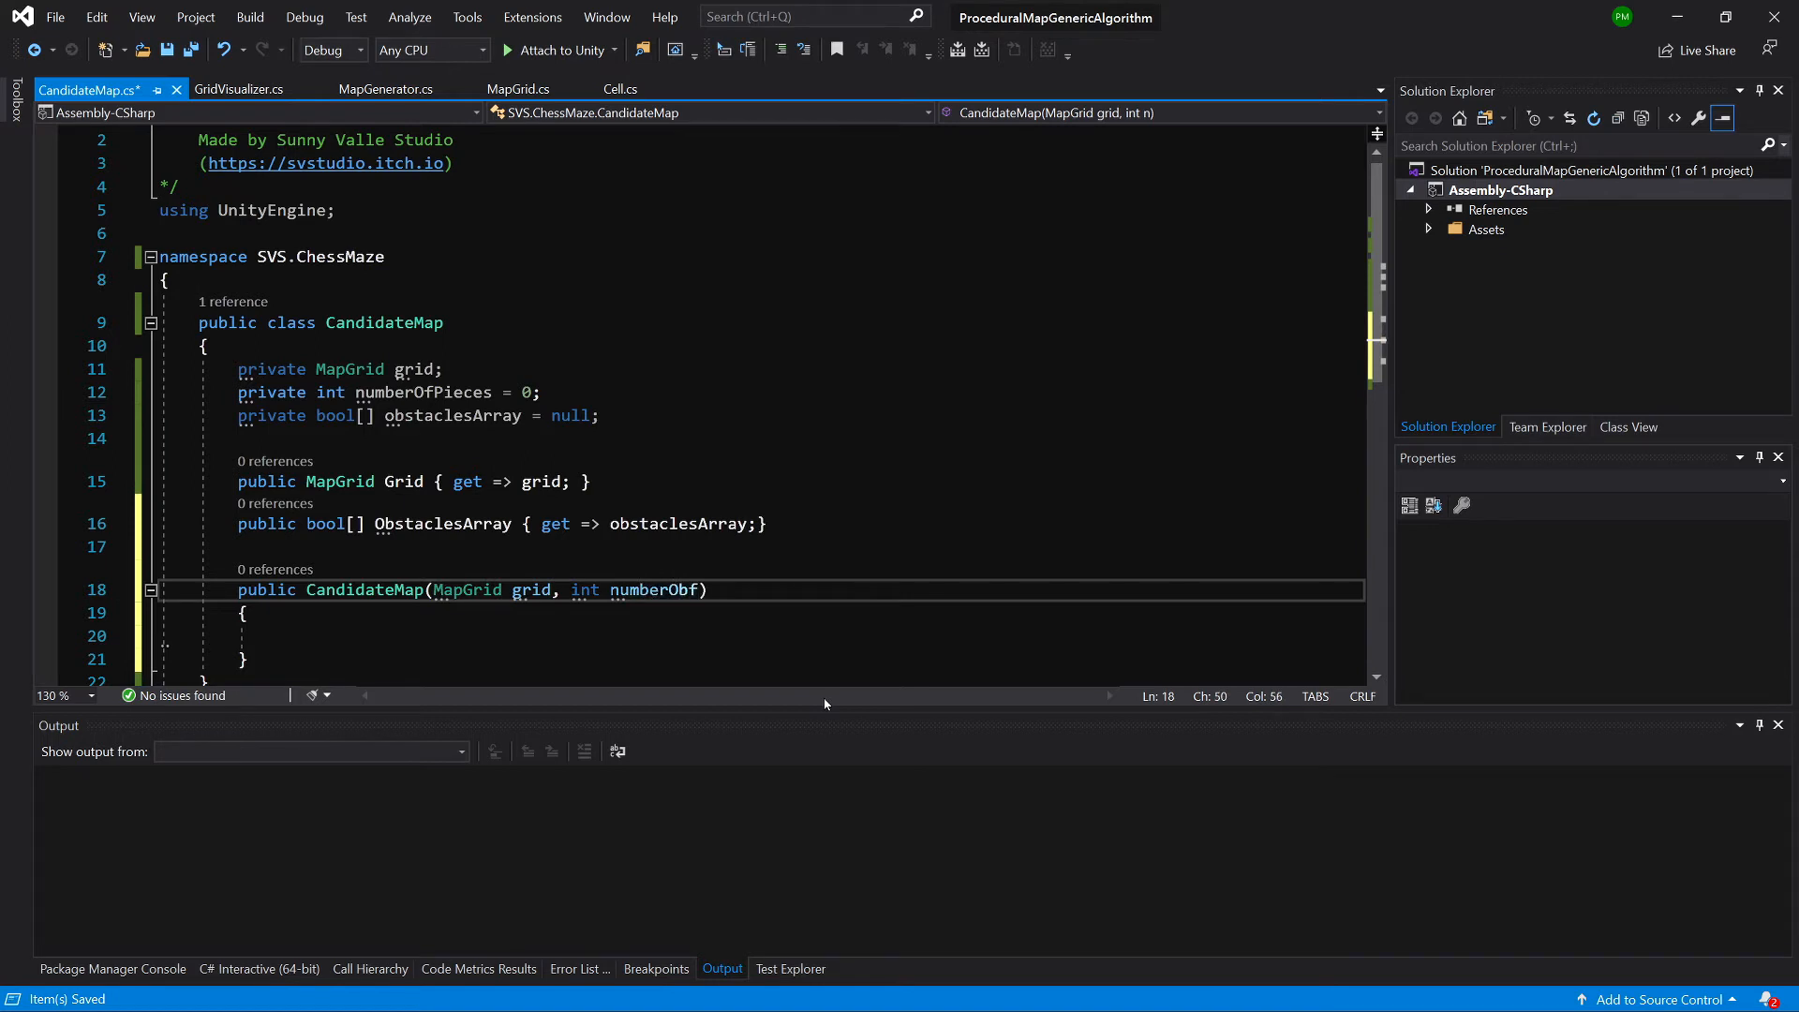
{"action": "type", "text": "Pieces"}
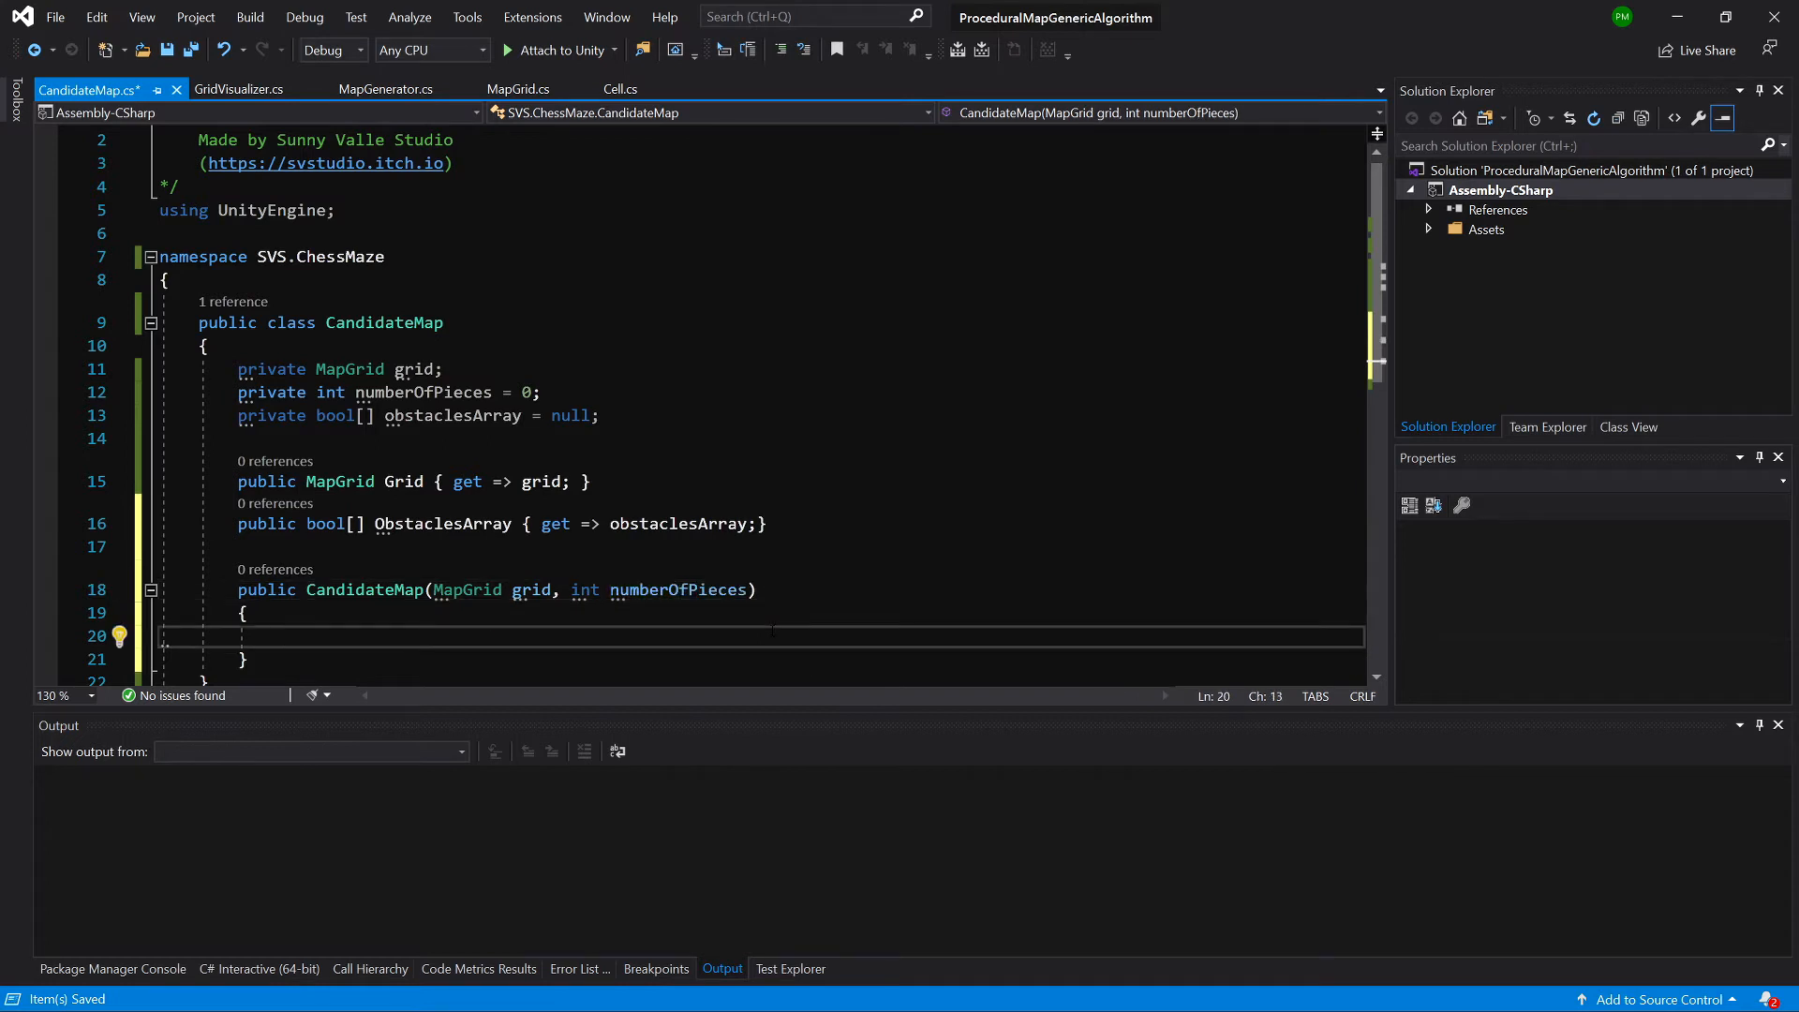
- Assign this.numberOfPieces and this.grid from the constructor parameters
{"action": "type", "text": "this"}
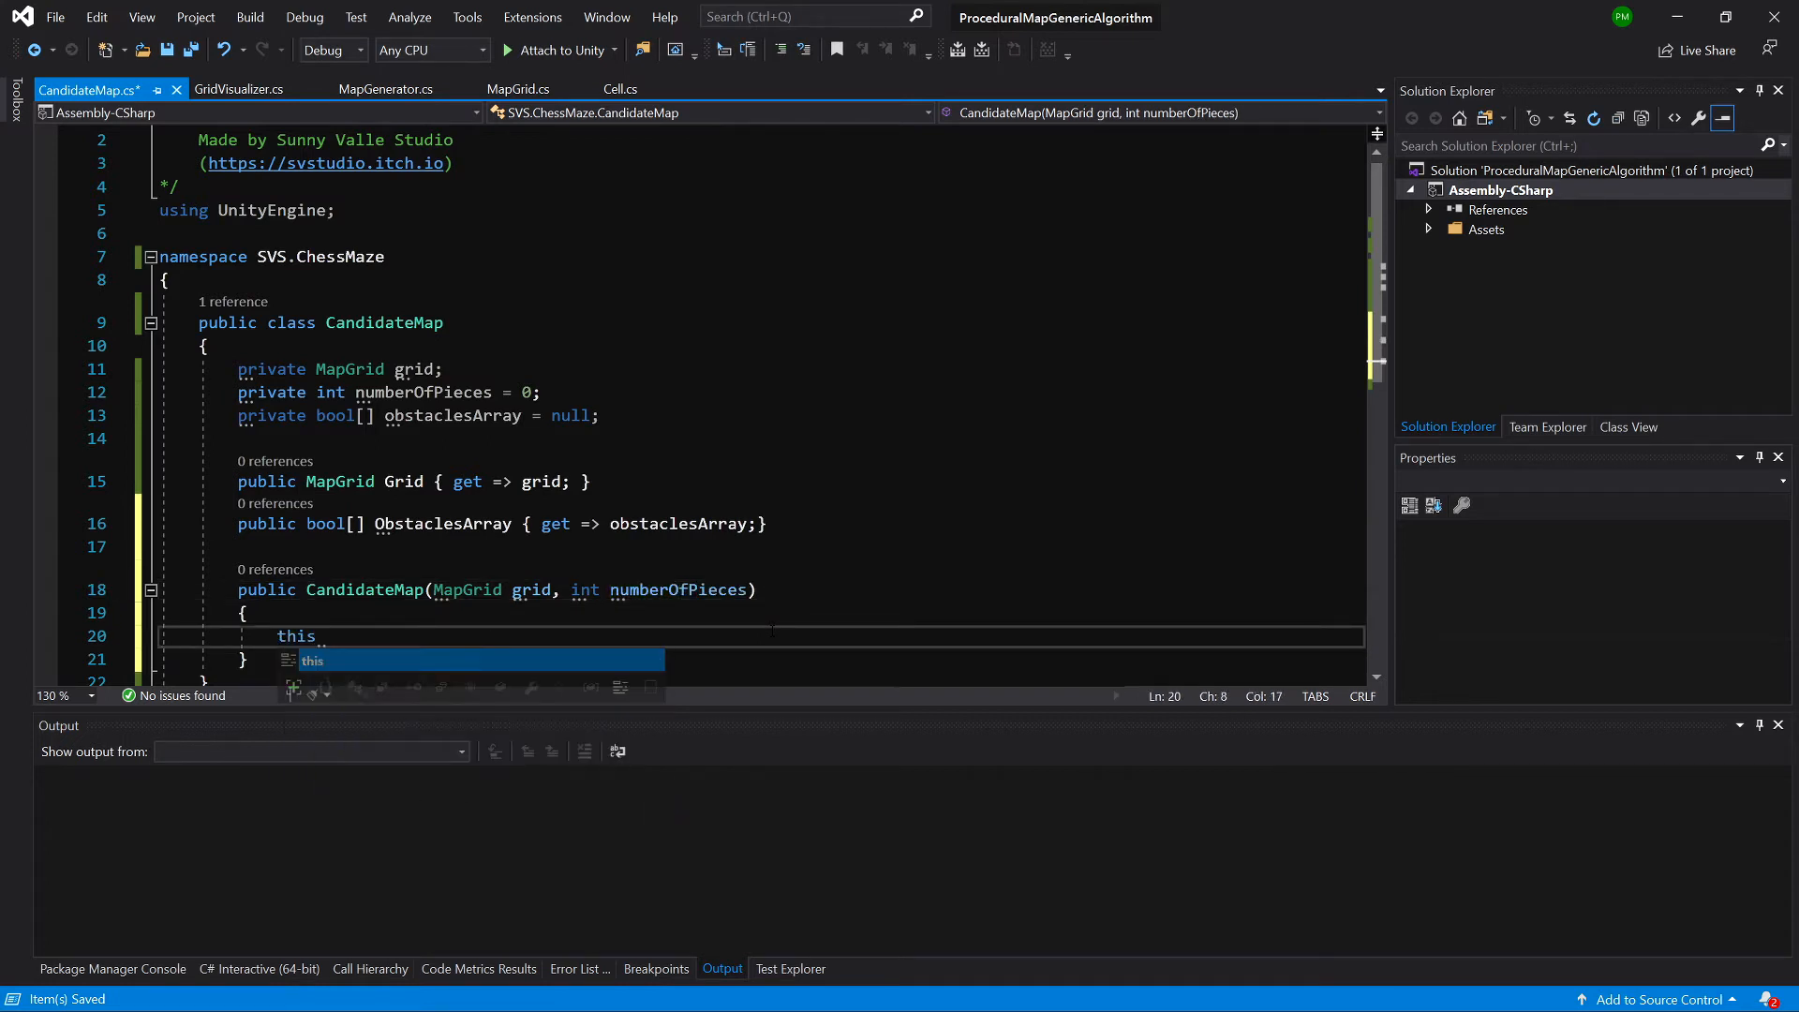
{"action": "type", "text": ".n"}
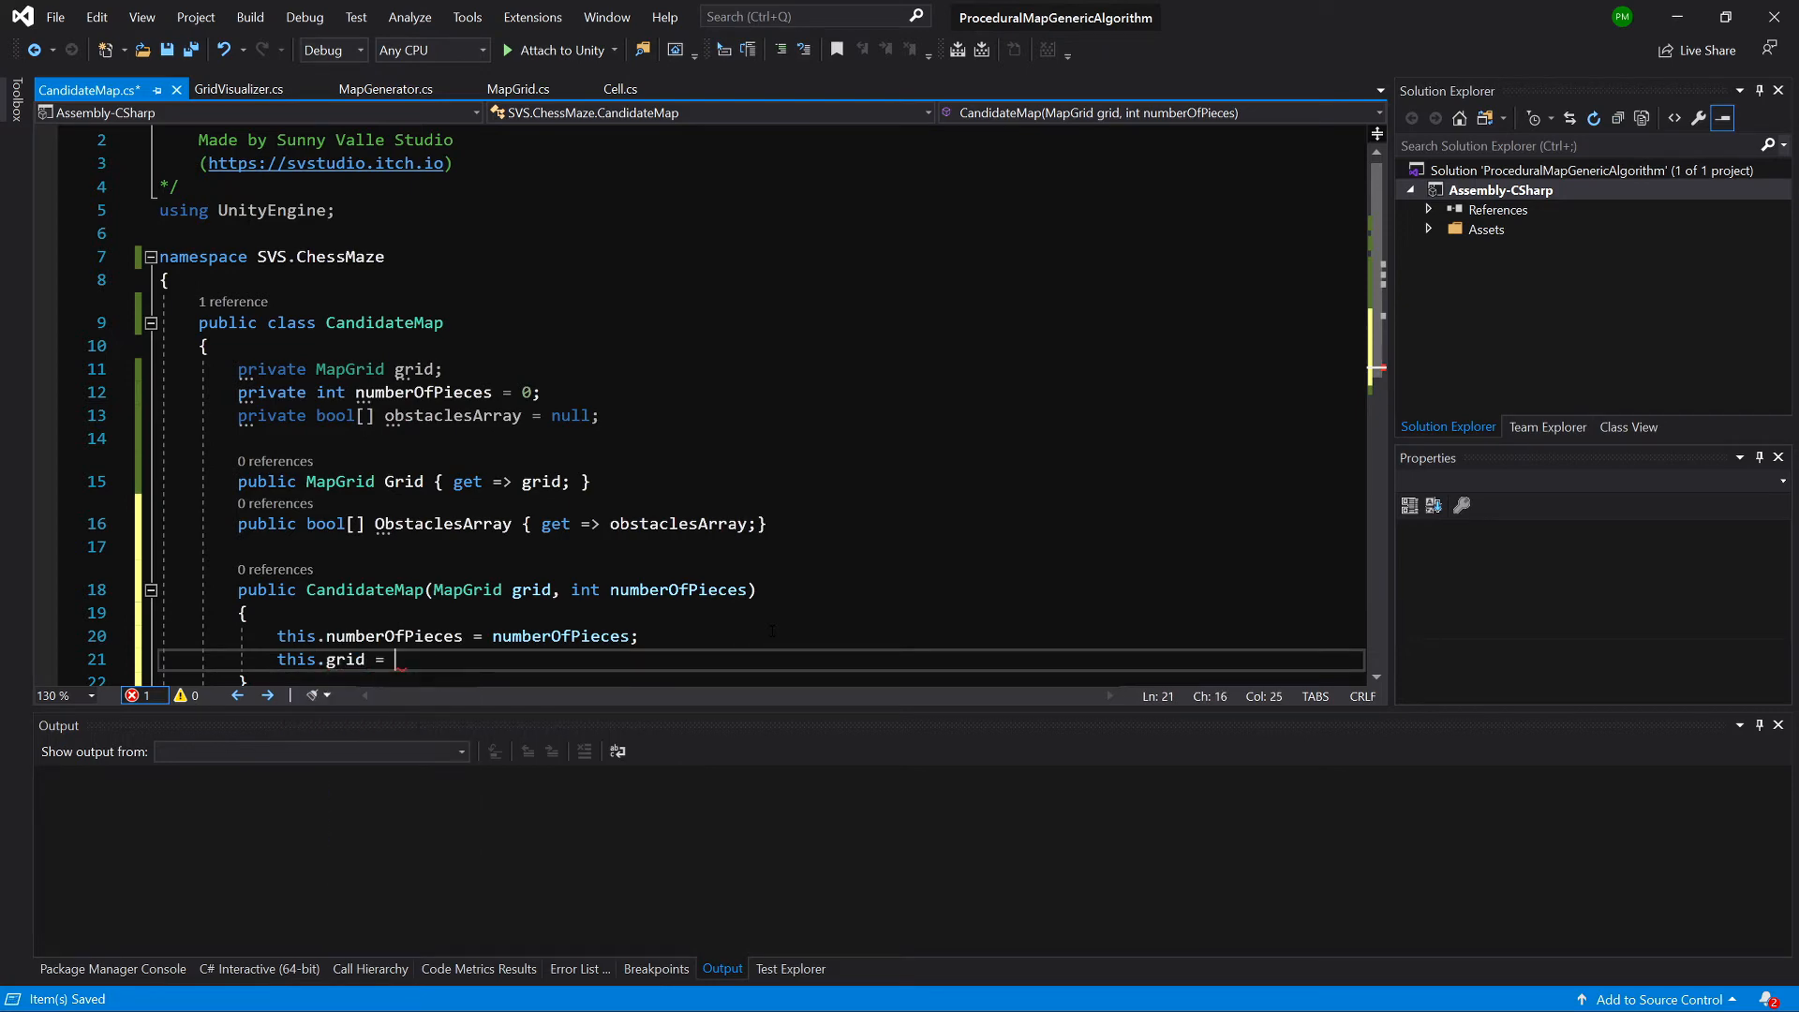
{"action": "type", "text": "grid;"}
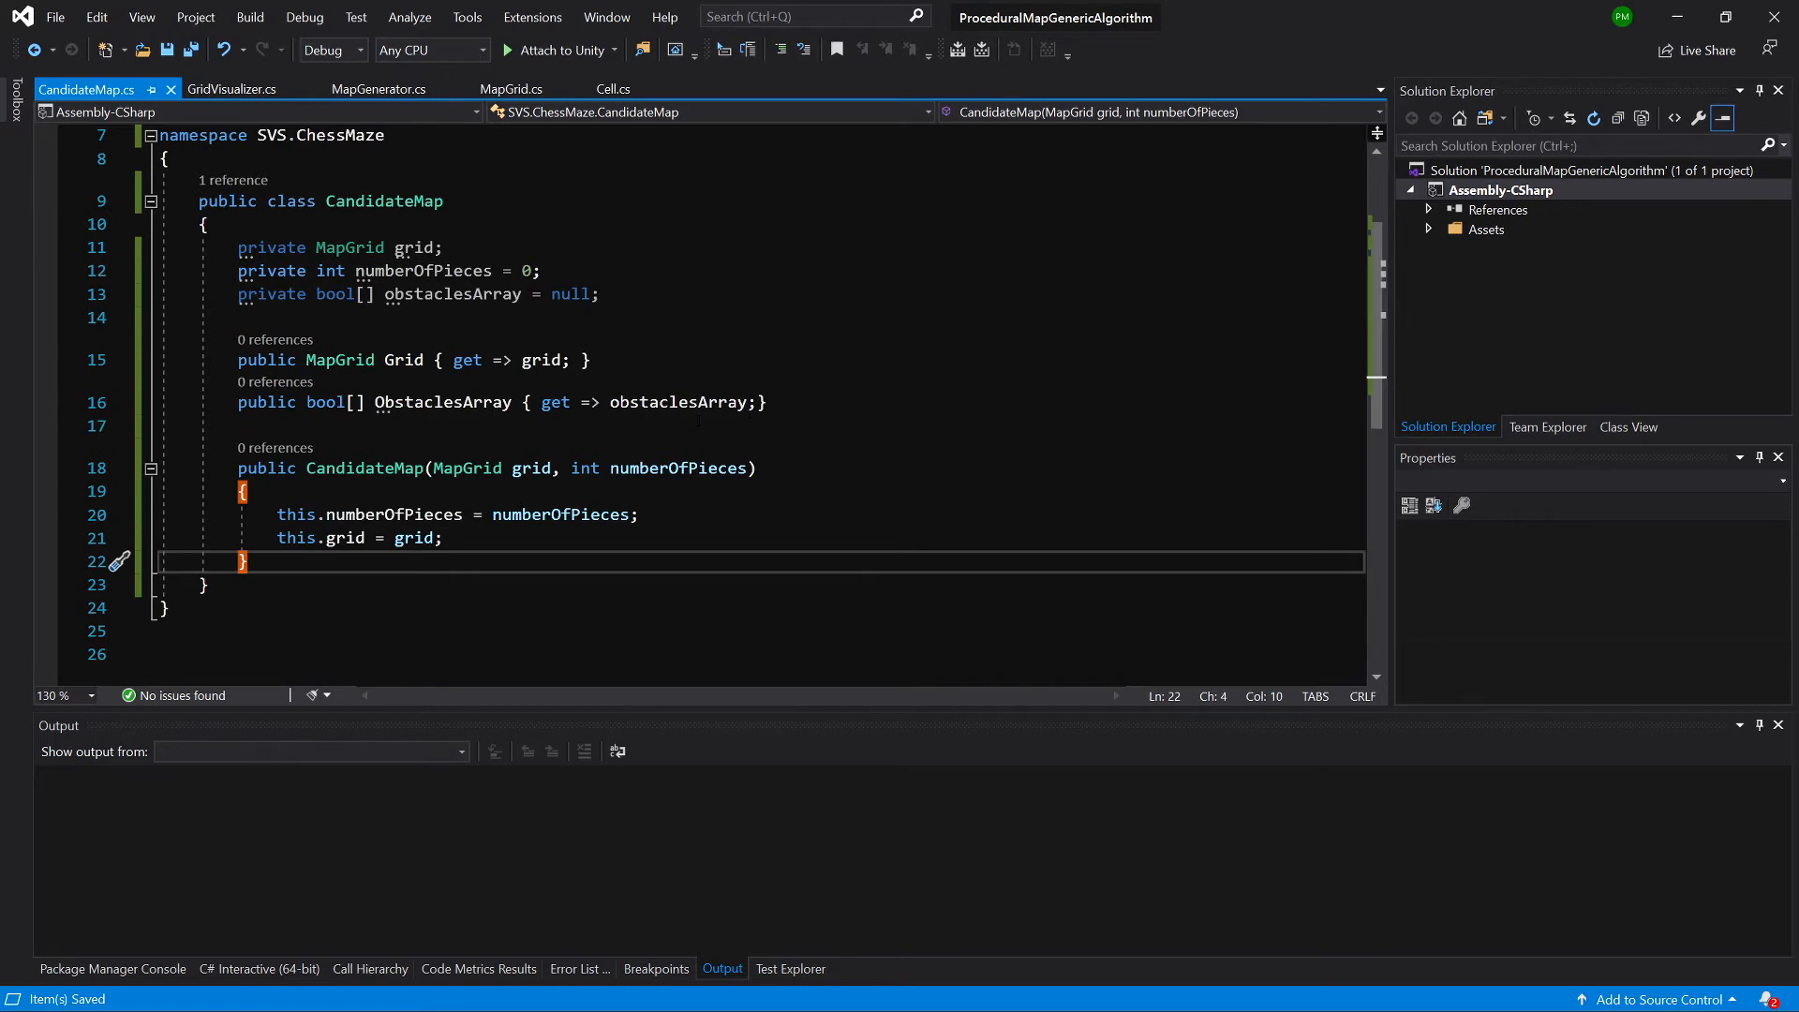
{"action": "type", "text": "private bool"}
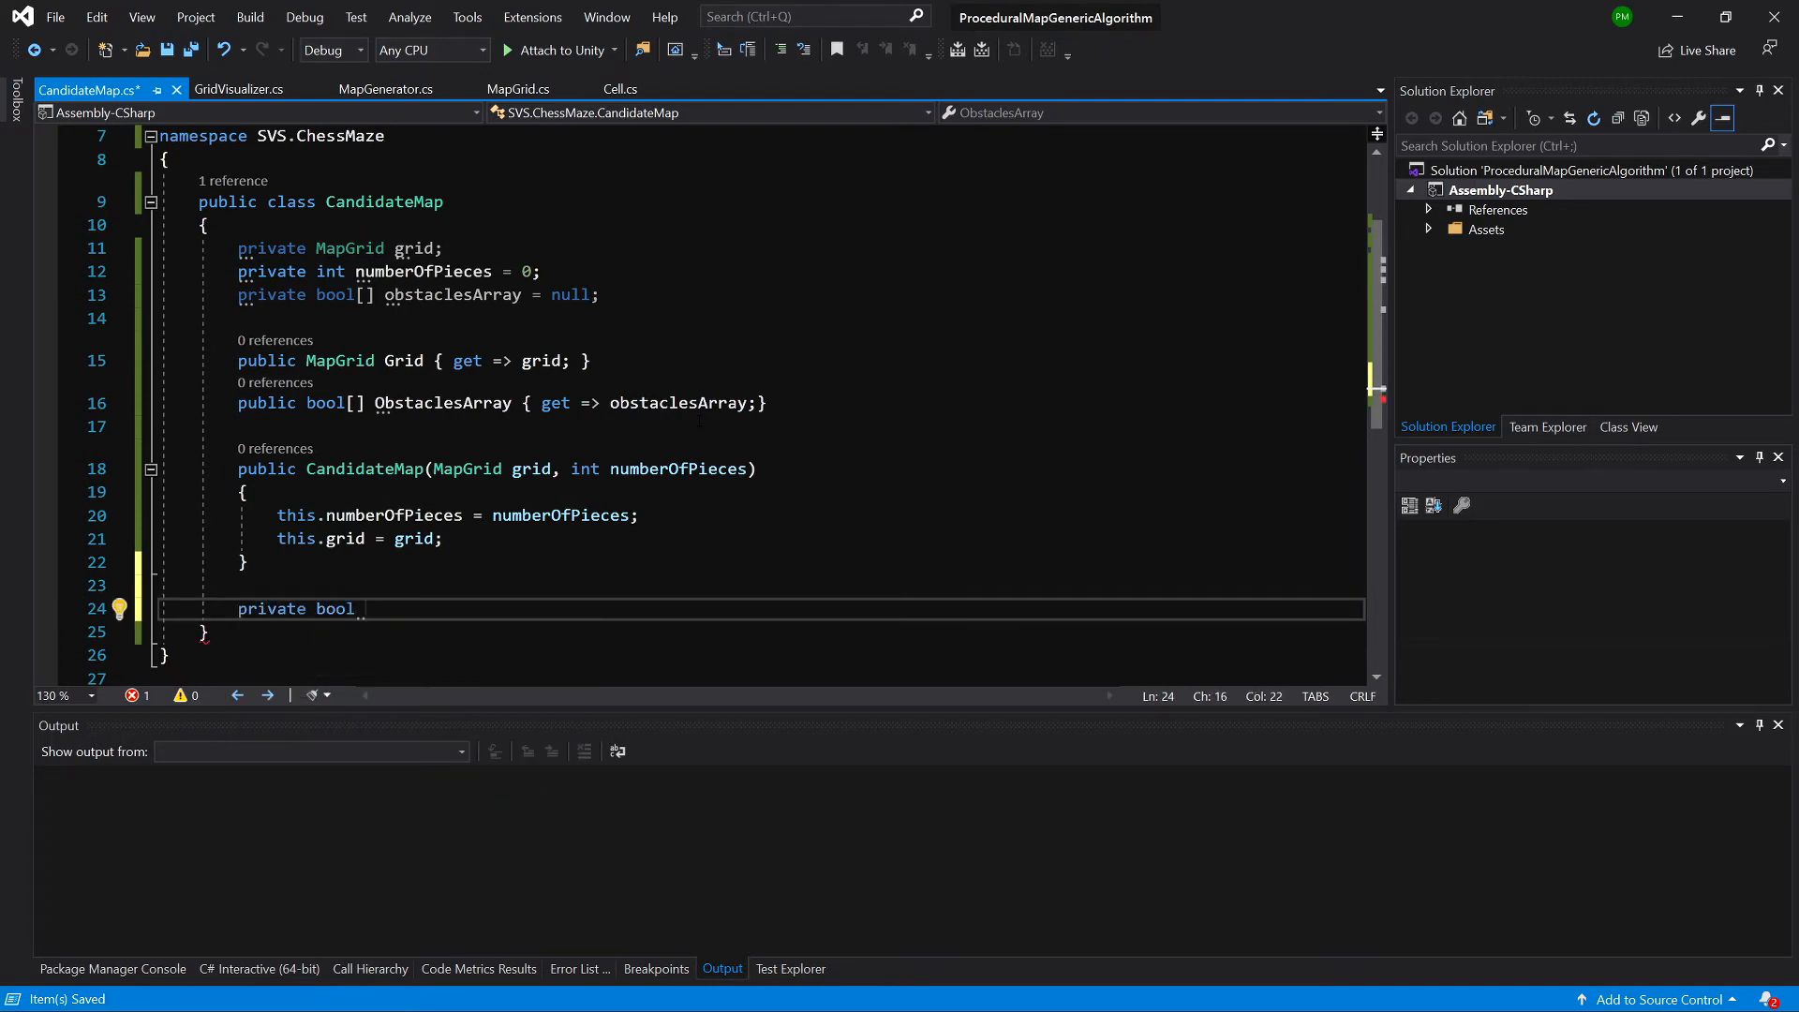
- Declare private bool CheckIfPositionCanBeObstacle(Vector3 position) below the constructor
{"action": "type", "text": "CheckIfPositionCanBeObstacle(Vector3 p"}
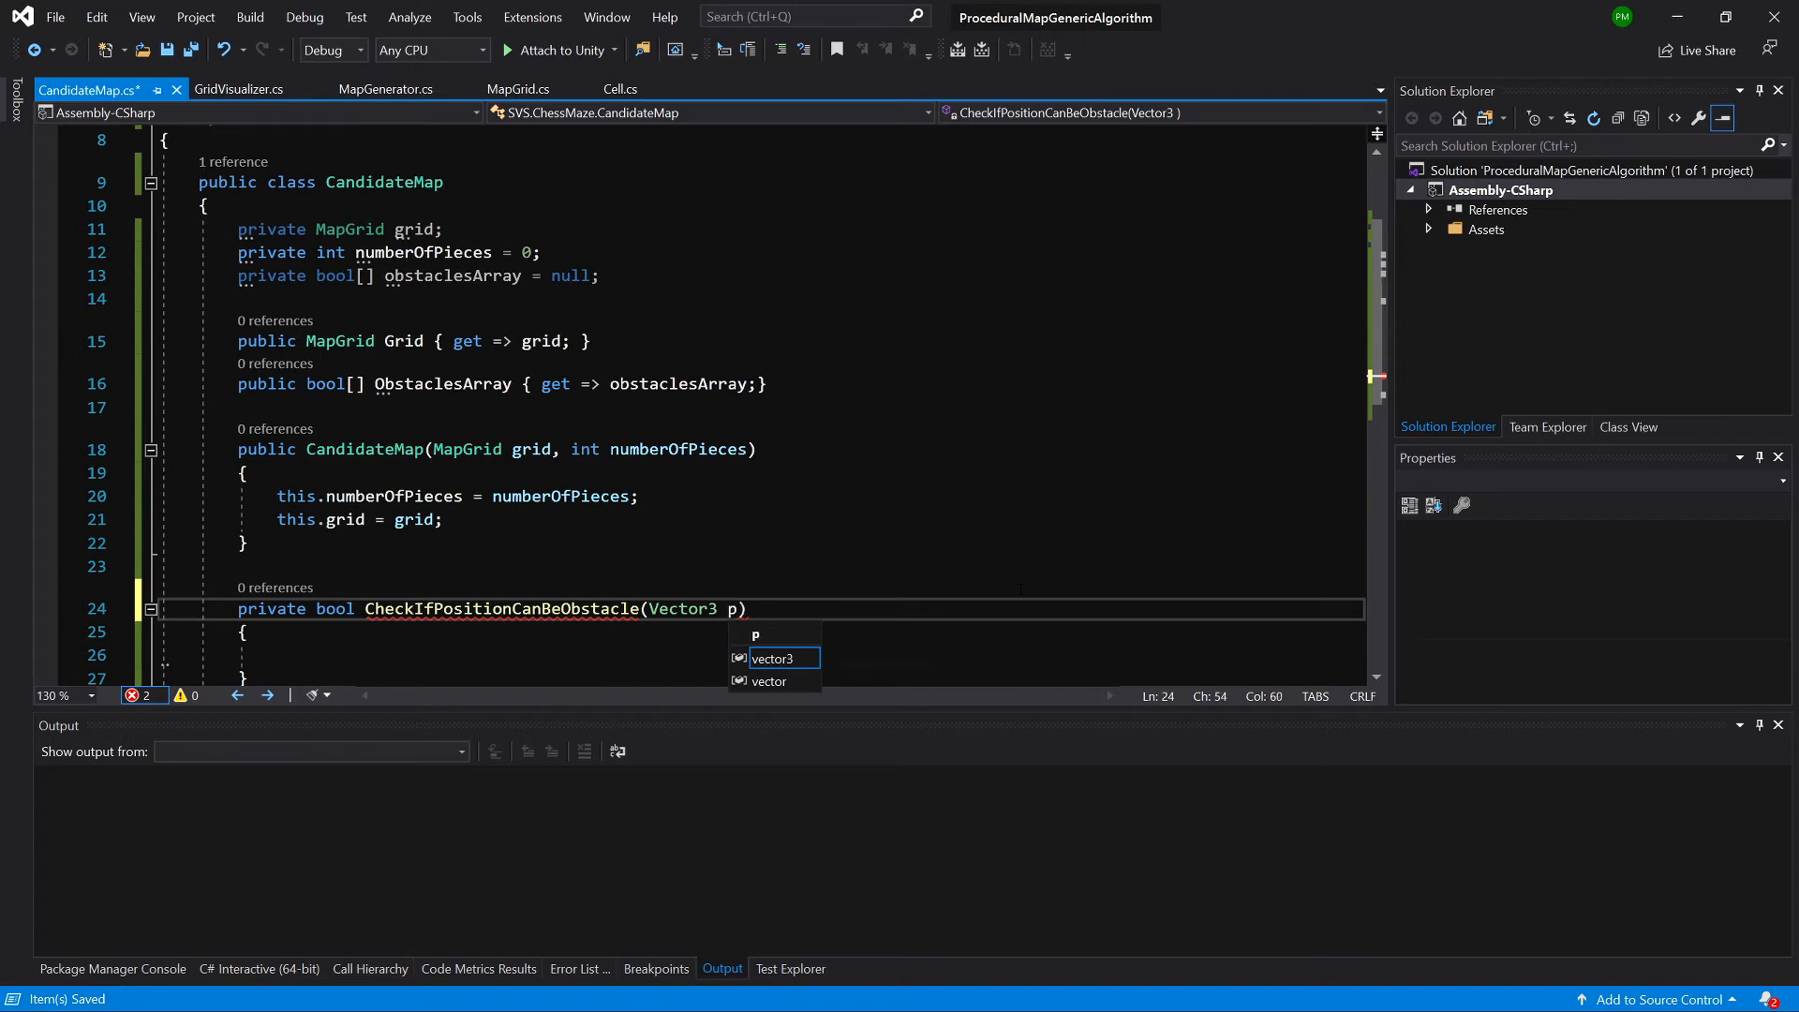
{"action": "type", "text": "osition"}
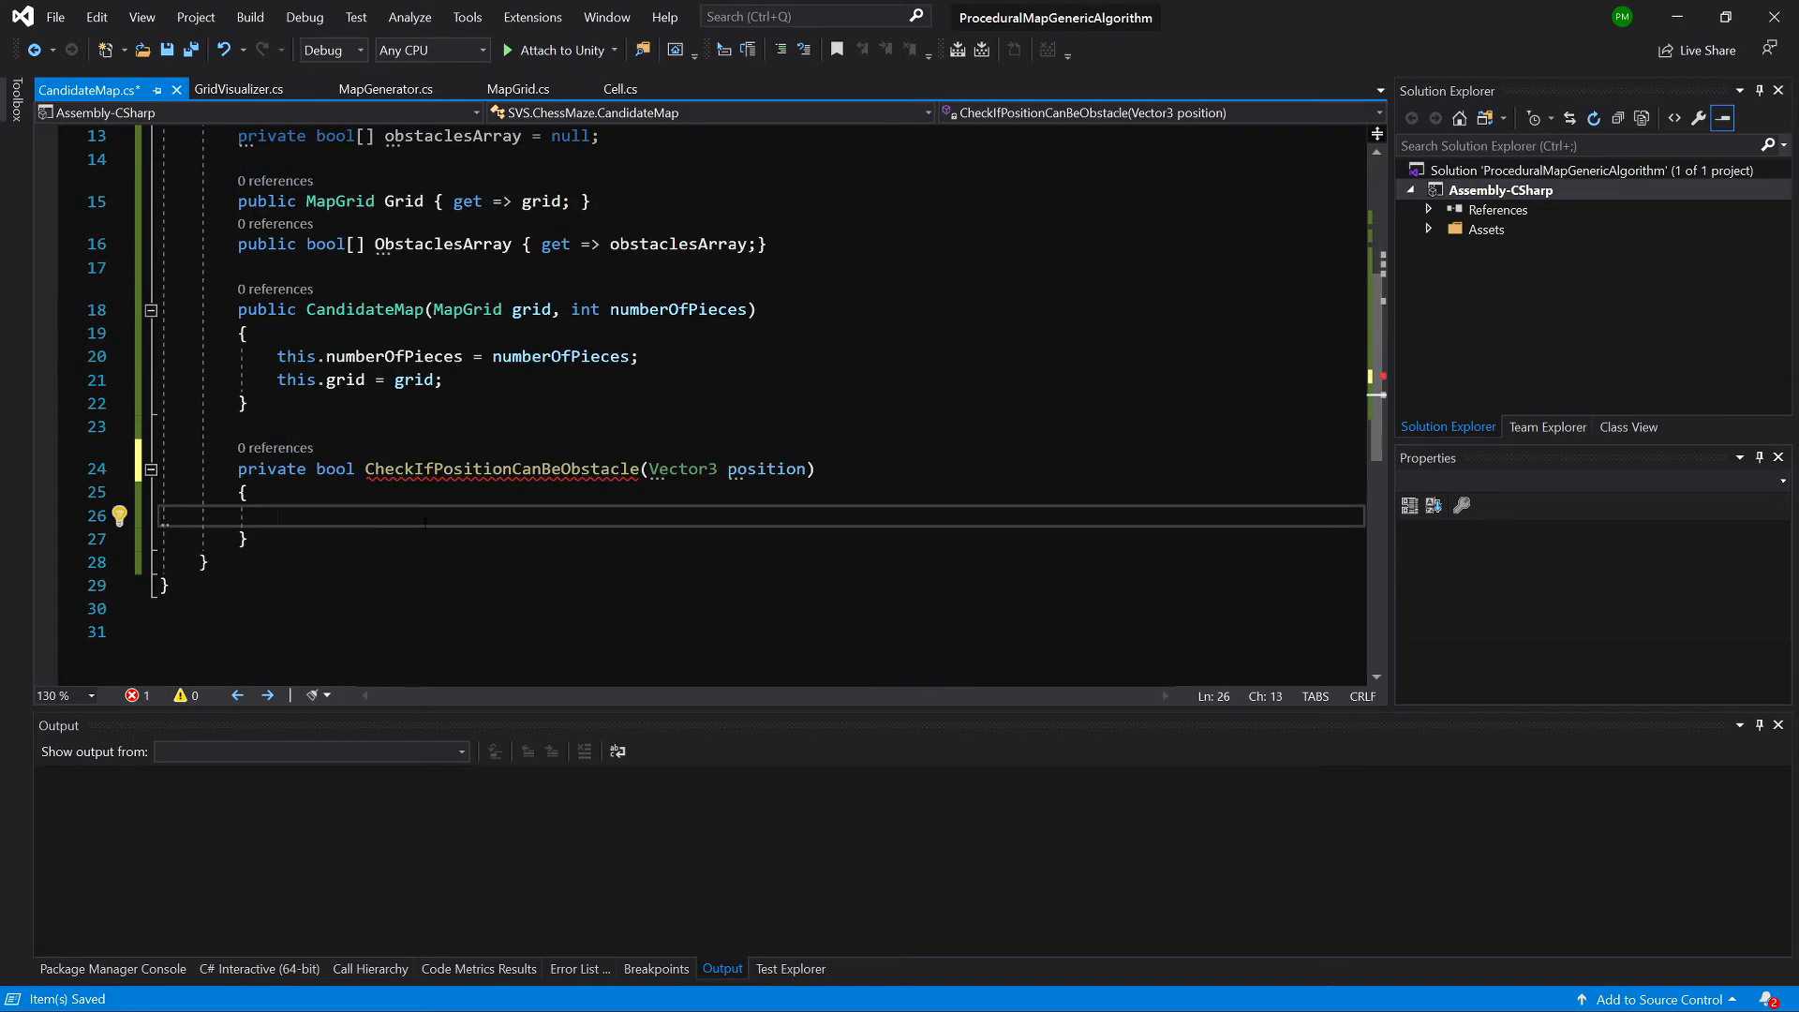
{"action": "left_click", "coordinate": [276, 516]}
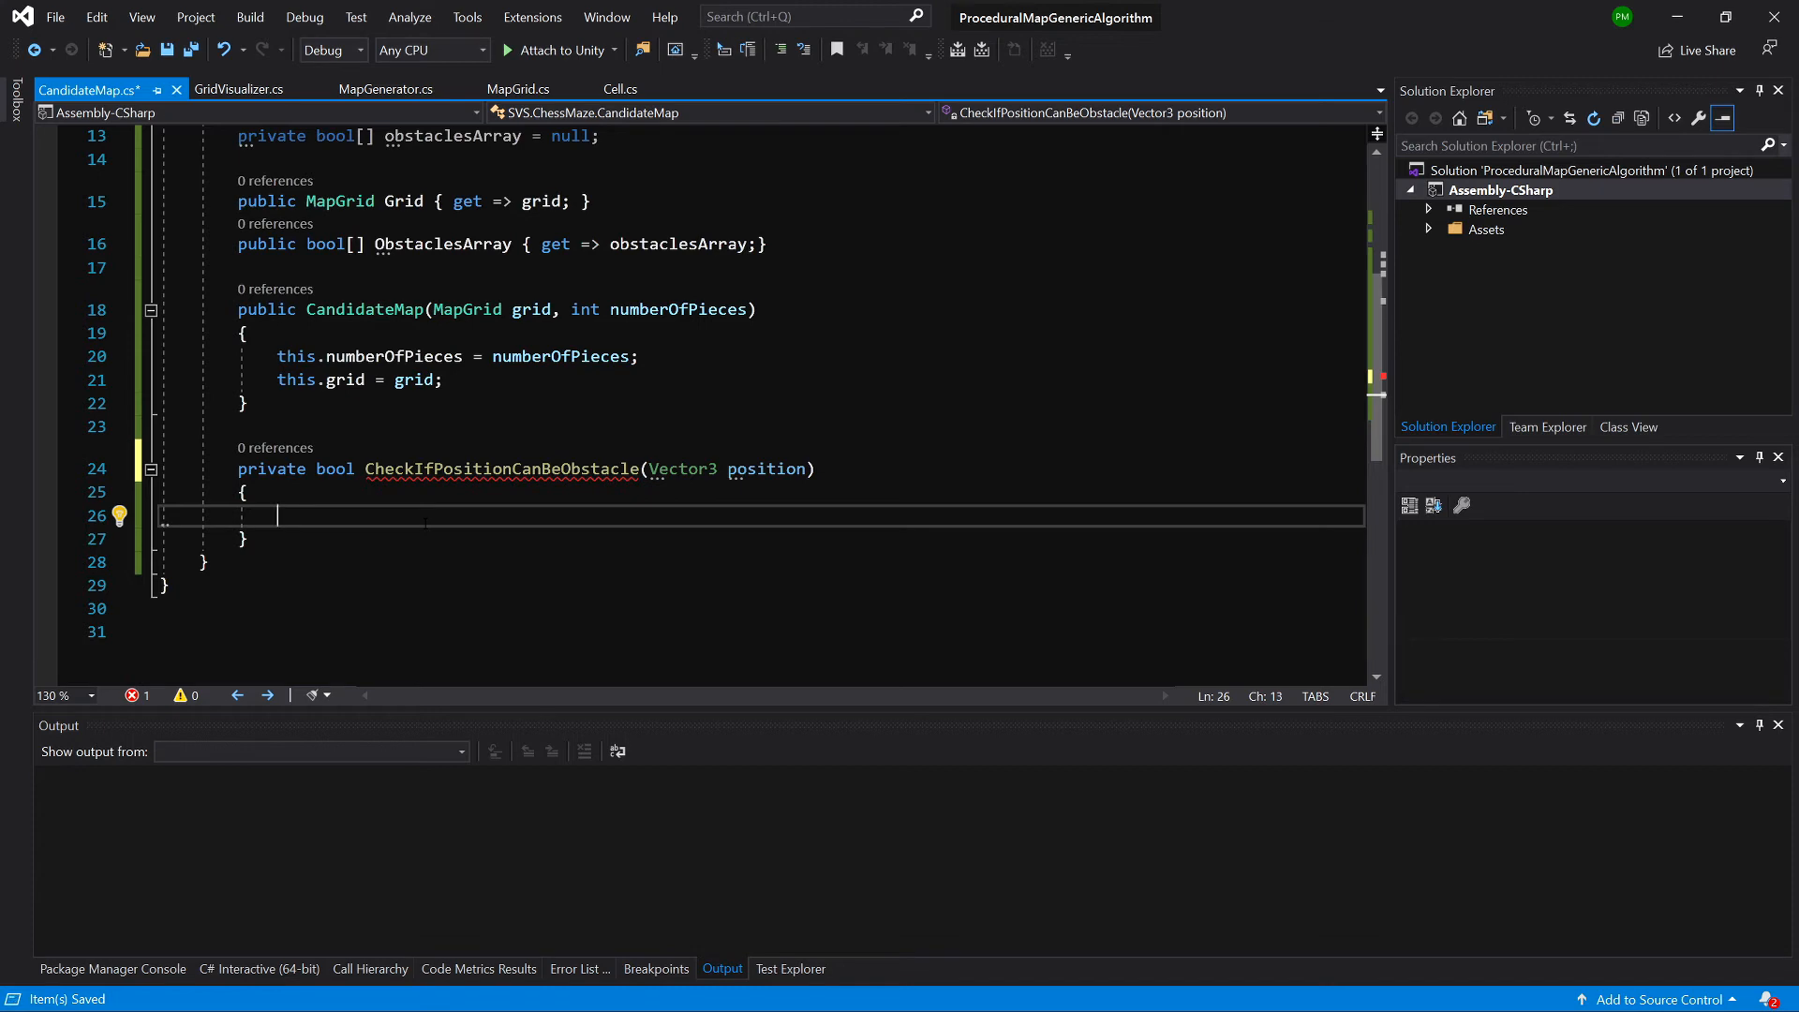
- Begin the body with if(position == startPoint)
{"action": "type", "text": "if(position == start"}
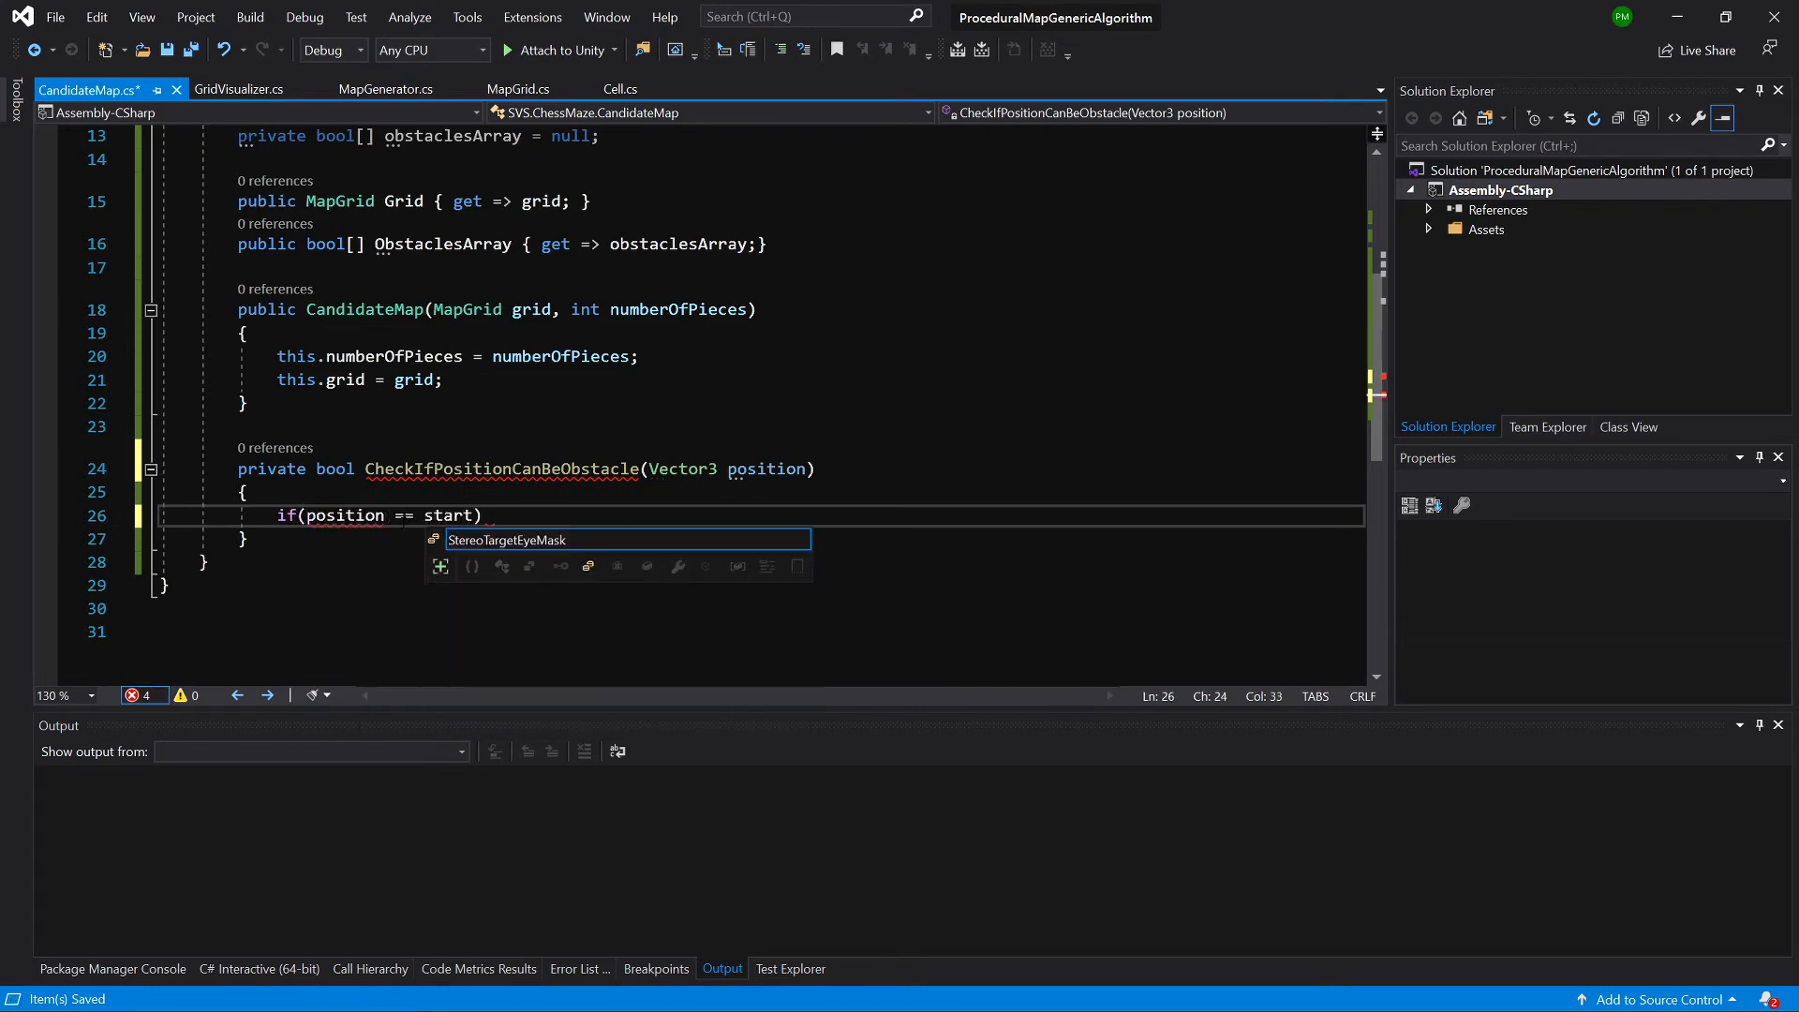
{"action": "type", "text": "Poi"}
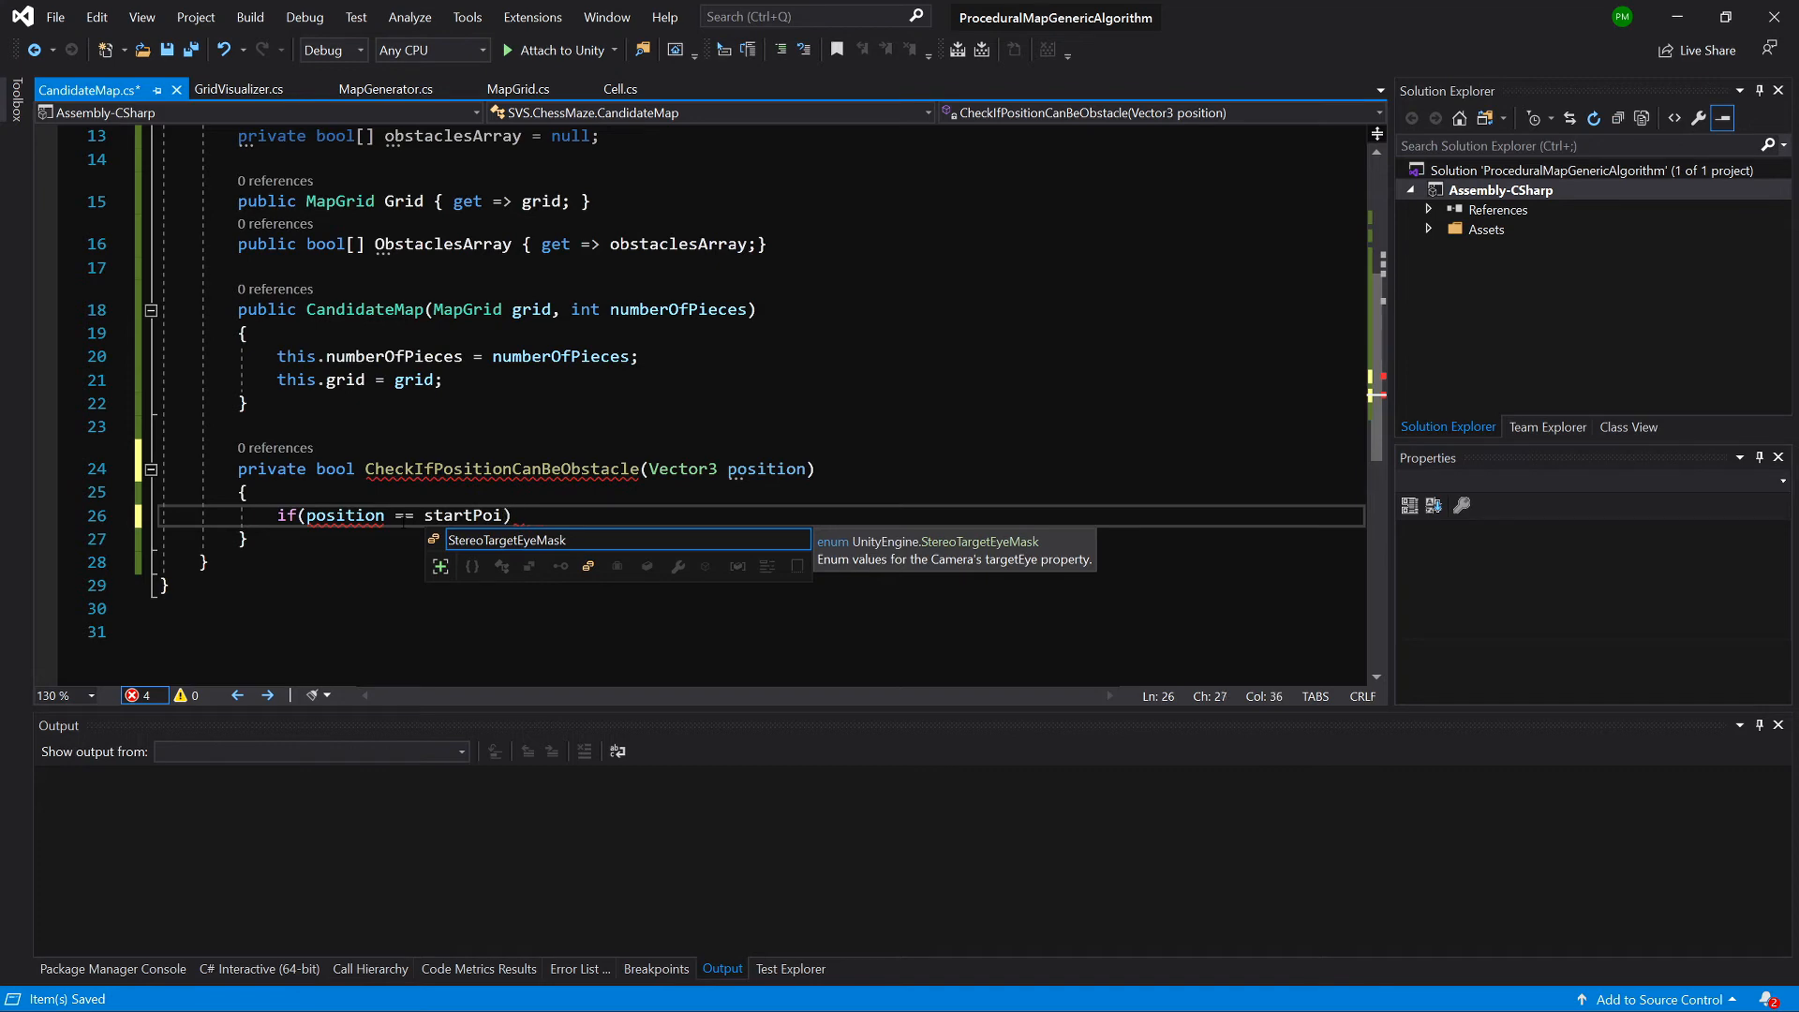
{"action": "type", "text": "nt"}
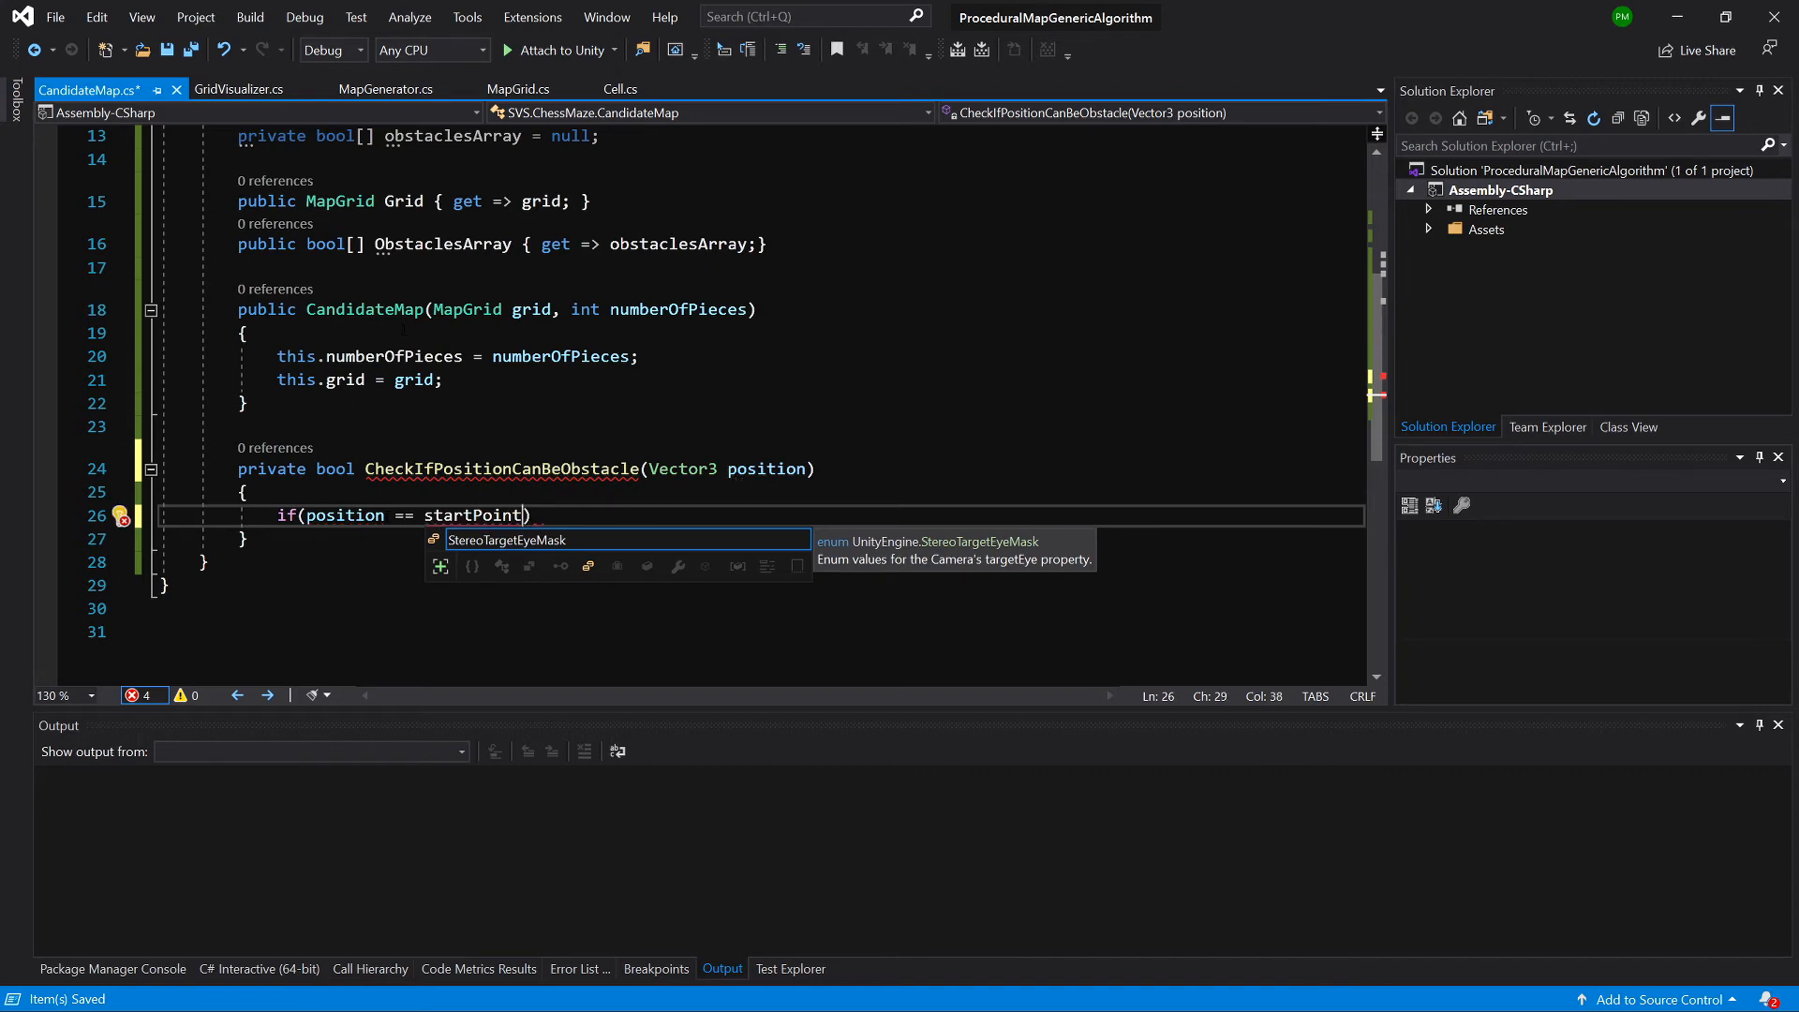
{"action": "scroll", "scroll_direction": "up", "scroll_amount": 3}
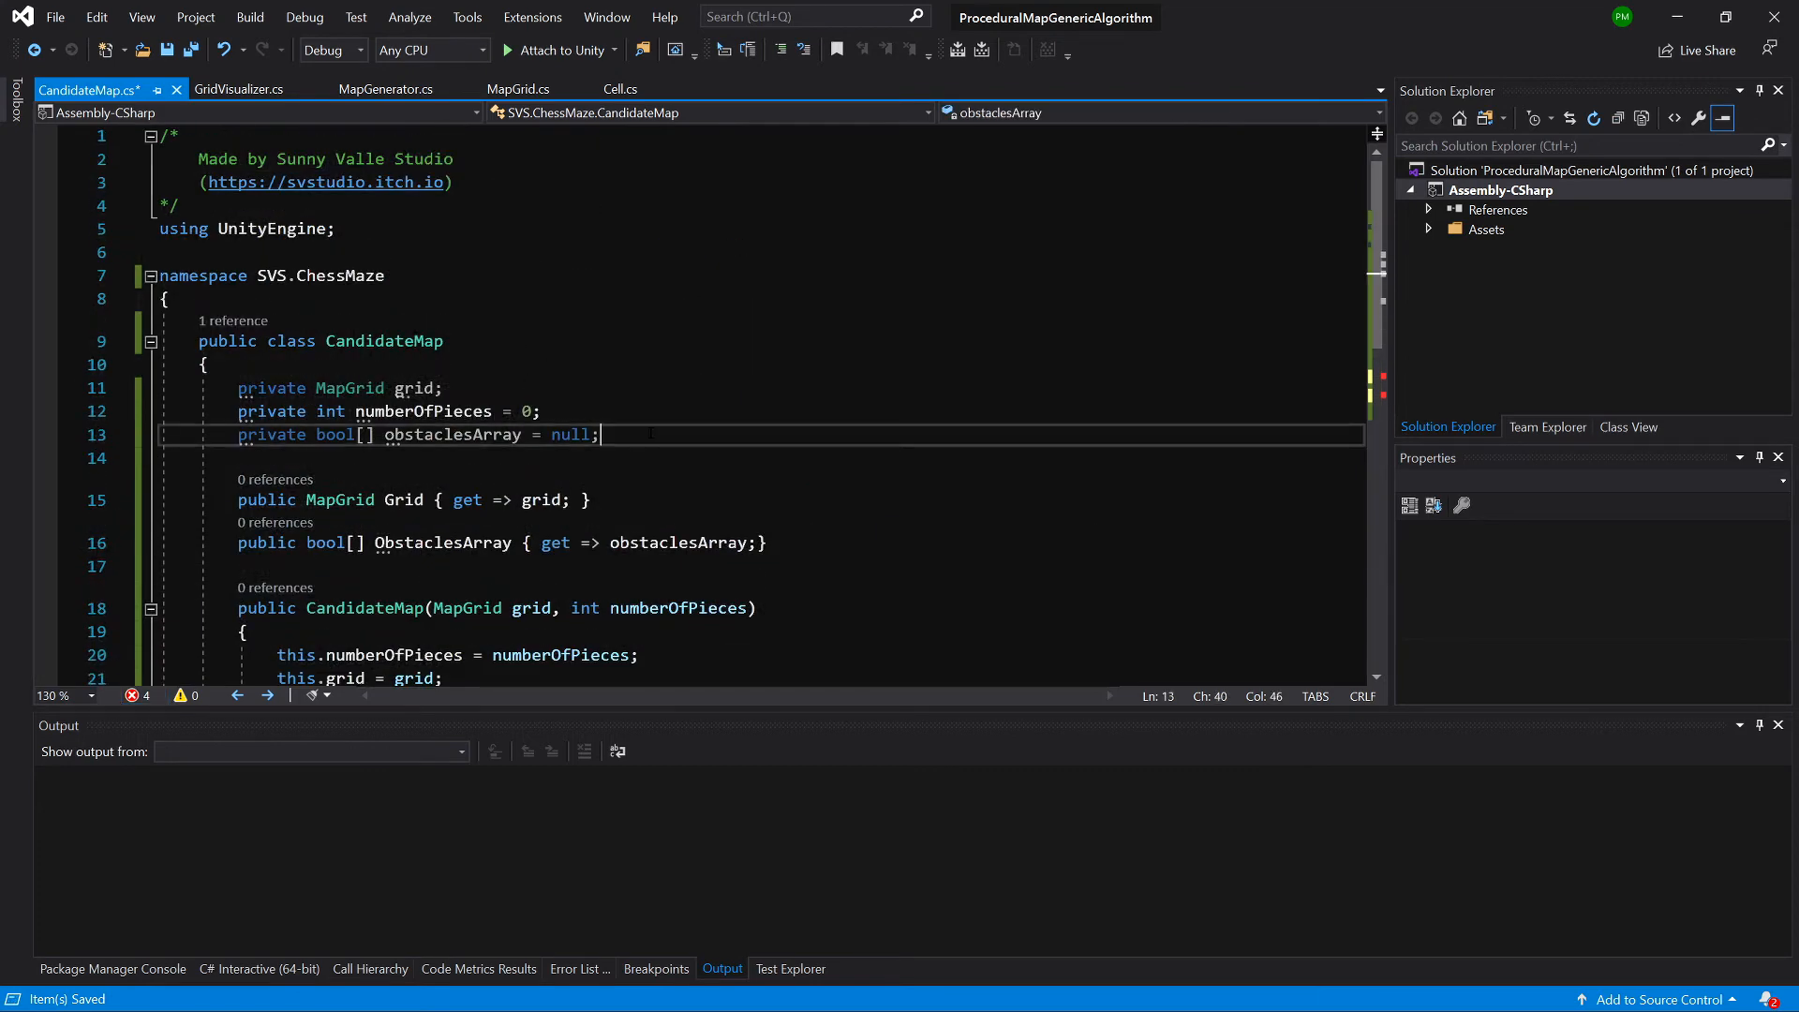
- Declare private Vector3 startPoint and an end-point field under obstaclesArray
{"action": "type", "text": "private Ve"}
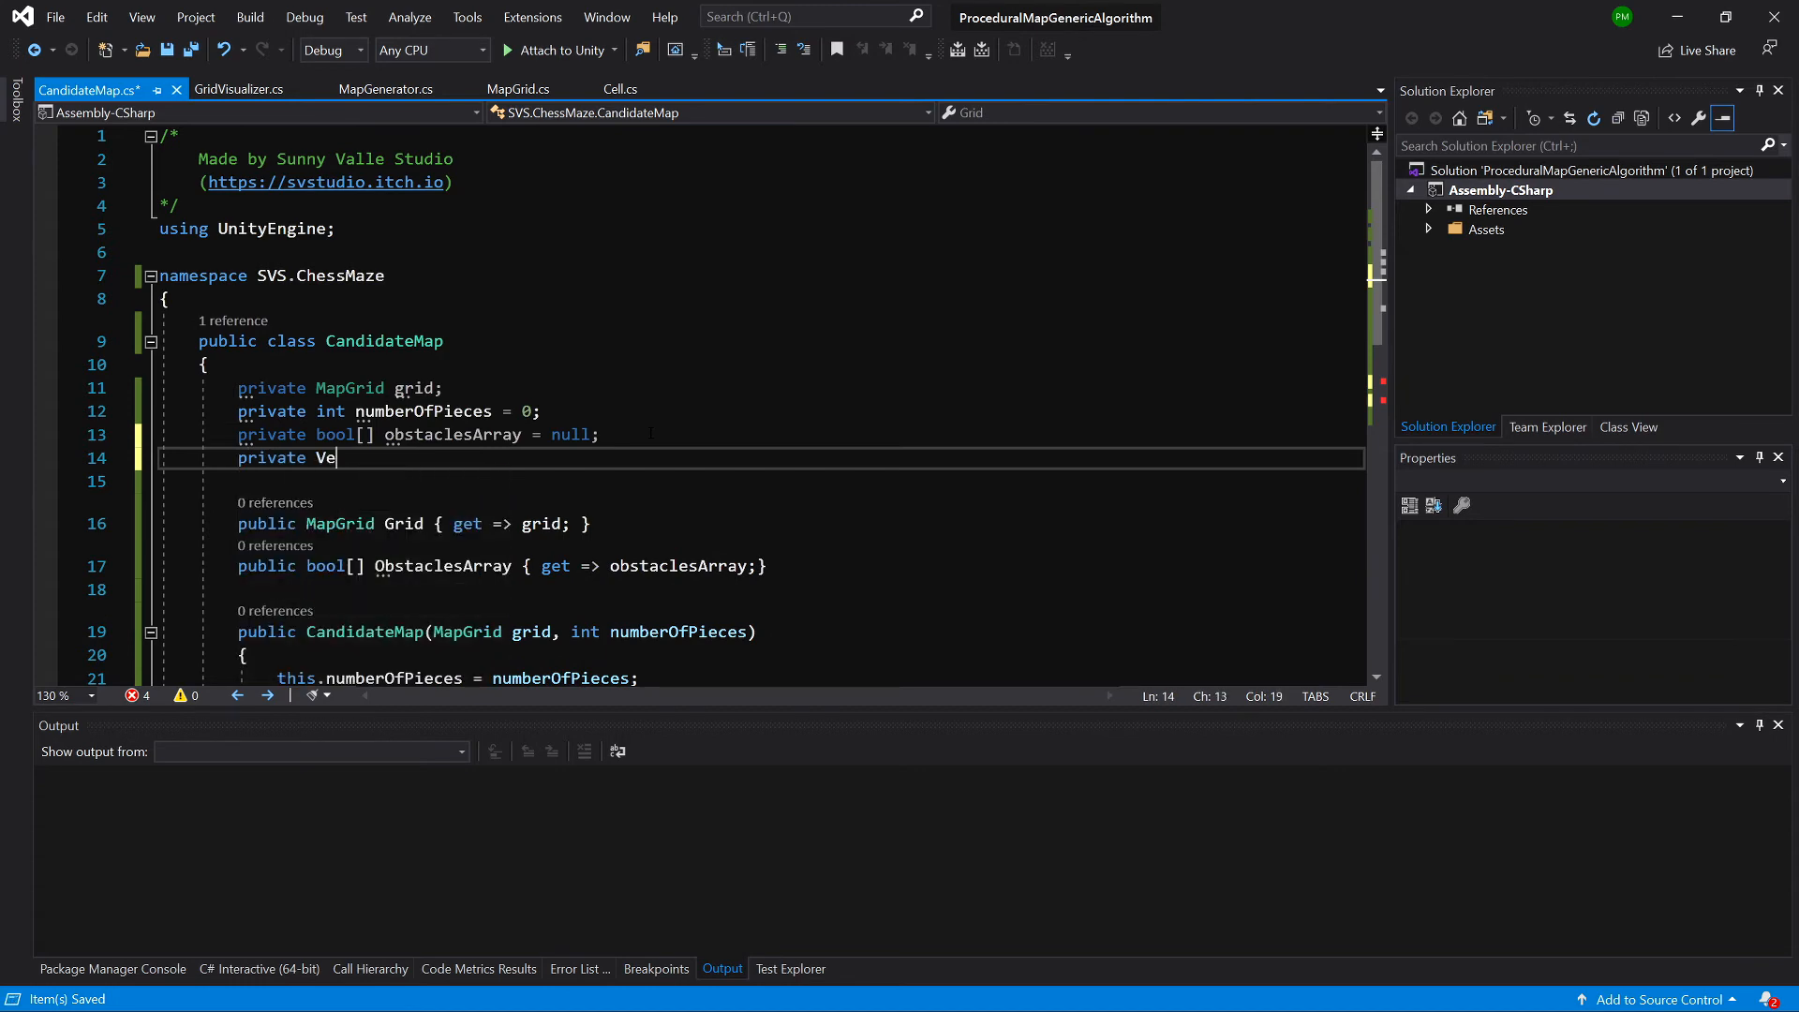
{"action": "type", "text": "ctor3 startPoint"}
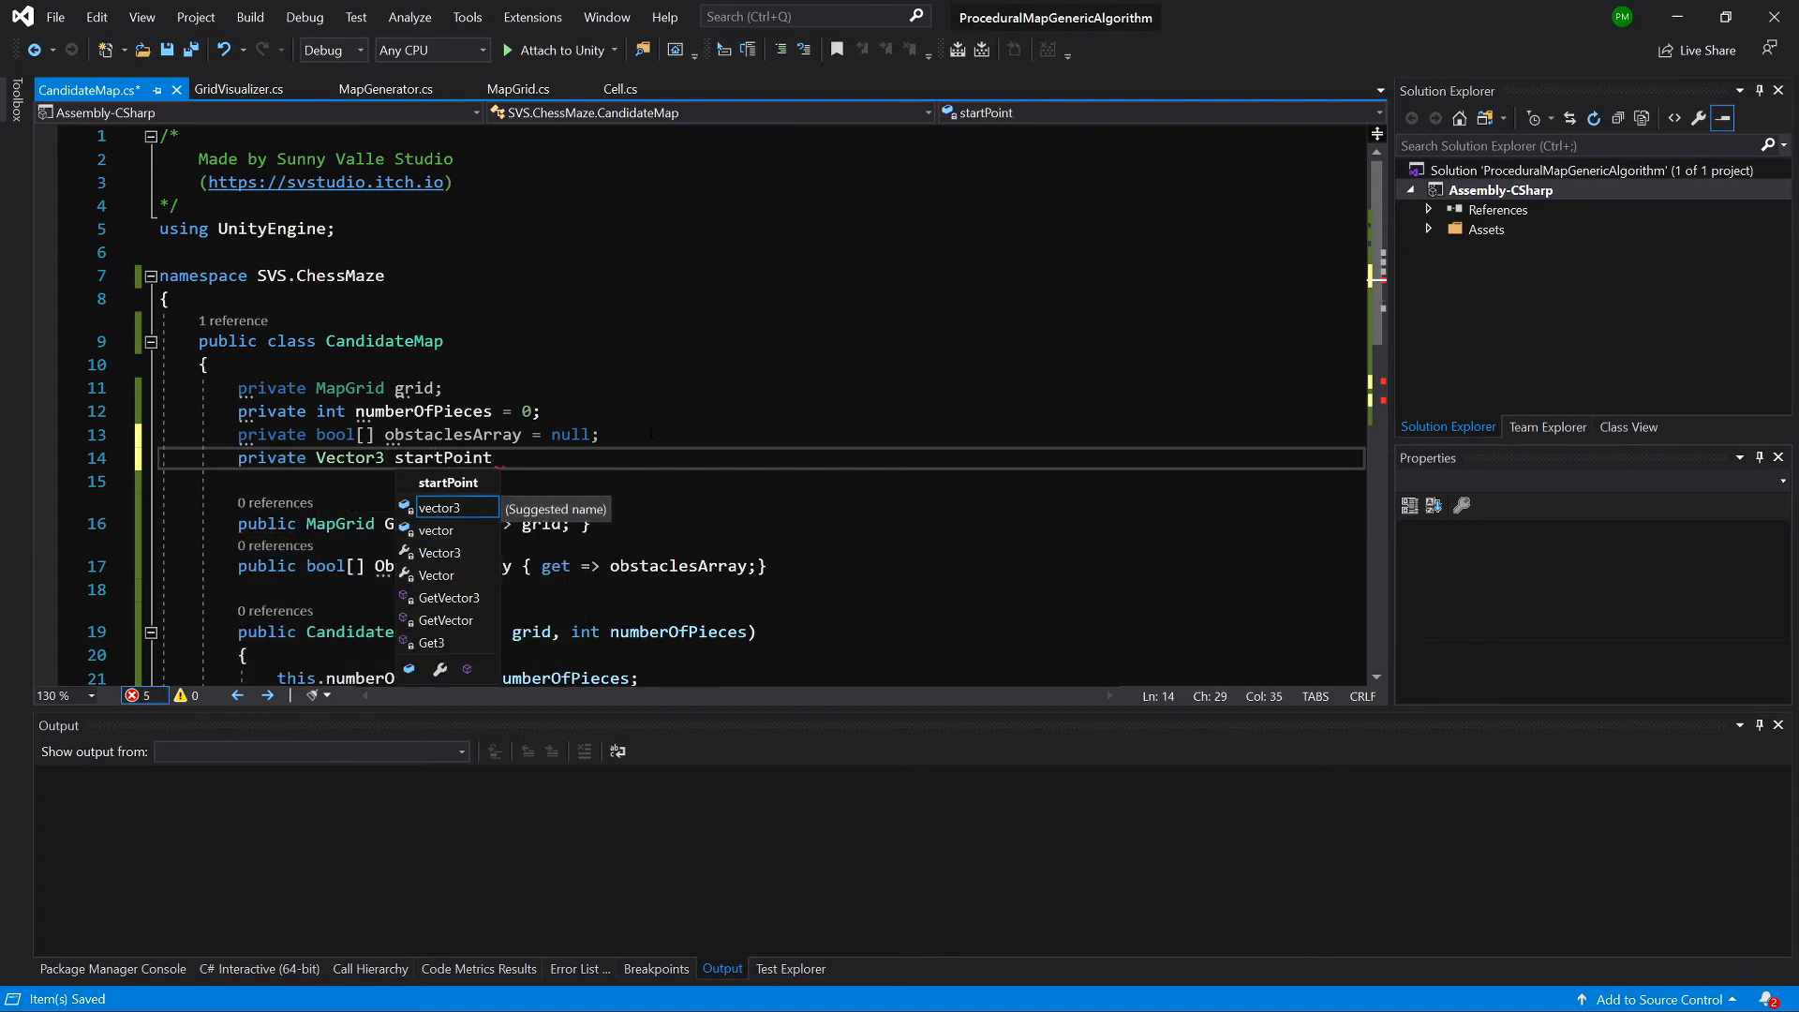
{"action": "type", "text": ", endPosi"}
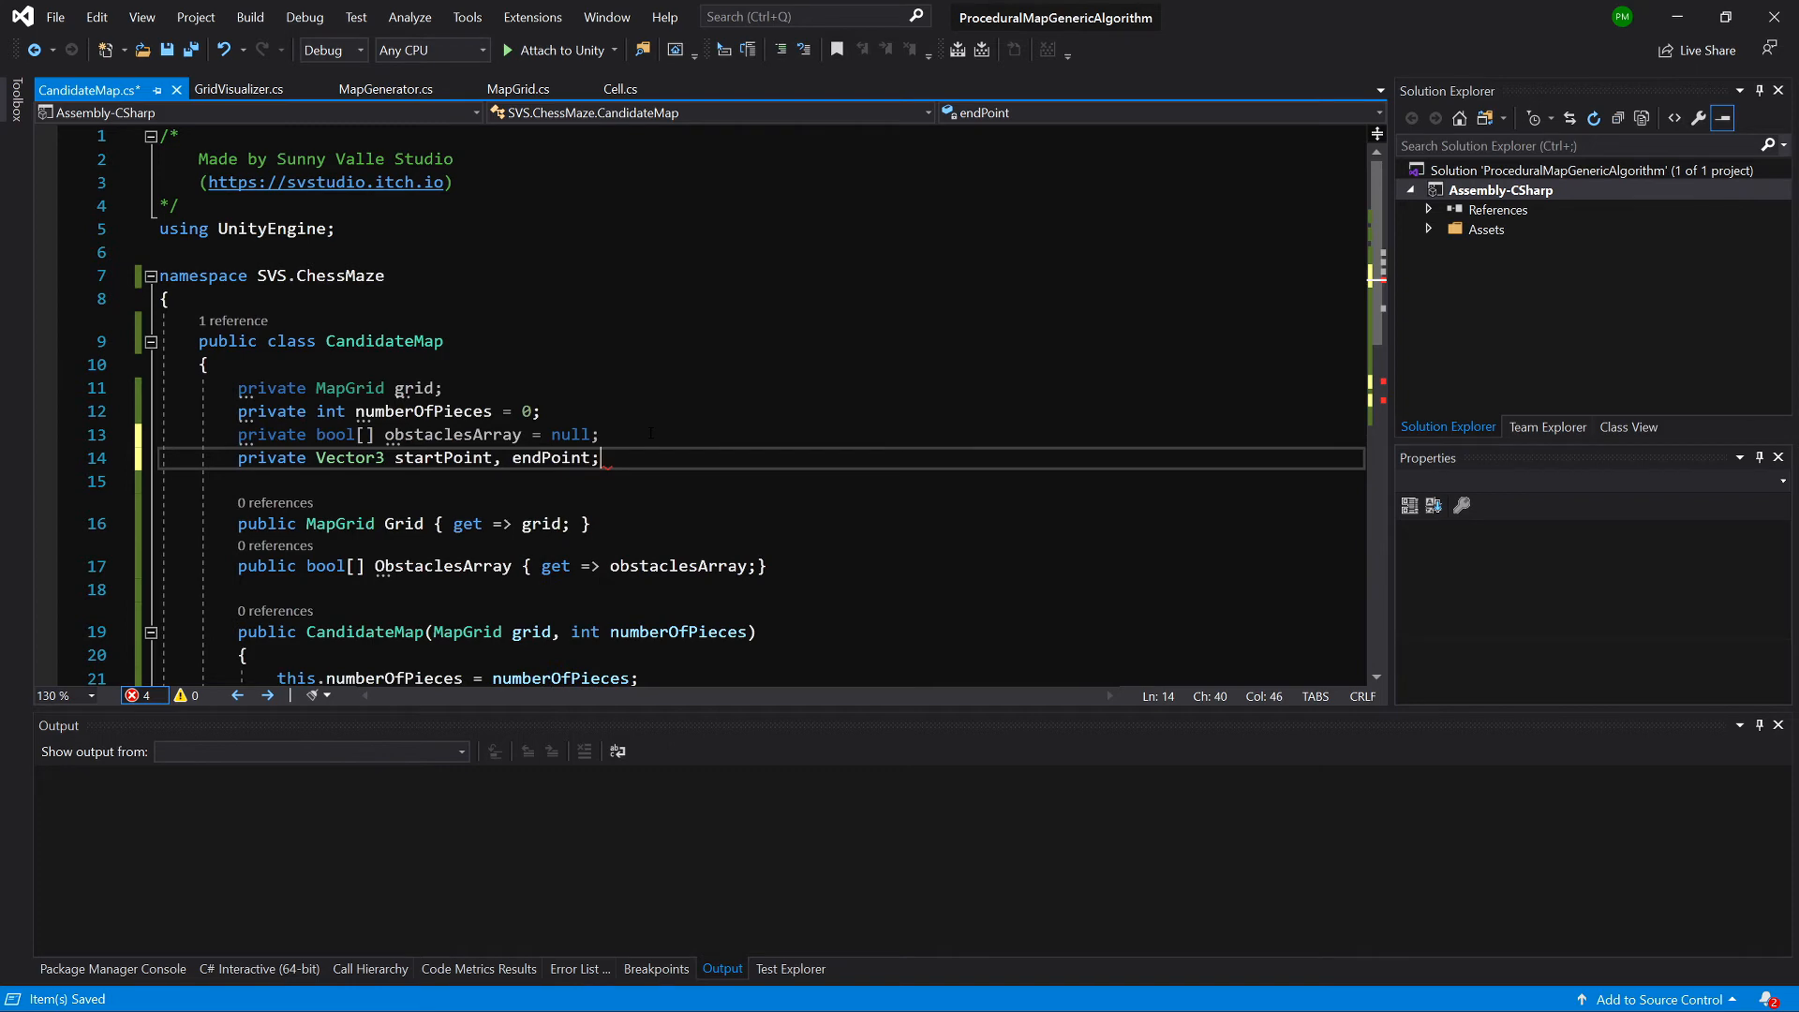
{"action": "scroll", "scroll_direction": "down", "scroll_amount": 3}
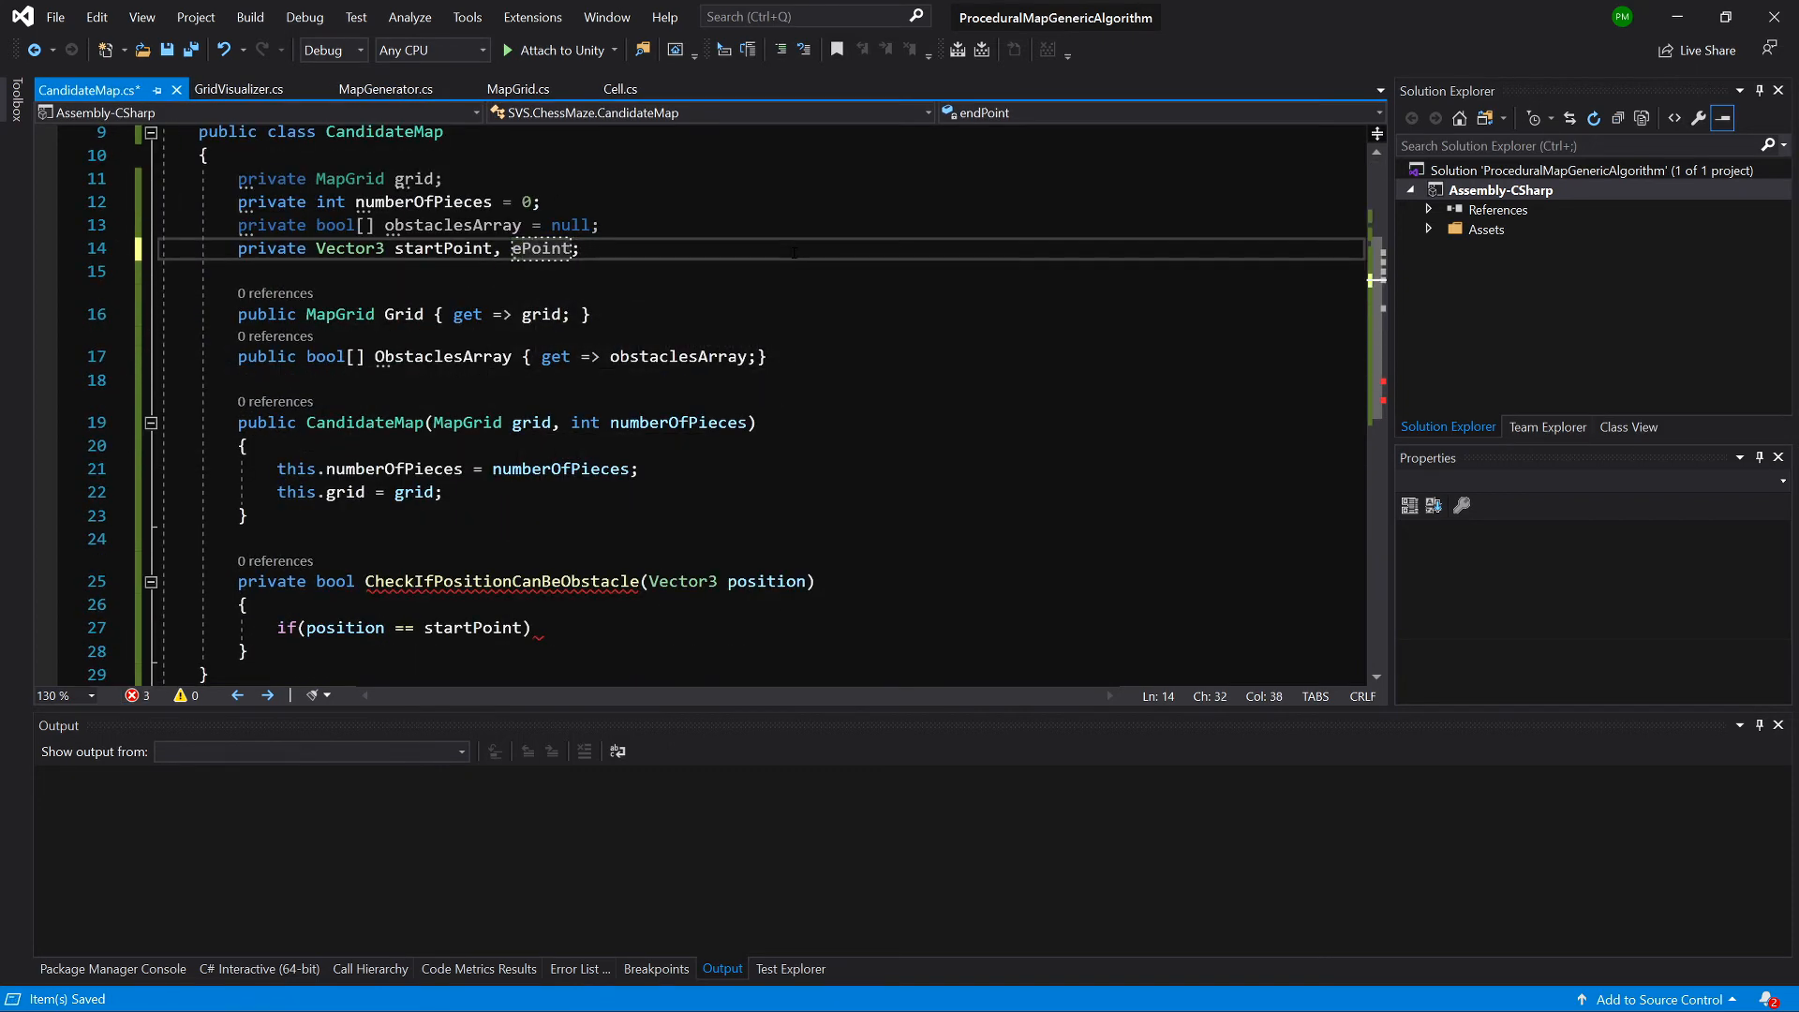
{"action": "scroll", "scroll_direction": "down", "scroll_amount": 3}
{"action": "type", "text": " ||"}
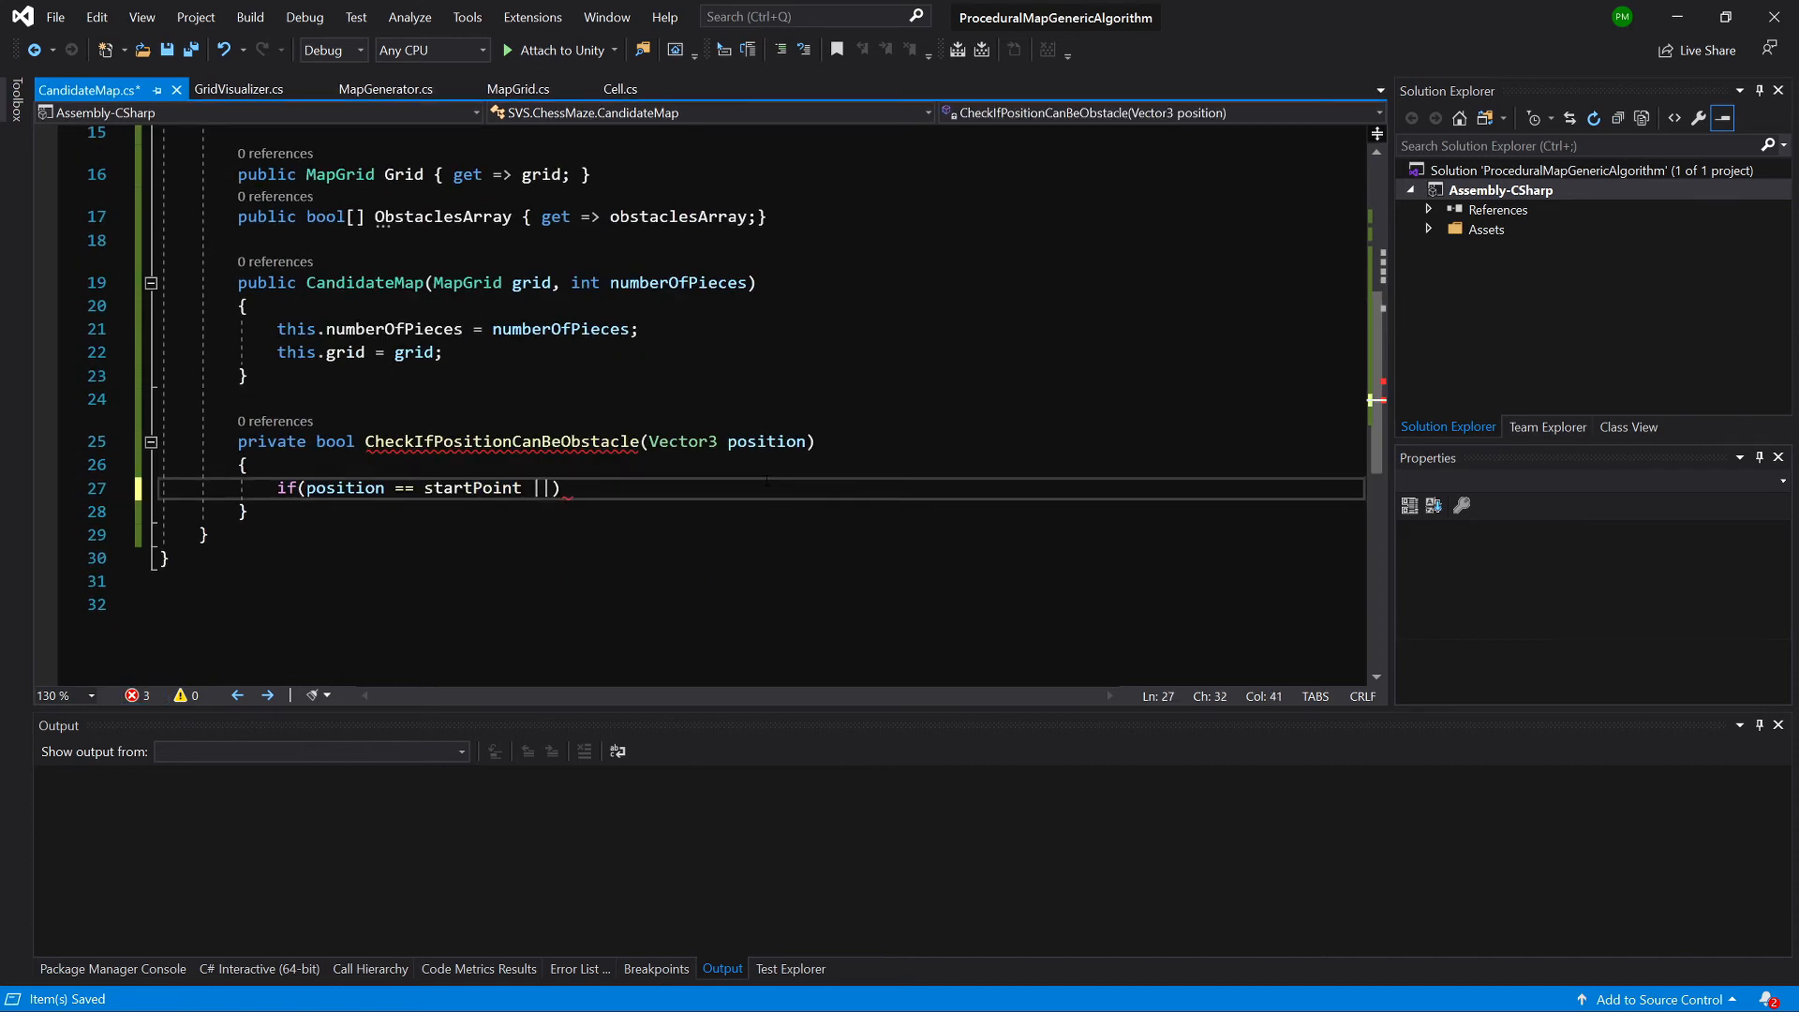
- Extend the if with || position == exitPoint and return false inside it
{"action": "type", "text": "position == exitPoint"}
{"action": "type", "text": "{"}
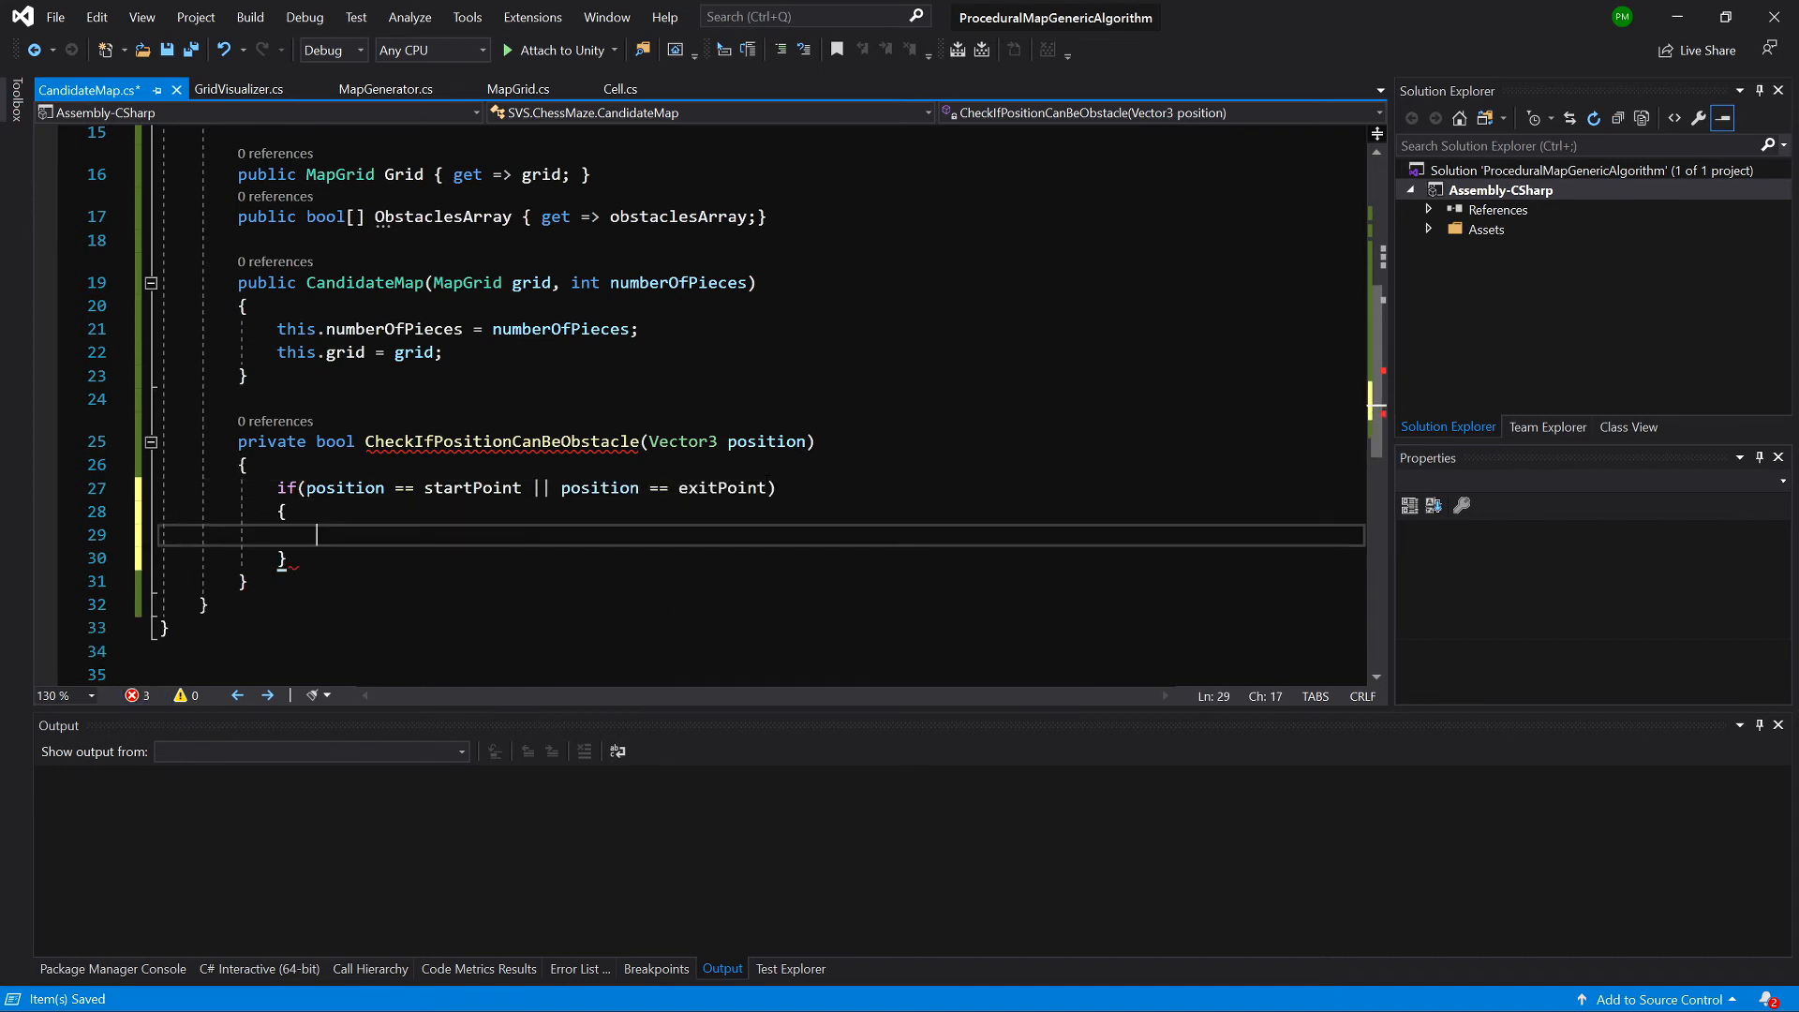
{"action": "type", "text": "return"}
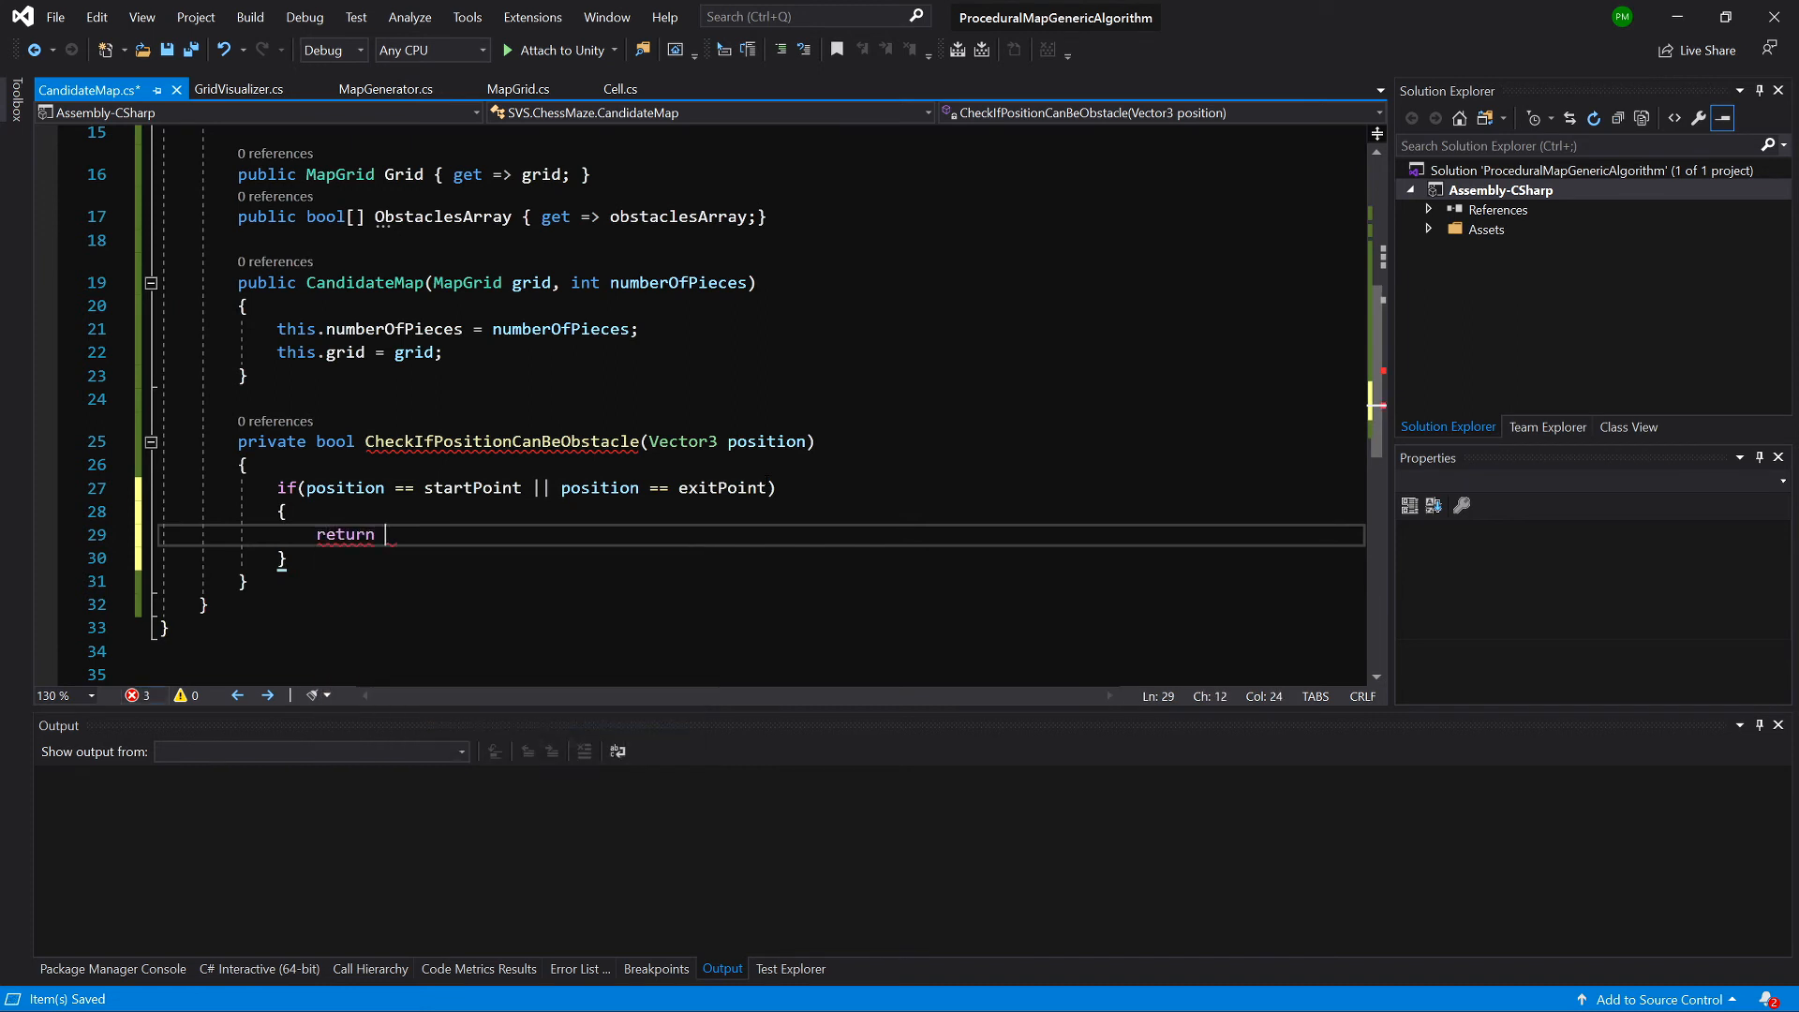
{"action": "type", "text": "false;"}
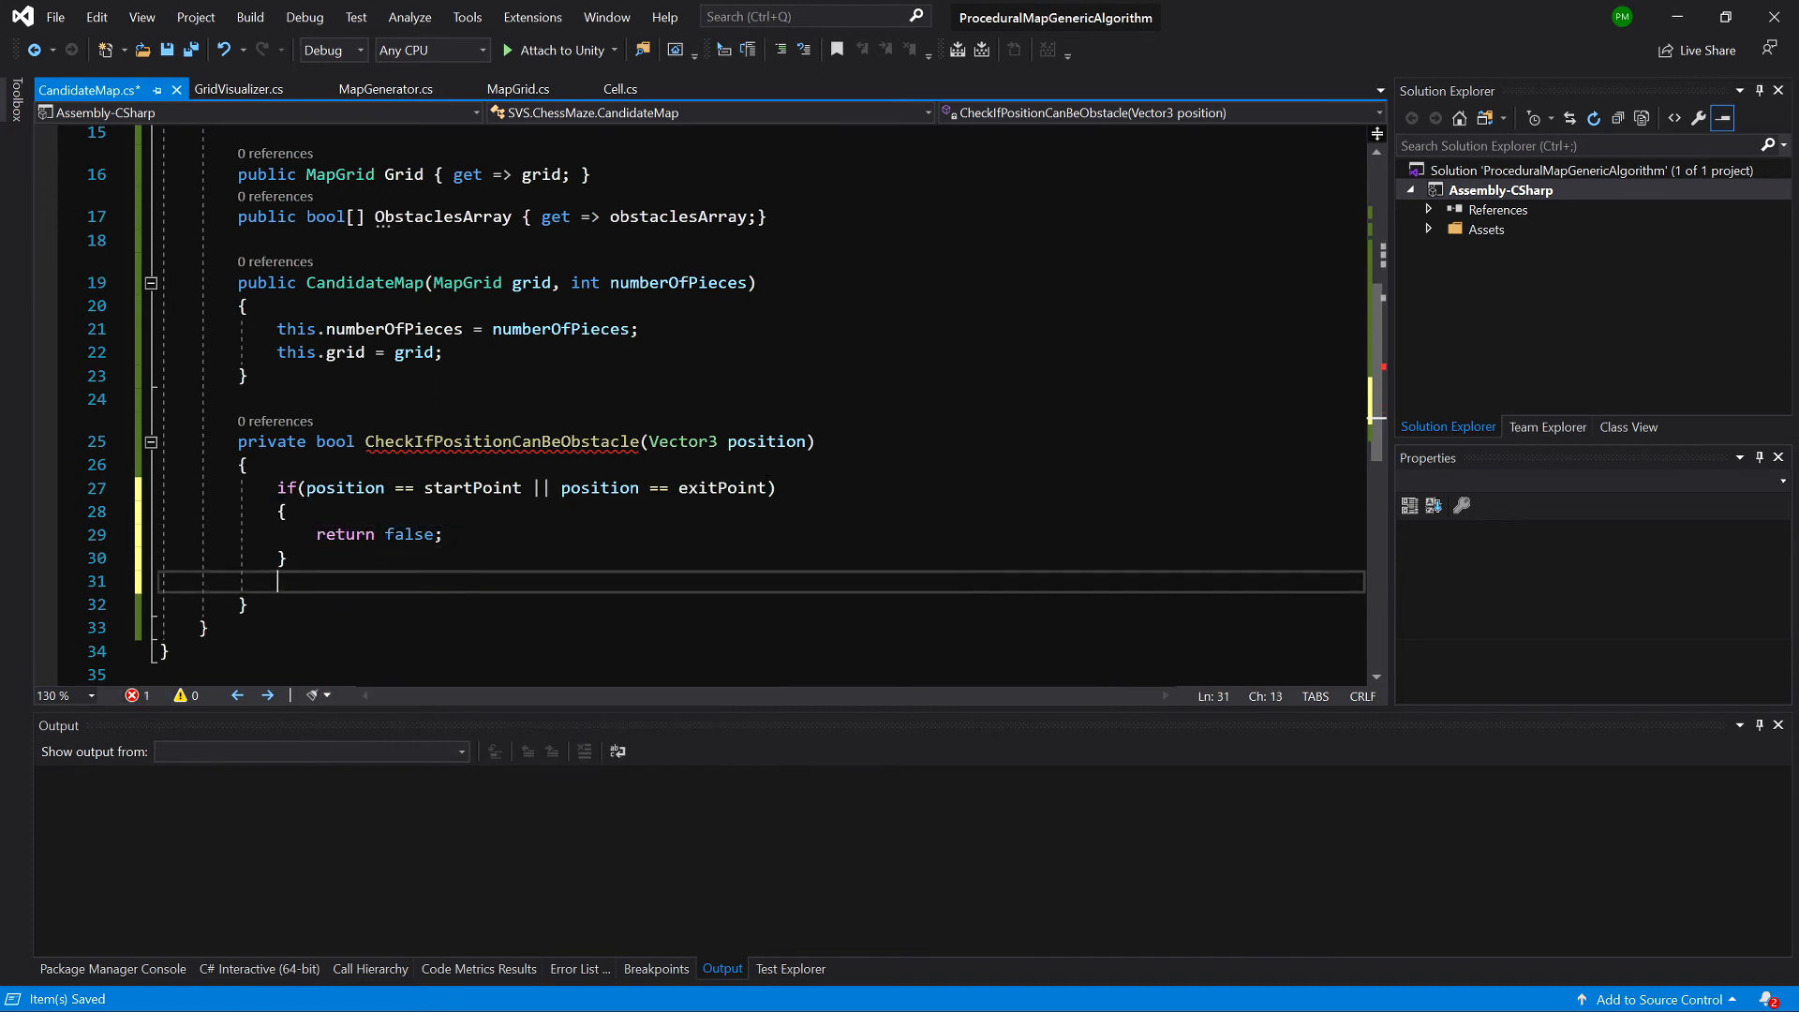
- Compute int index = grid.CalculateIndexFromCoordinates(position.x, position.z)
{"action": "type", "text": "int index"}
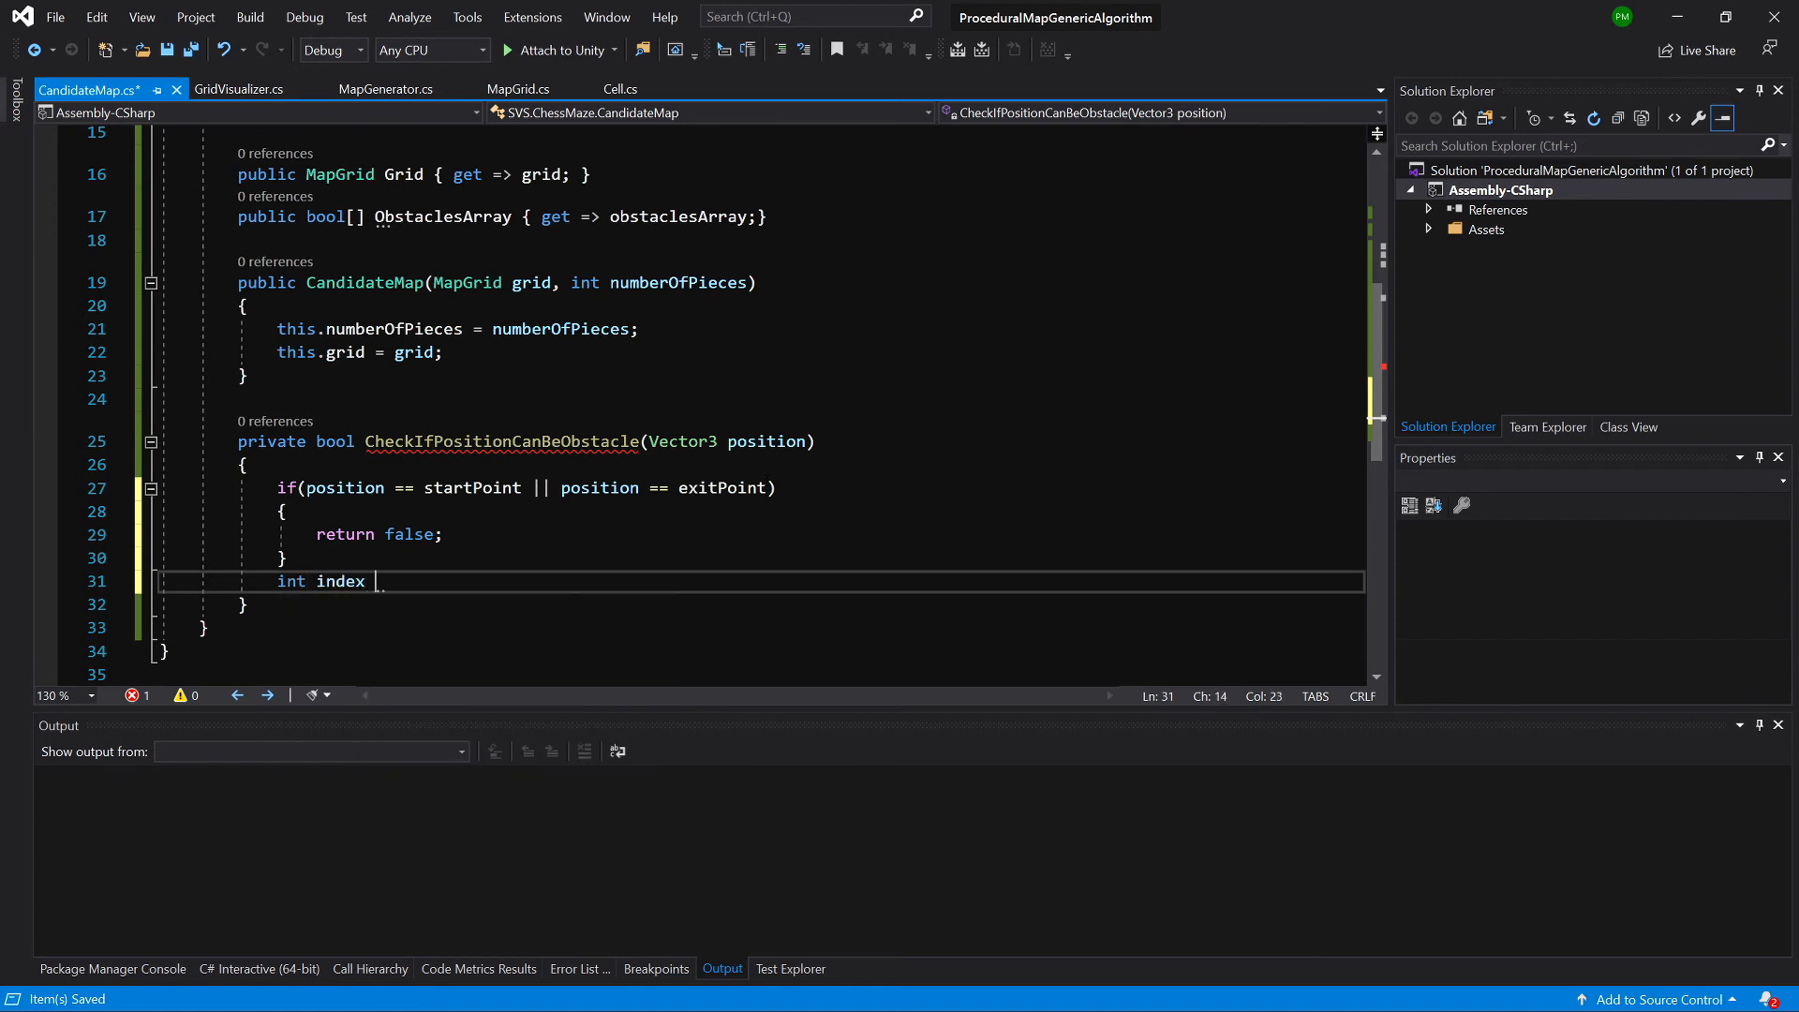
{"action": "type", "text": "= grid.CalculateIndexFromCoordinates"}
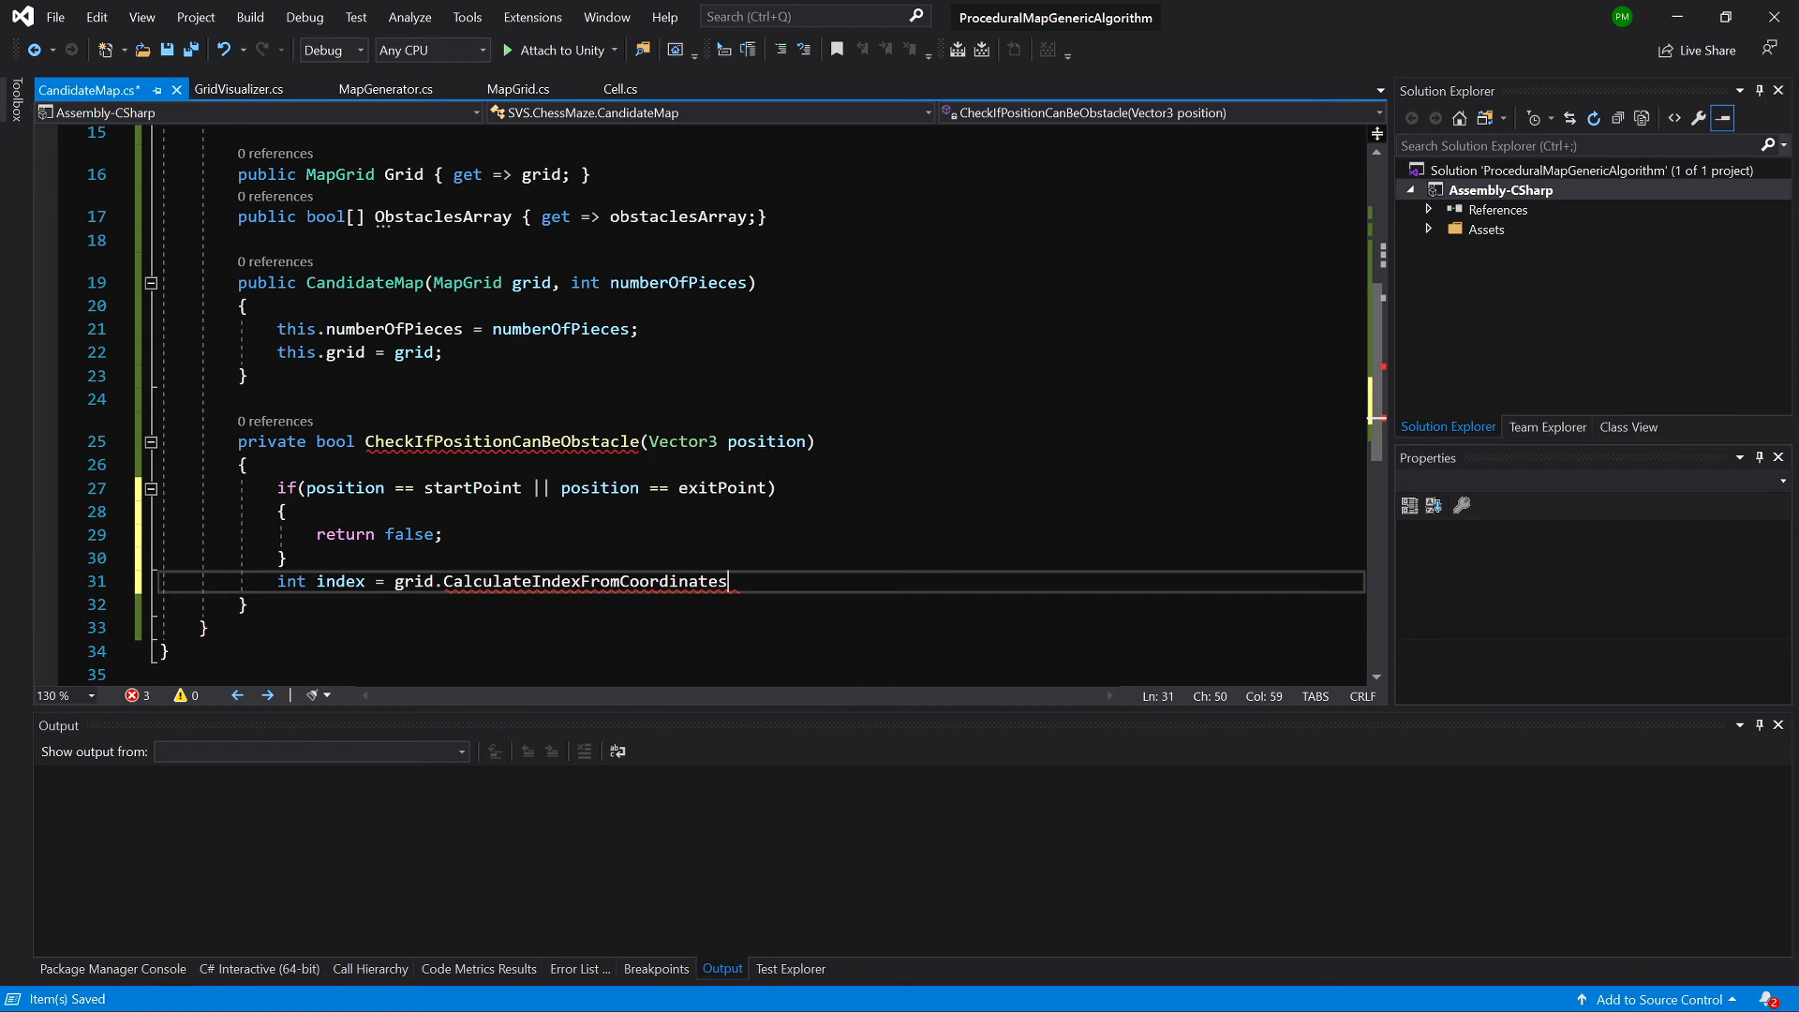
{"action": "type", "text": "(position)"}
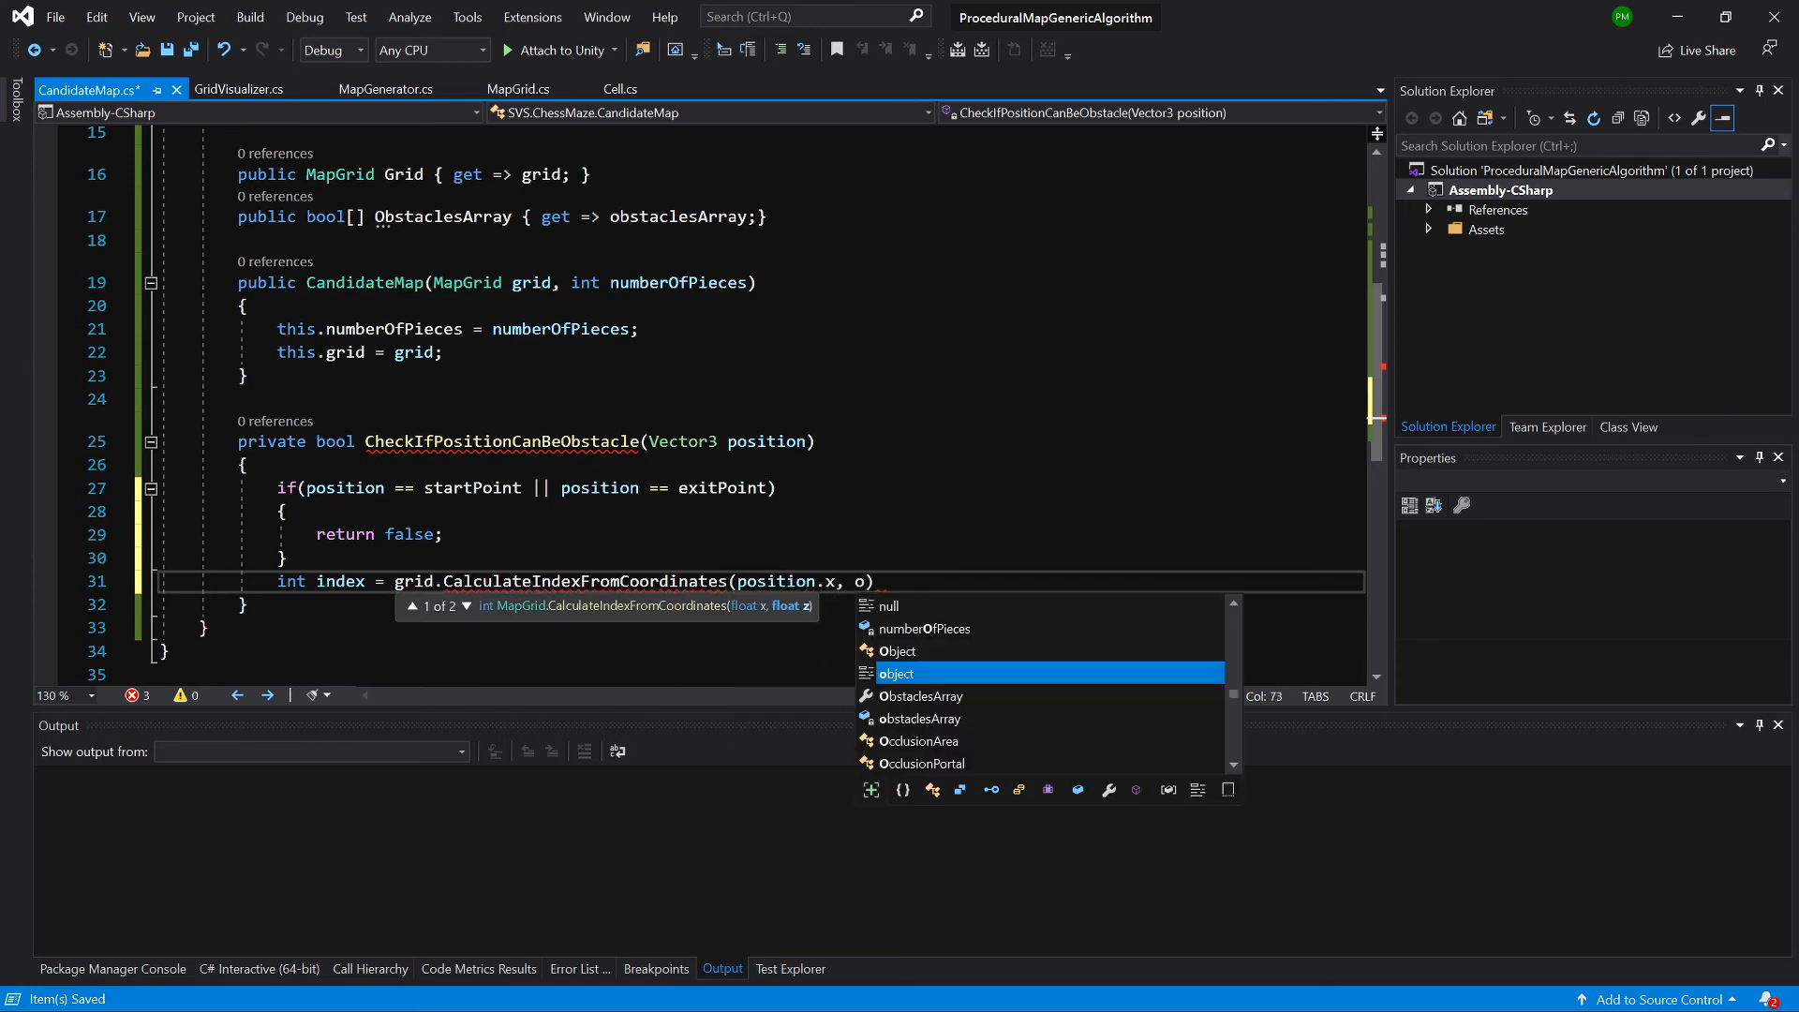
{"action": "type", "text": "position.z"}
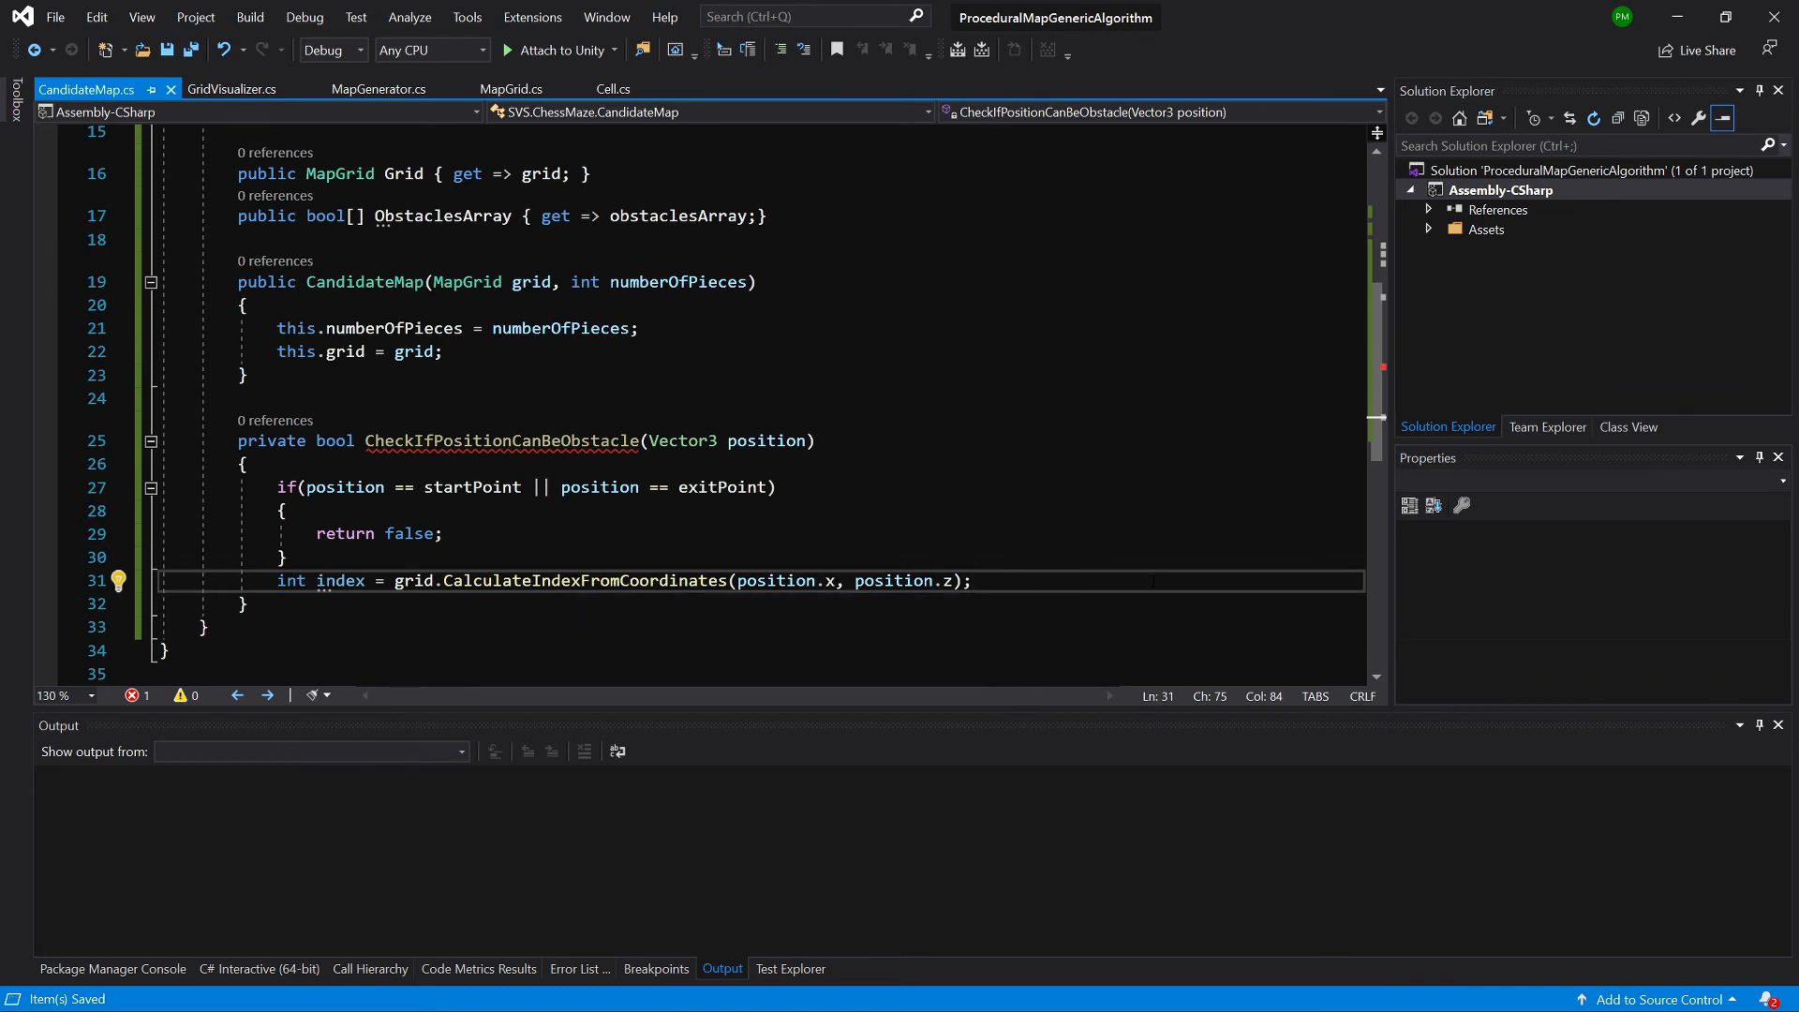
- End the method with return obstaclesArray[index] == false; and highlight exitPoint usages
{"action": "type", "text": "return"}
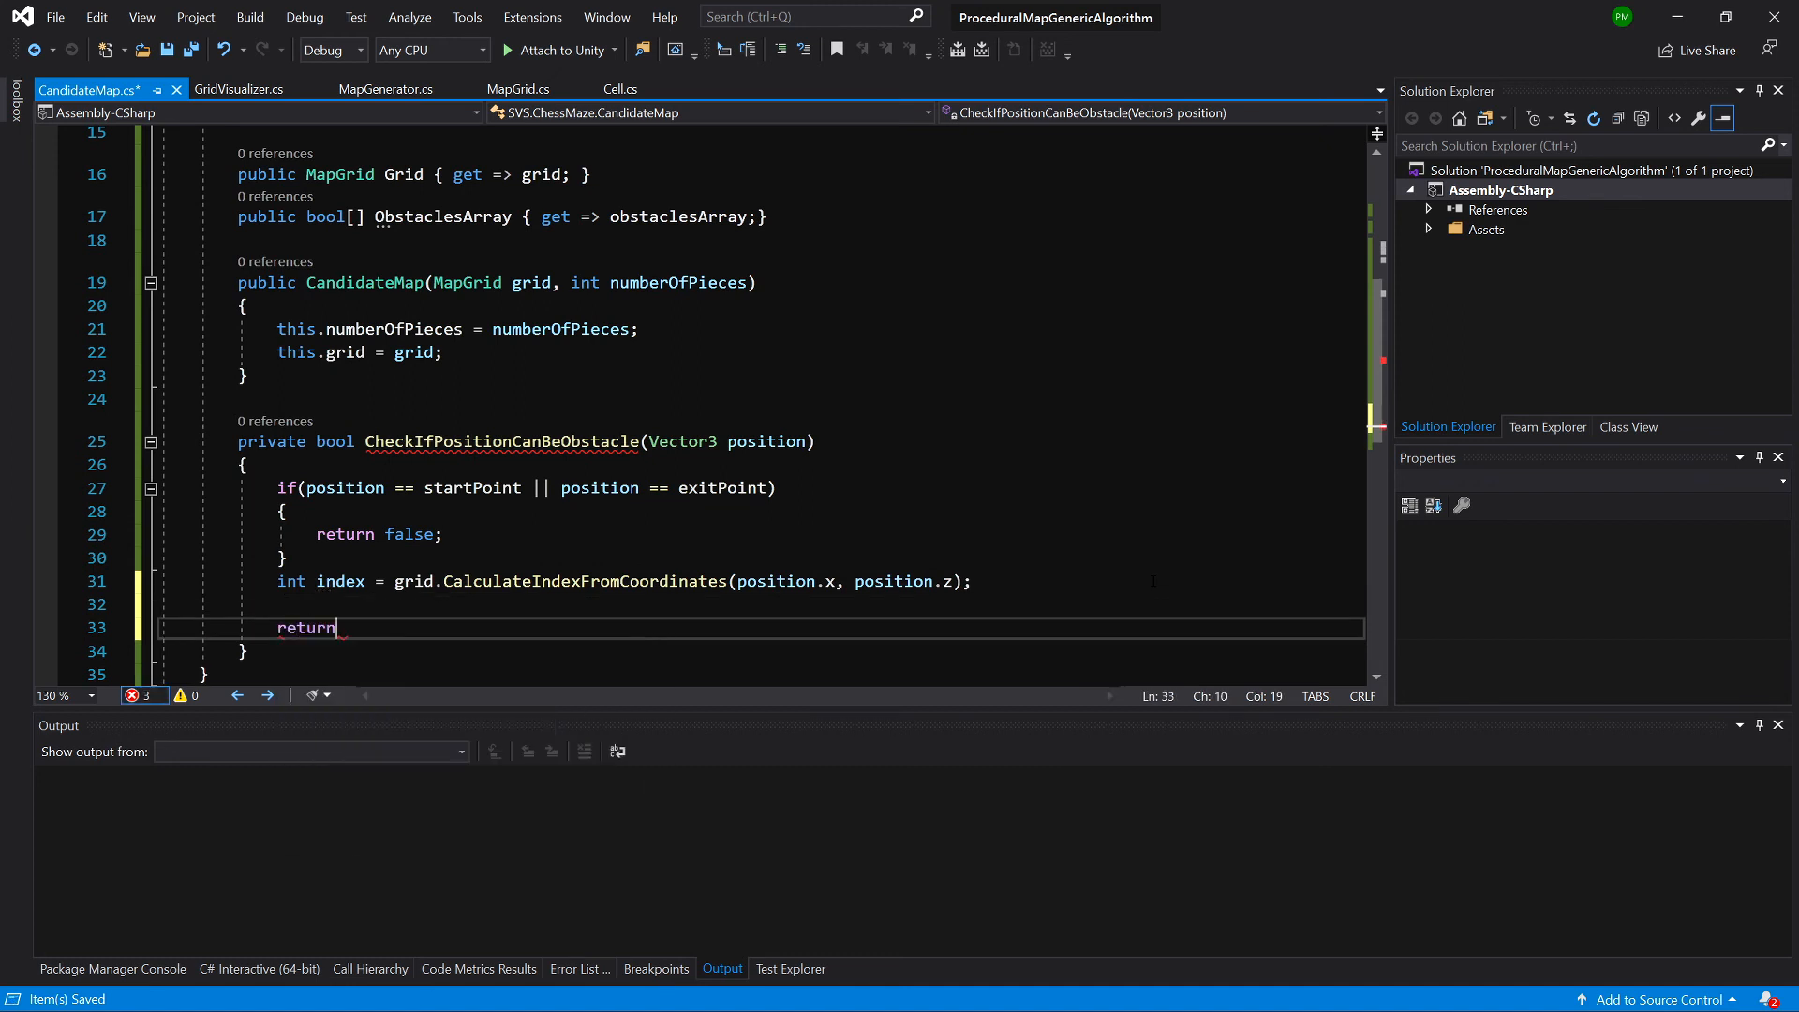
{"action": "type", "text": "obstaclesArray"}
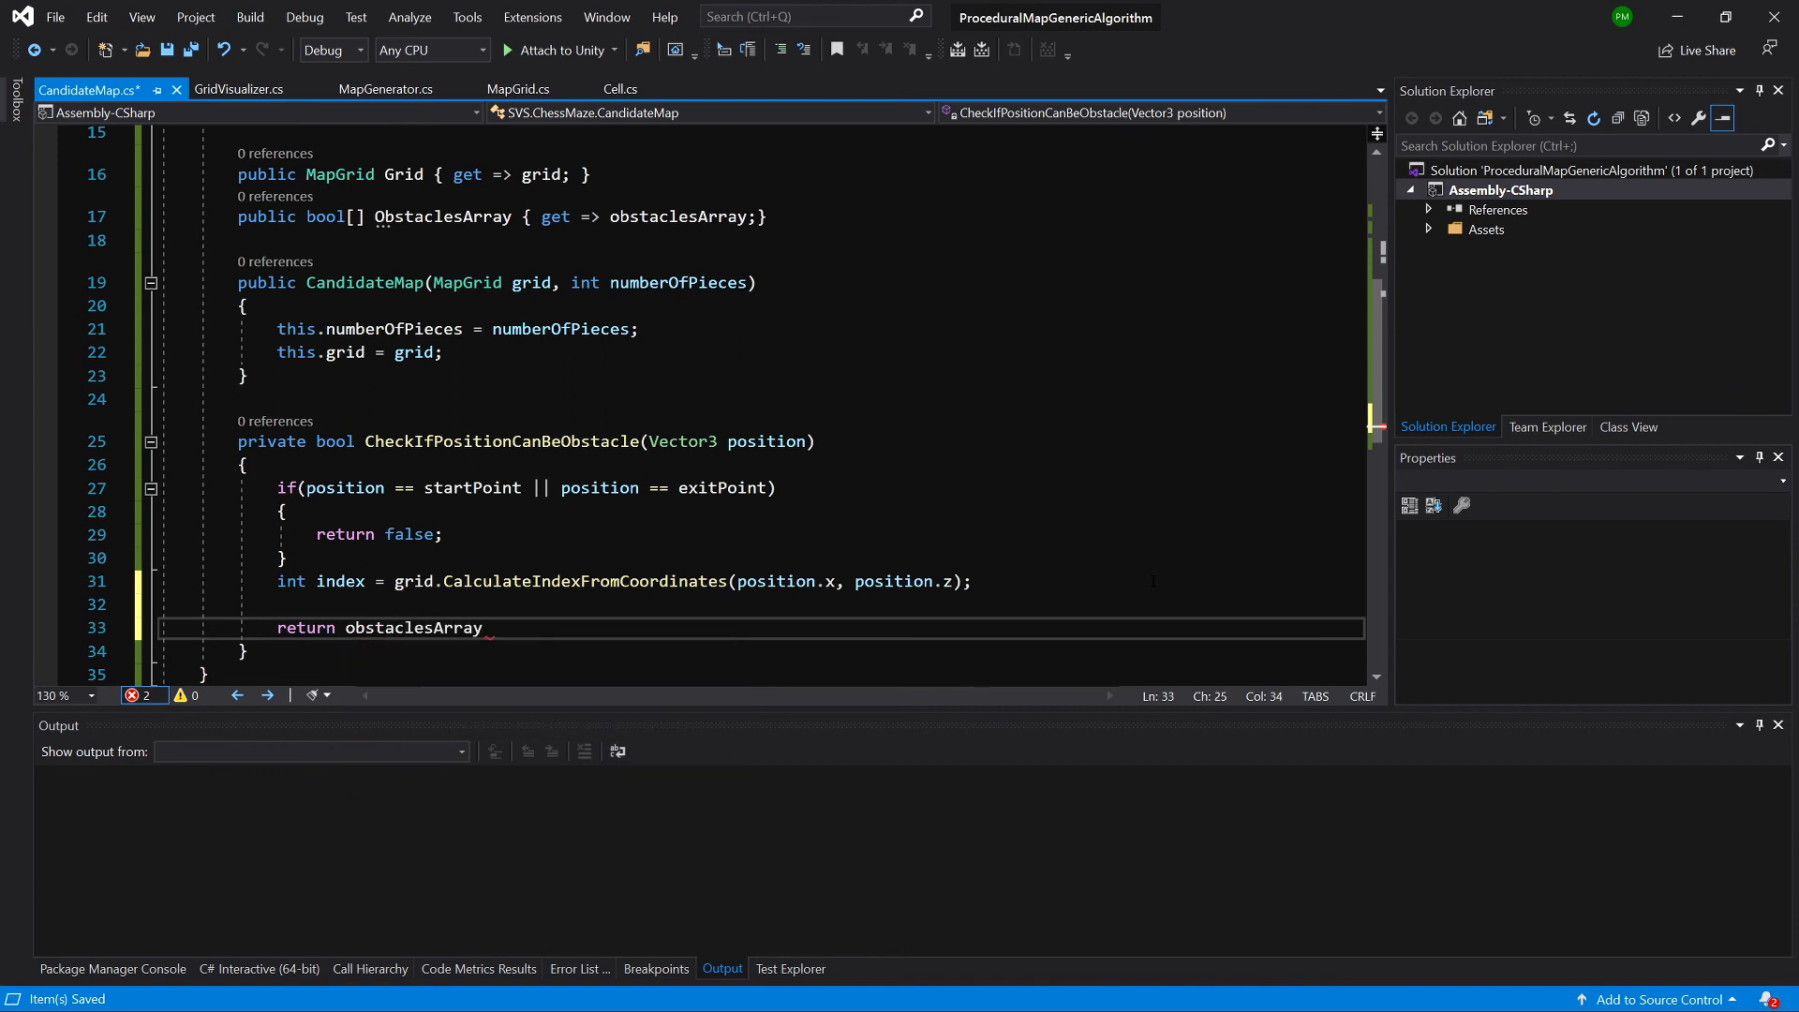
{"action": "type", "text": "[]"}
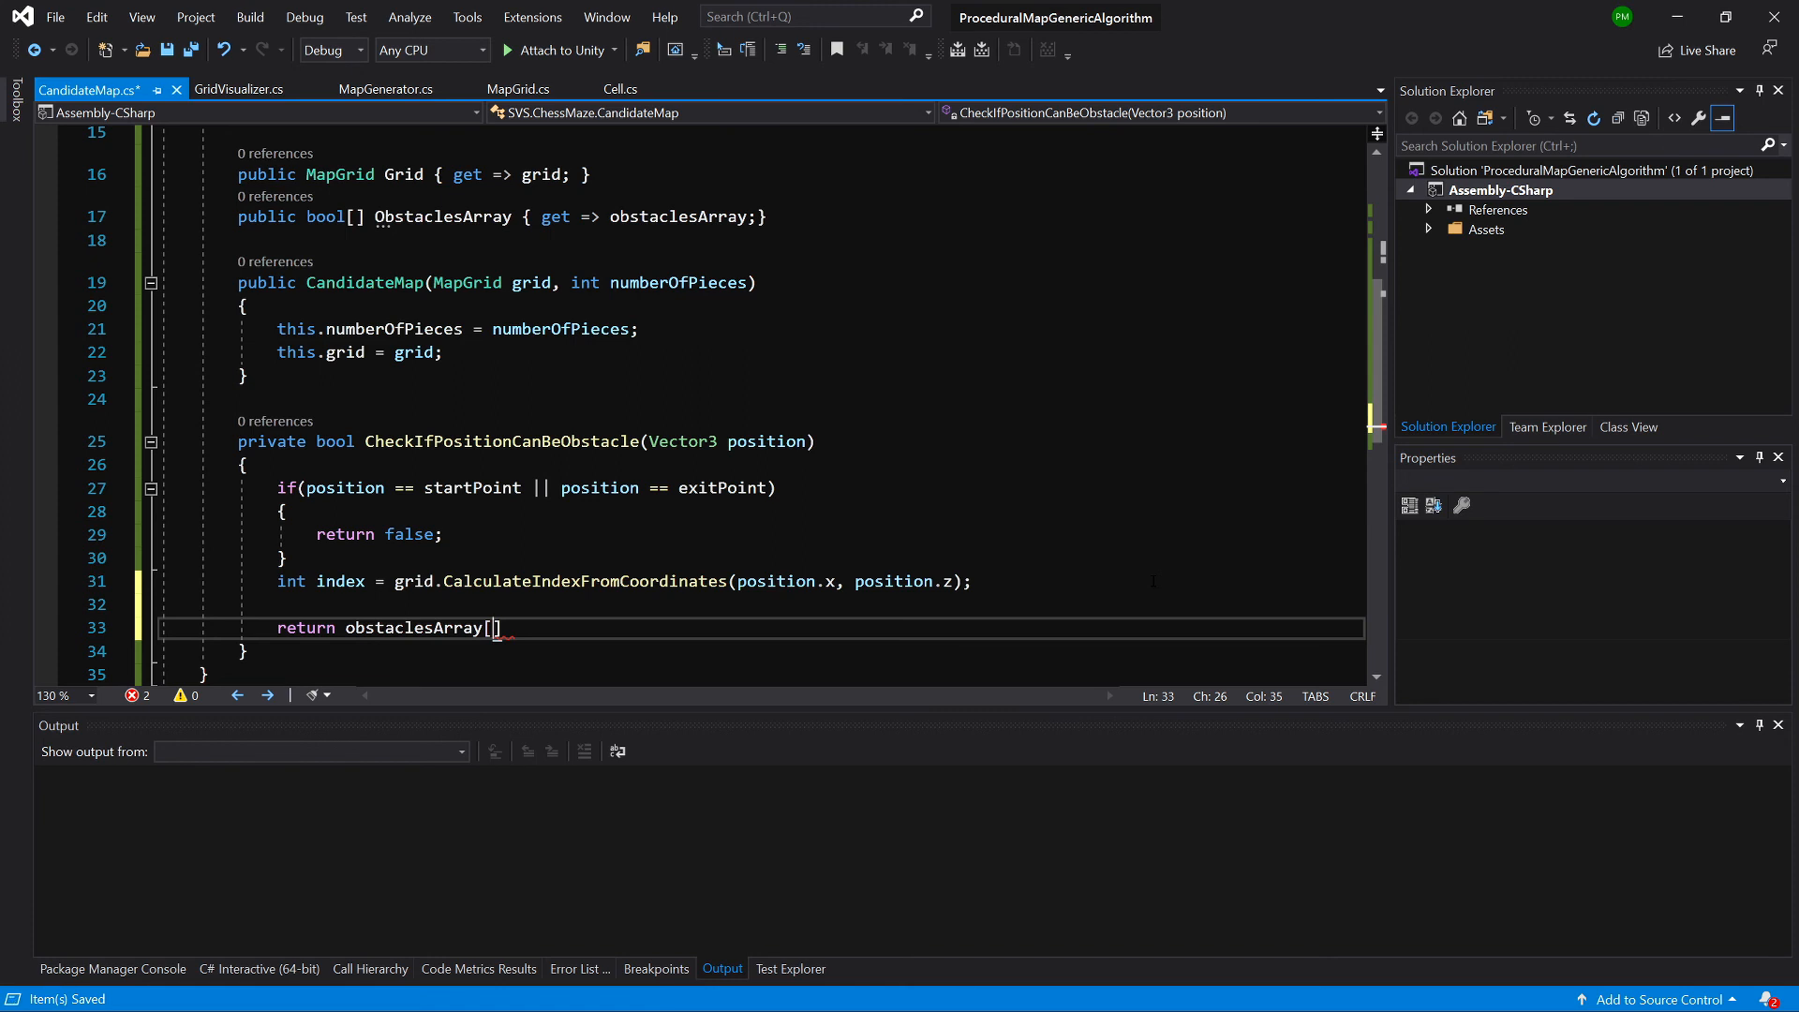
{"action": "type", "text": "index"}
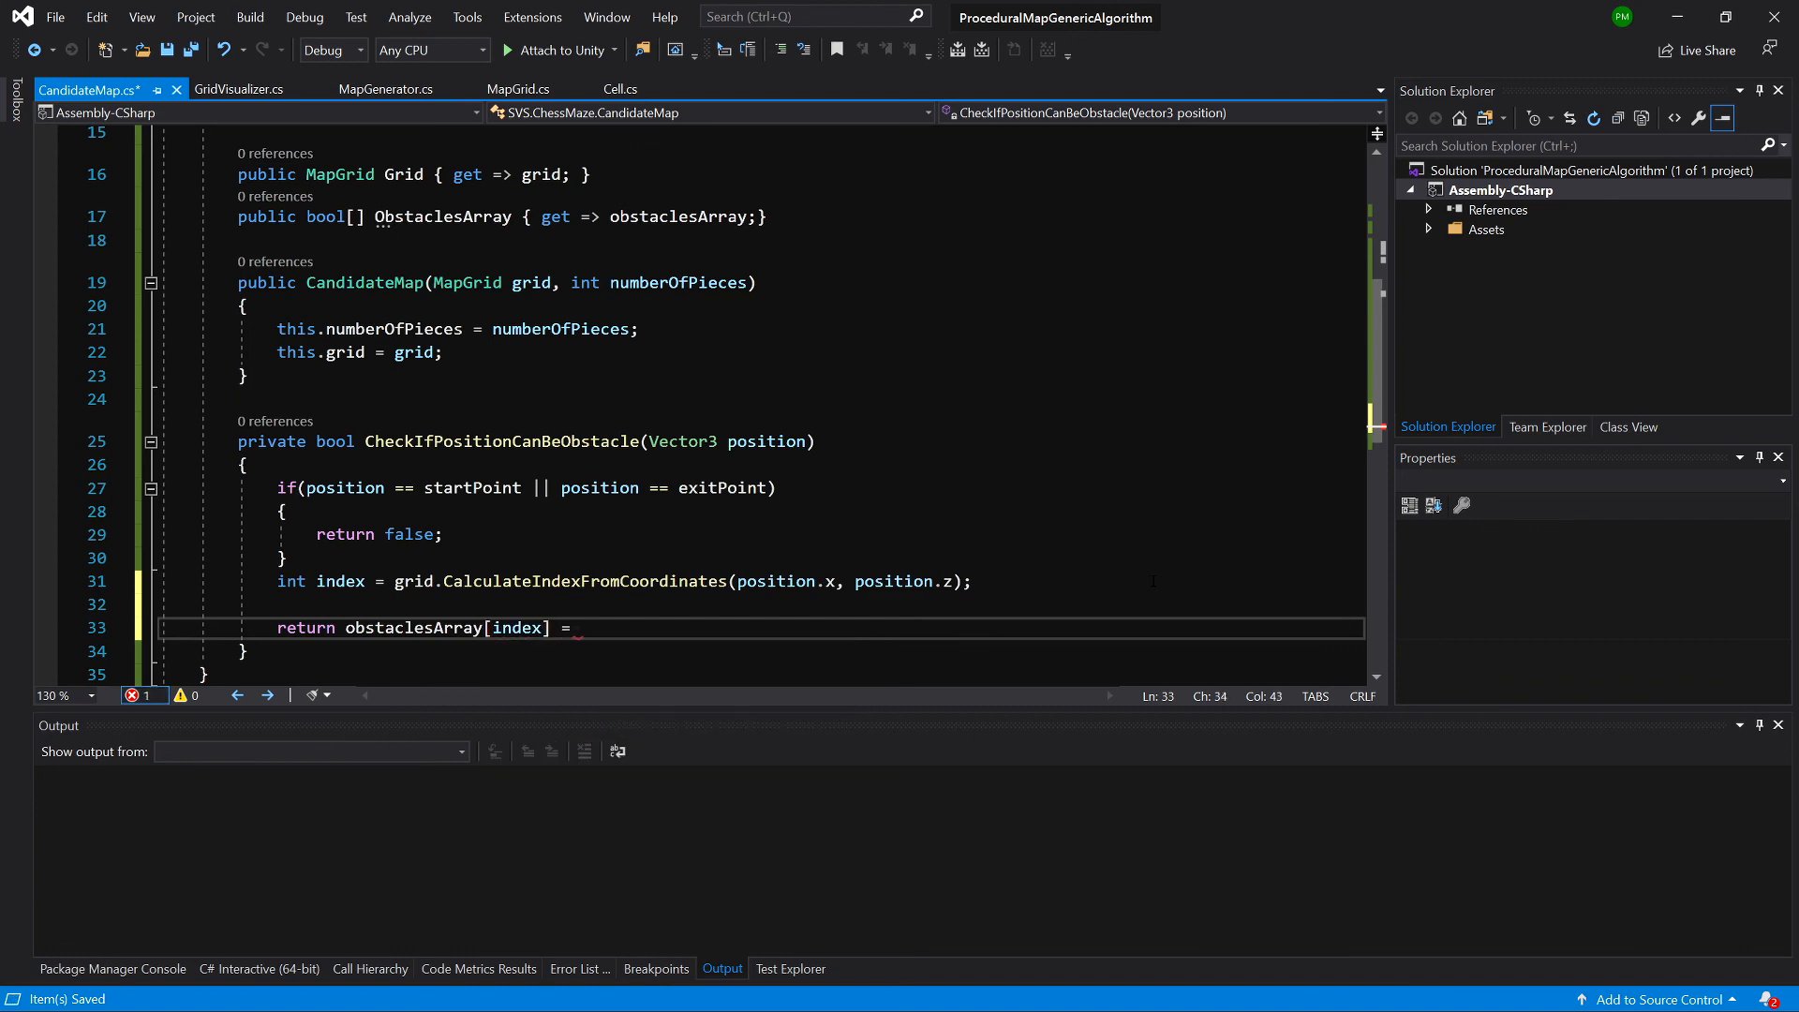
{"action": "type", "text": "= false;"}
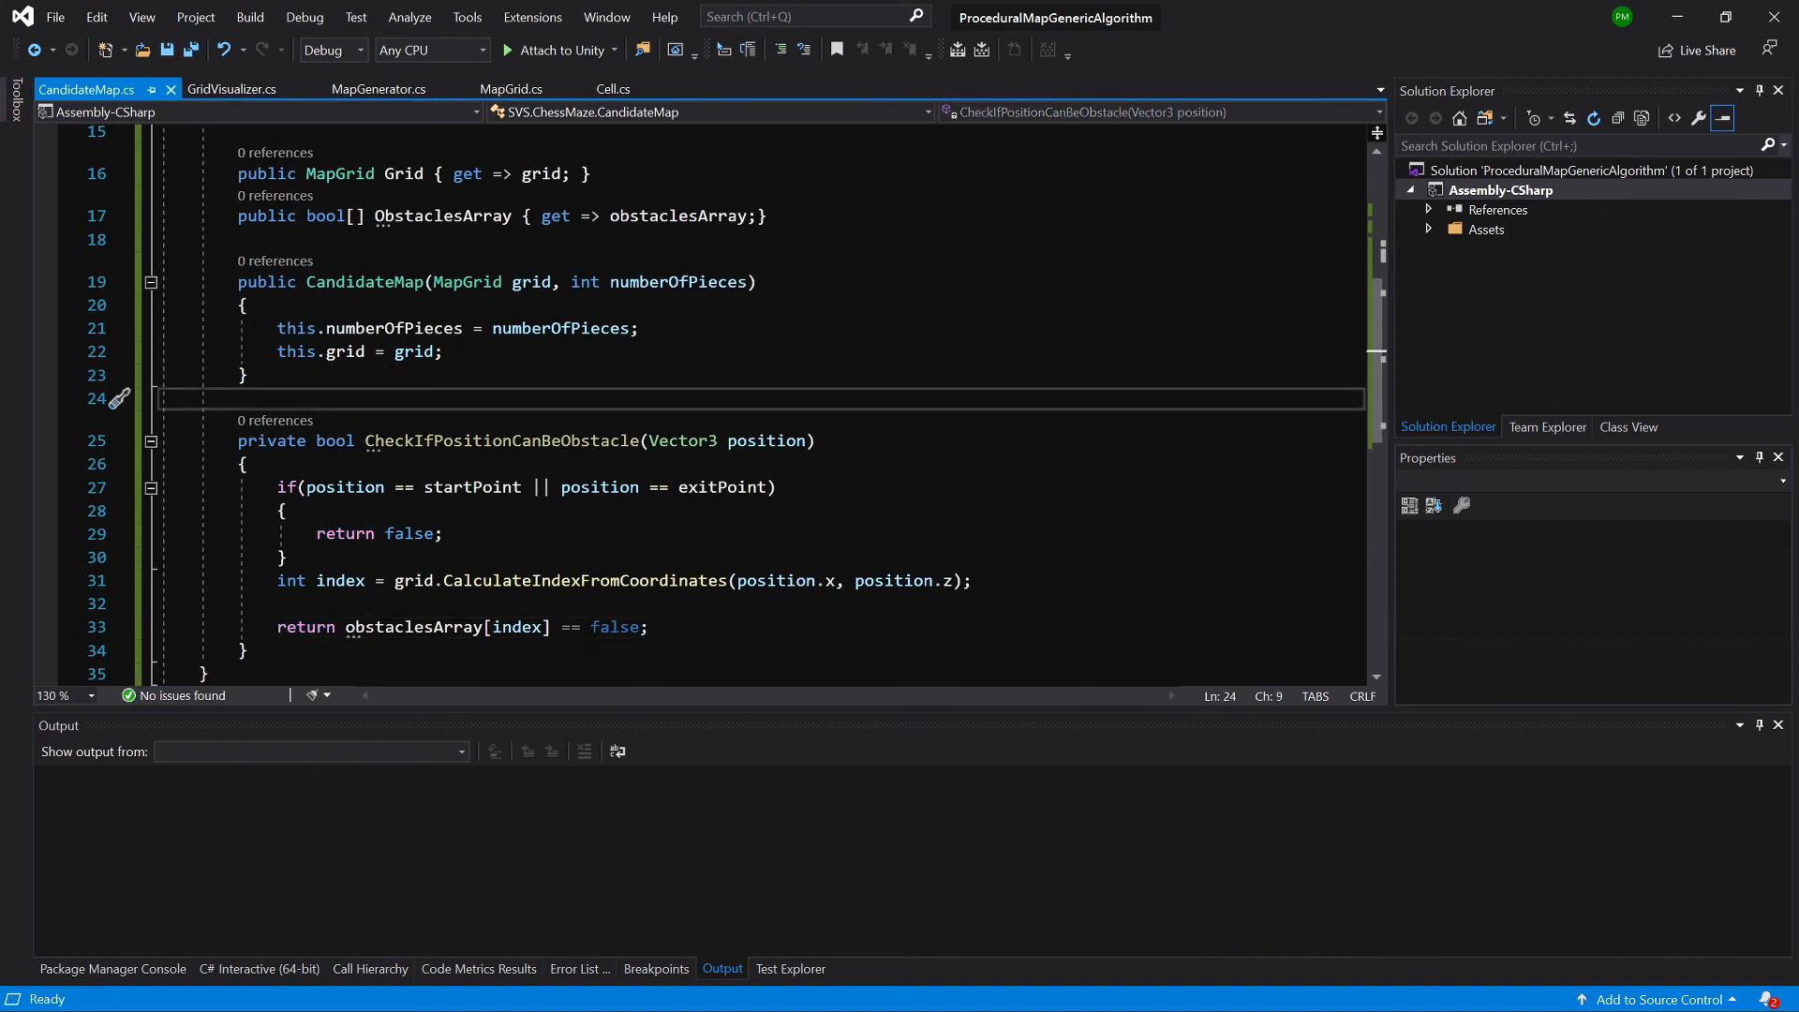
{"action": "left_click", "coordinate": [243, 463]}
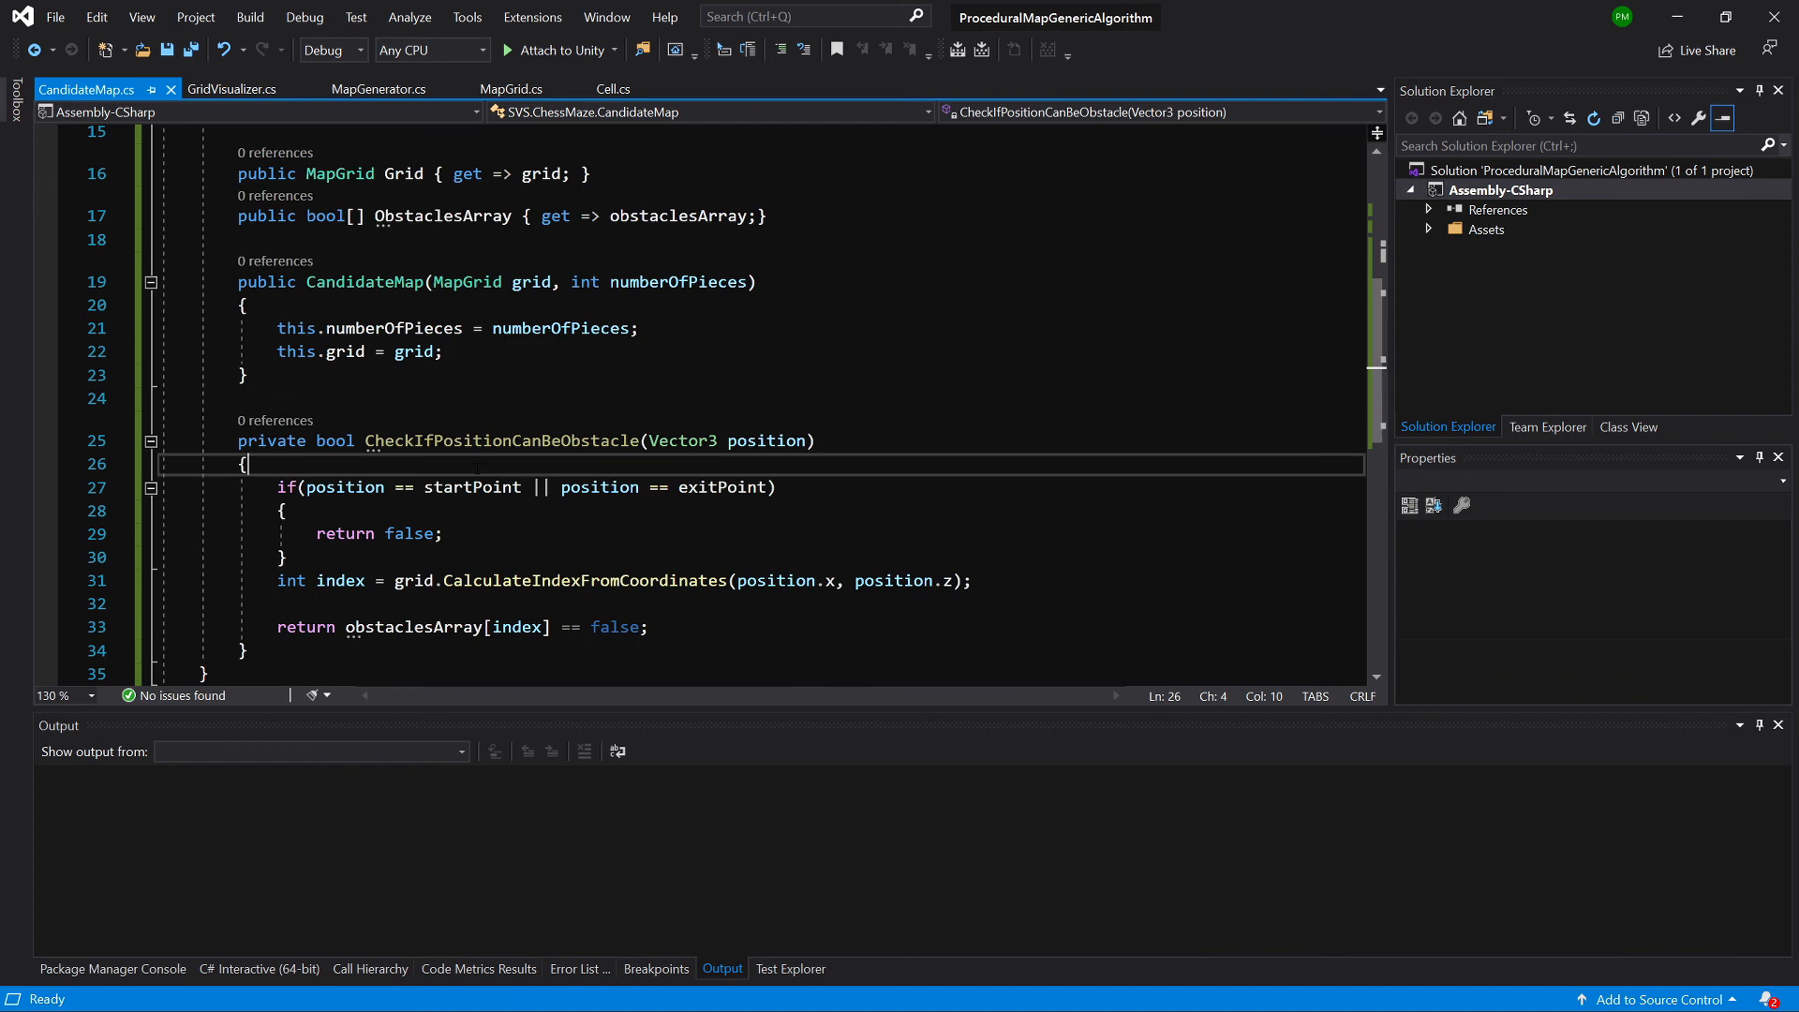
{"action": "double_click", "coordinate": [722, 557]}
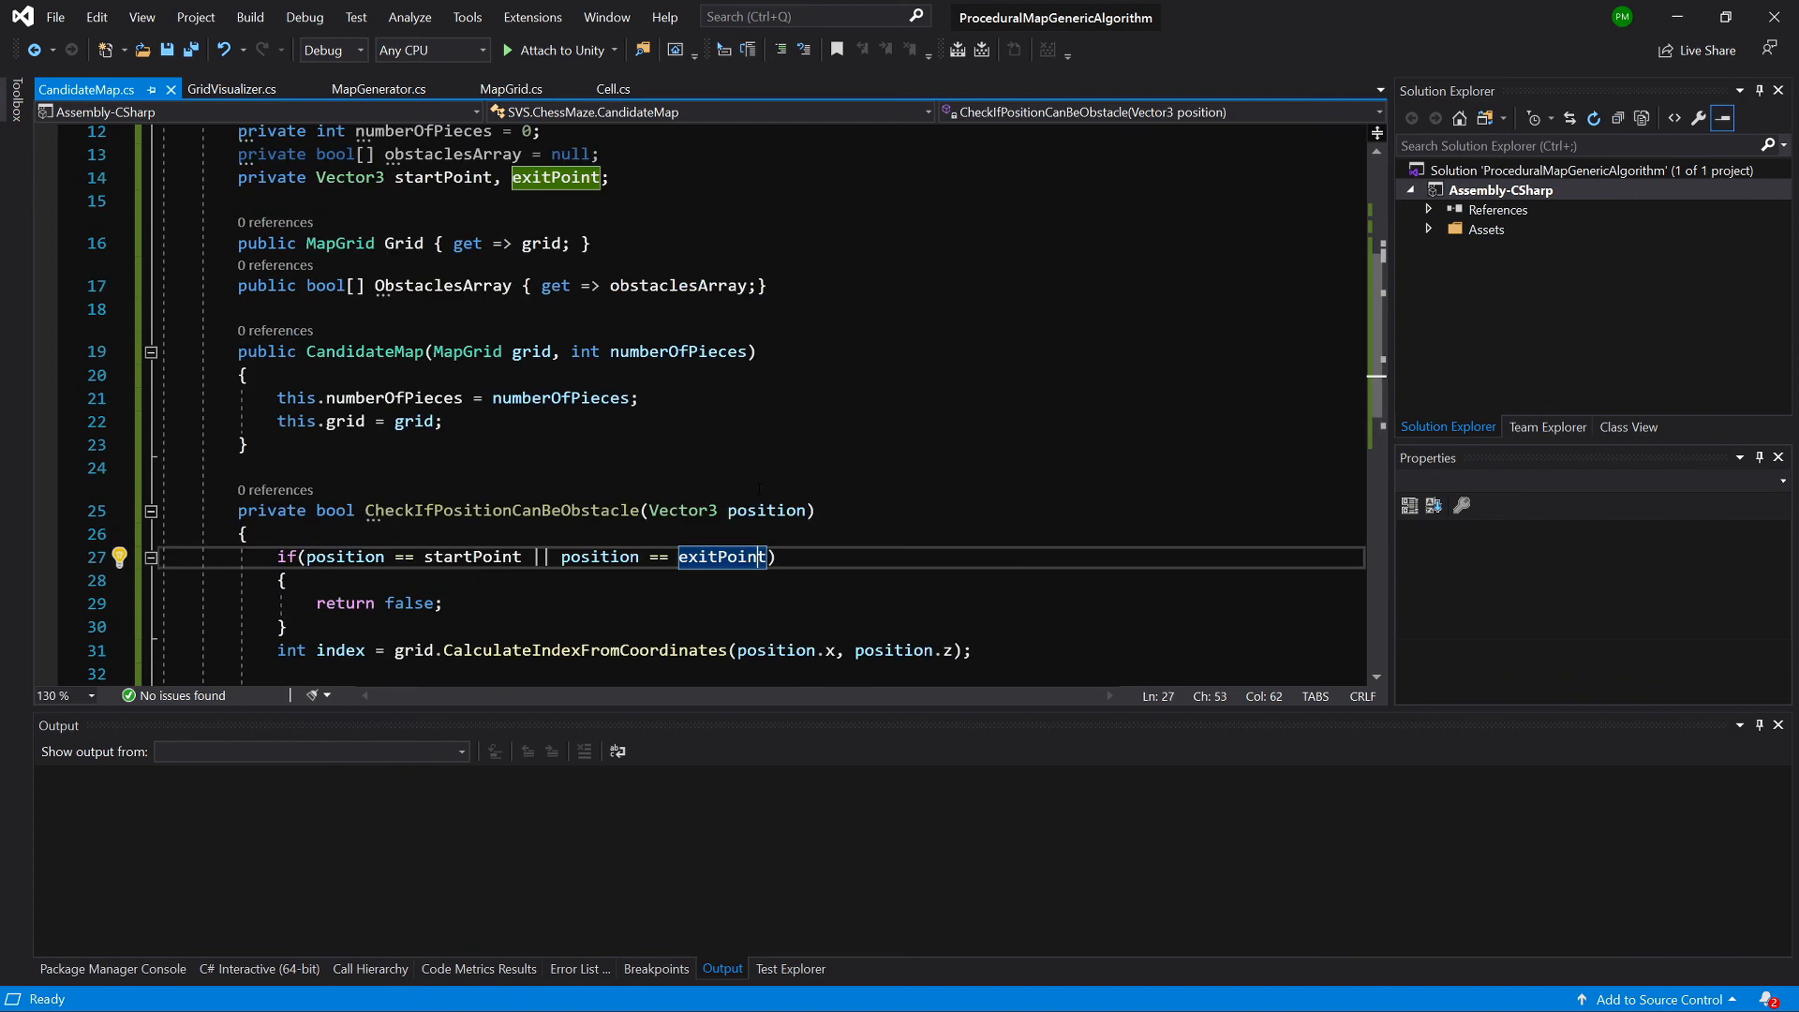